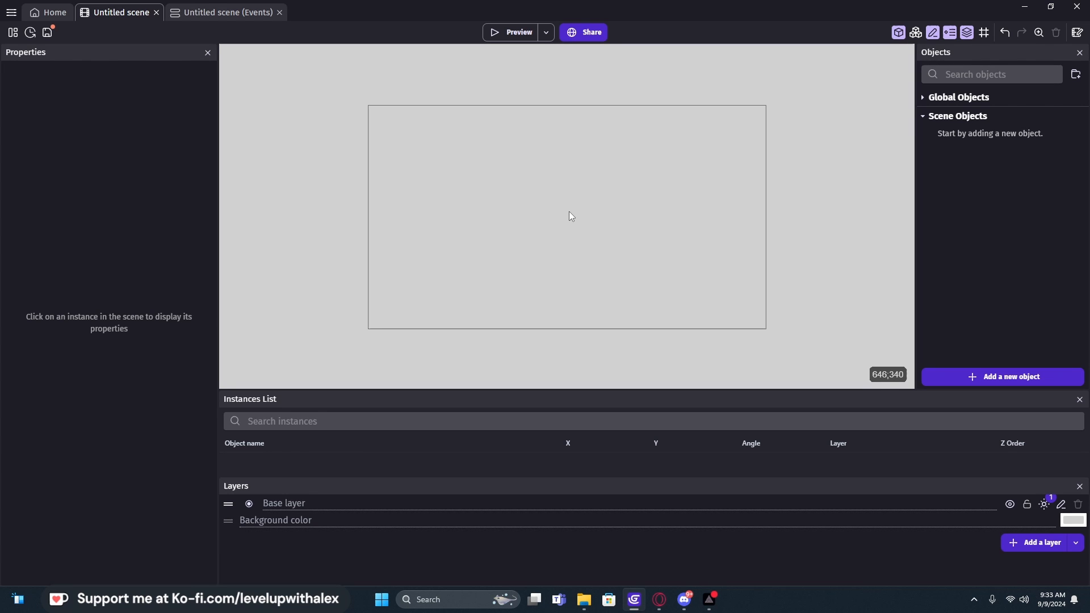
Step: Glance at the events sheet and project overview, then start adding a new object
{"action": "left_click", "coordinate": [225, 12]}
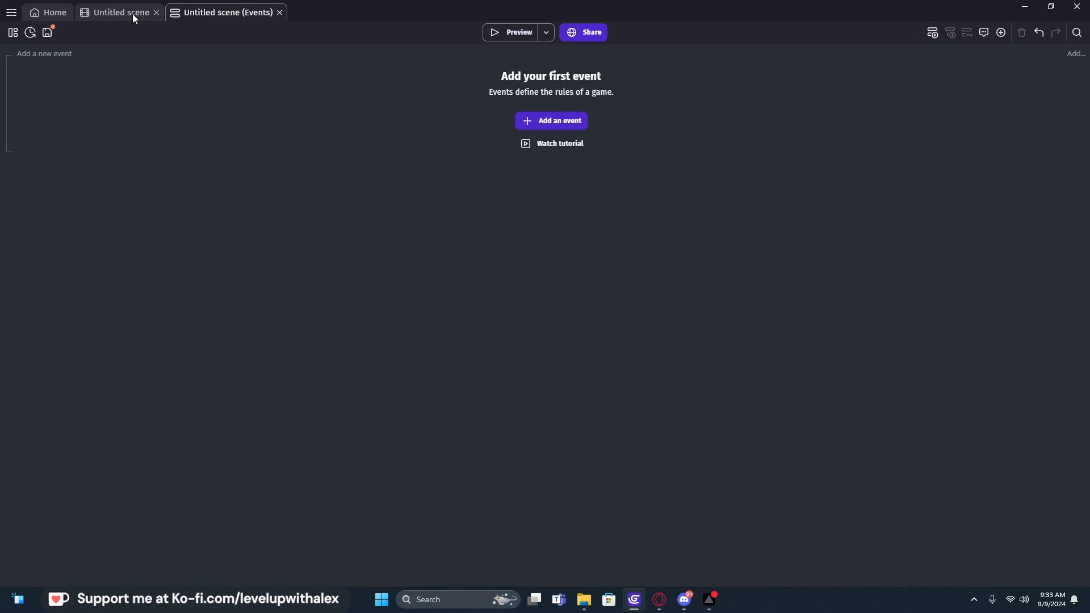
{"action": "left_click", "coordinate": [120, 12]}
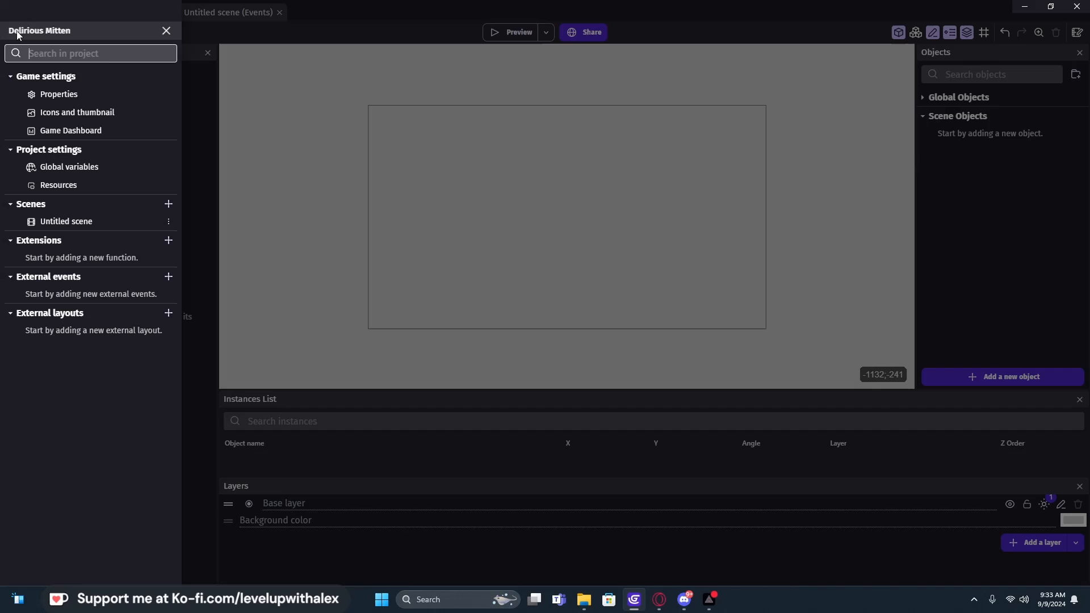
{"action": "mouse_move", "coordinate": [271, 75]}
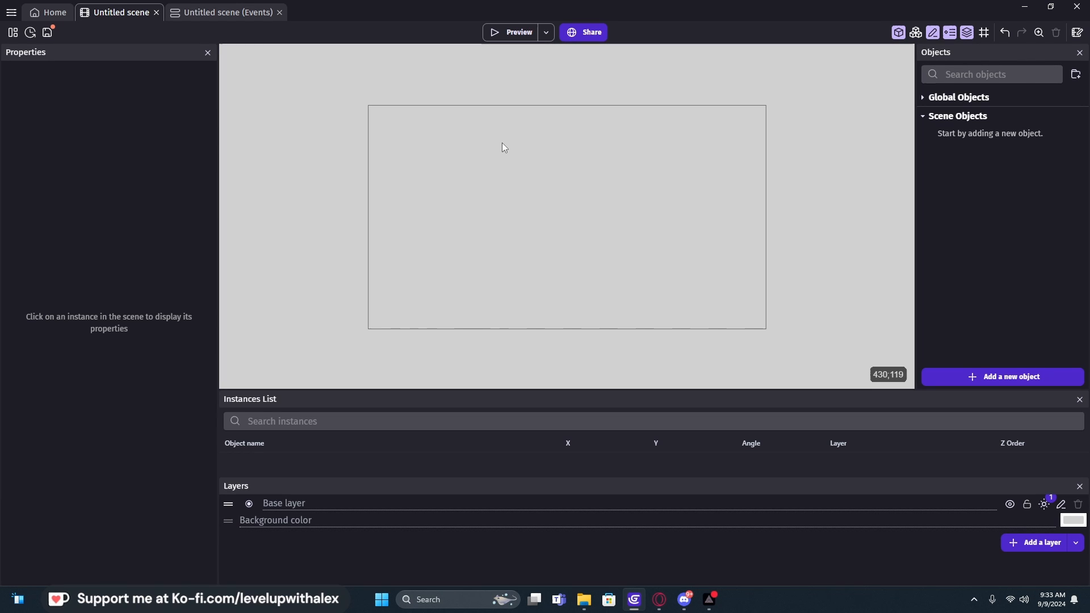
{"action": "mouse_move", "coordinate": [529, 173]}
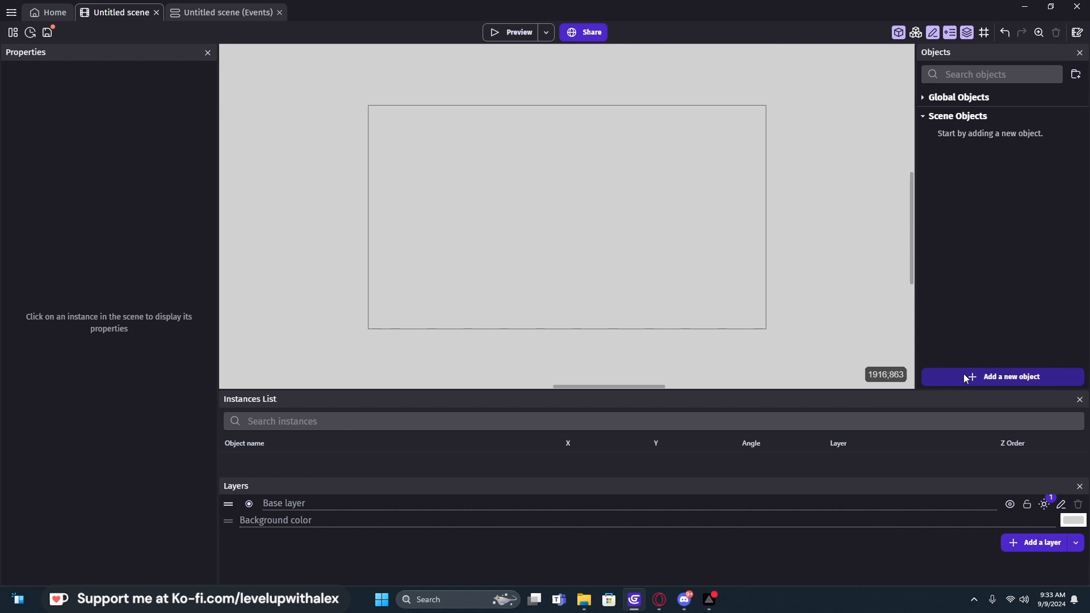
{"action": "left_click", "coordinate": [1008, 377]}
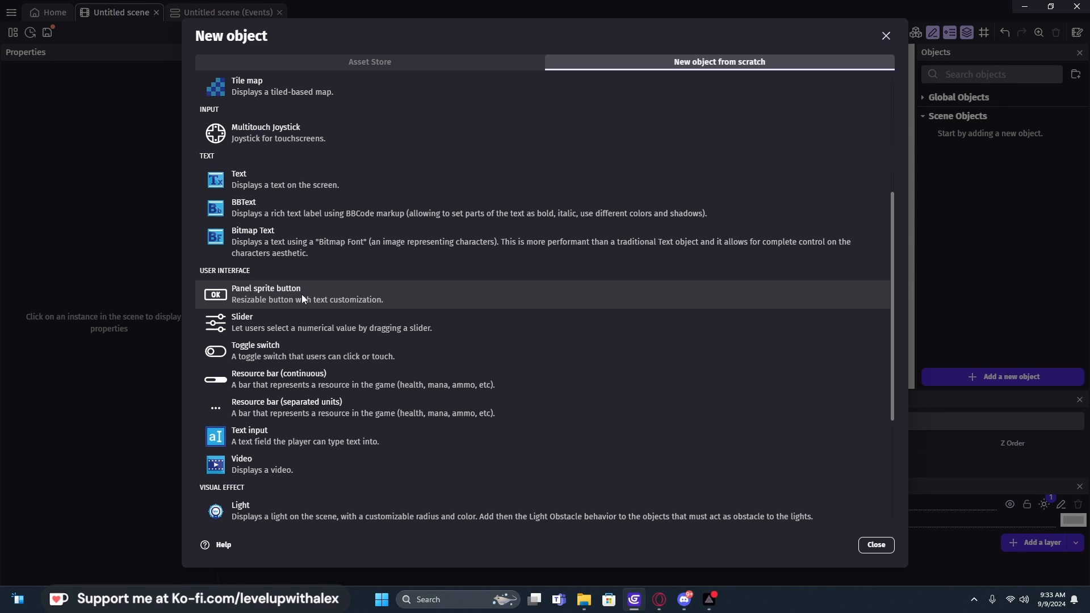
{"action": "mouse_move", "coordinate": [322, 306]}
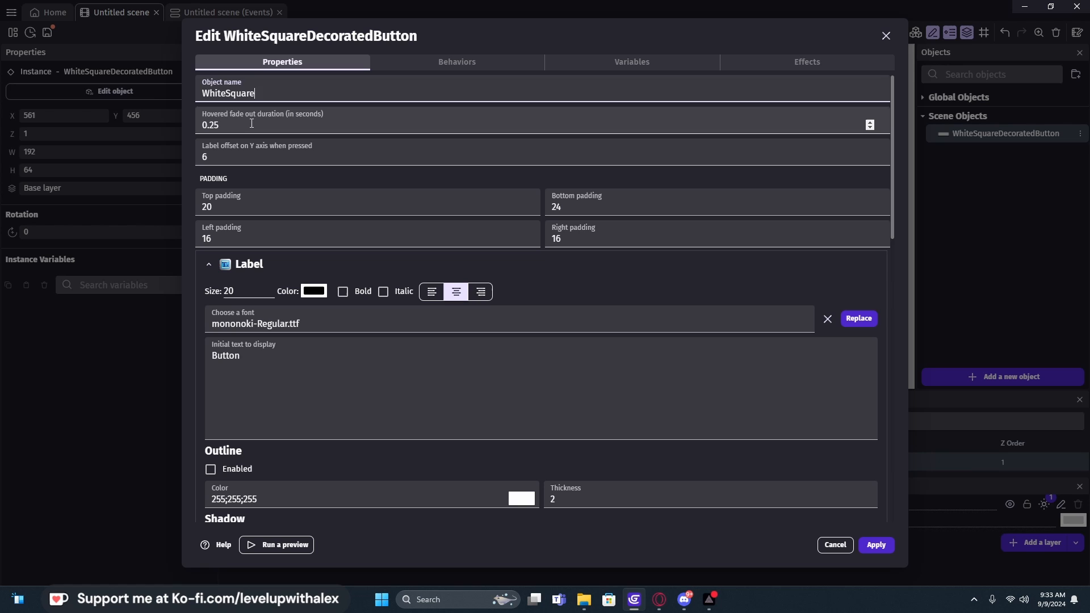
{"action": "mouse_move", "coordinate": [160, 124]}
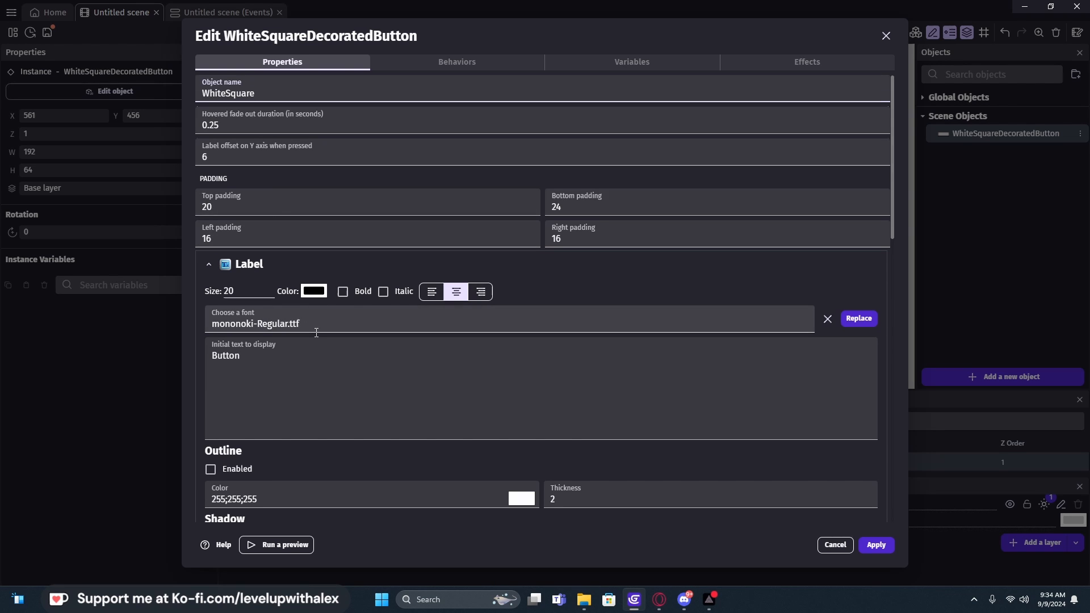
Step: Replace the label's initial text with PLAY and tick Shadow > Enabled
{"action": "scroll", "scroll_direction": "down", "scroll_amount": 3}
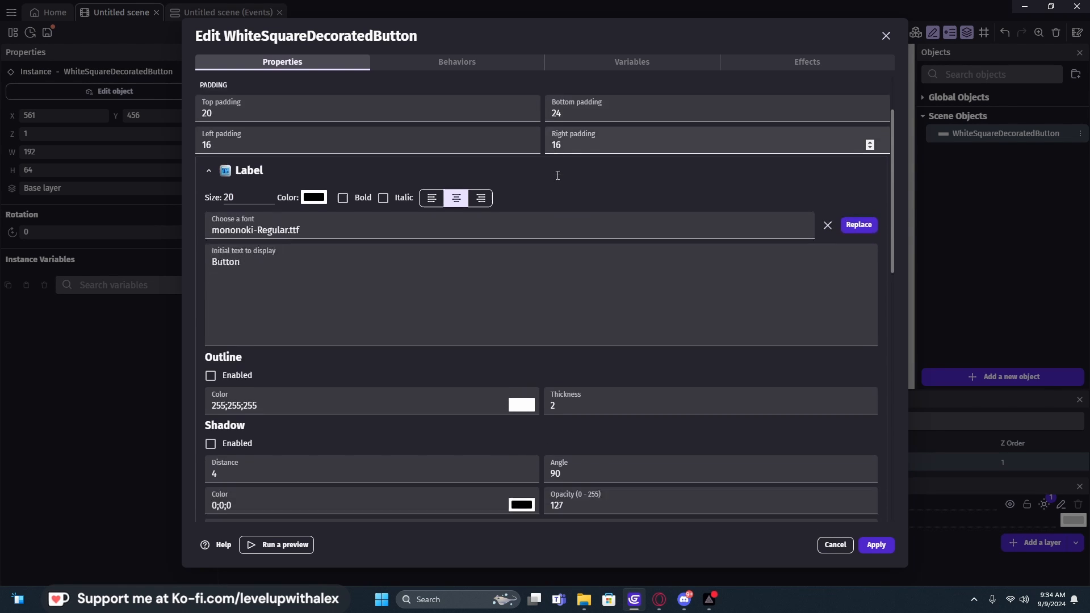
{"action": "scroll", "scroll_direction": "down", "scroll_amount": 3}
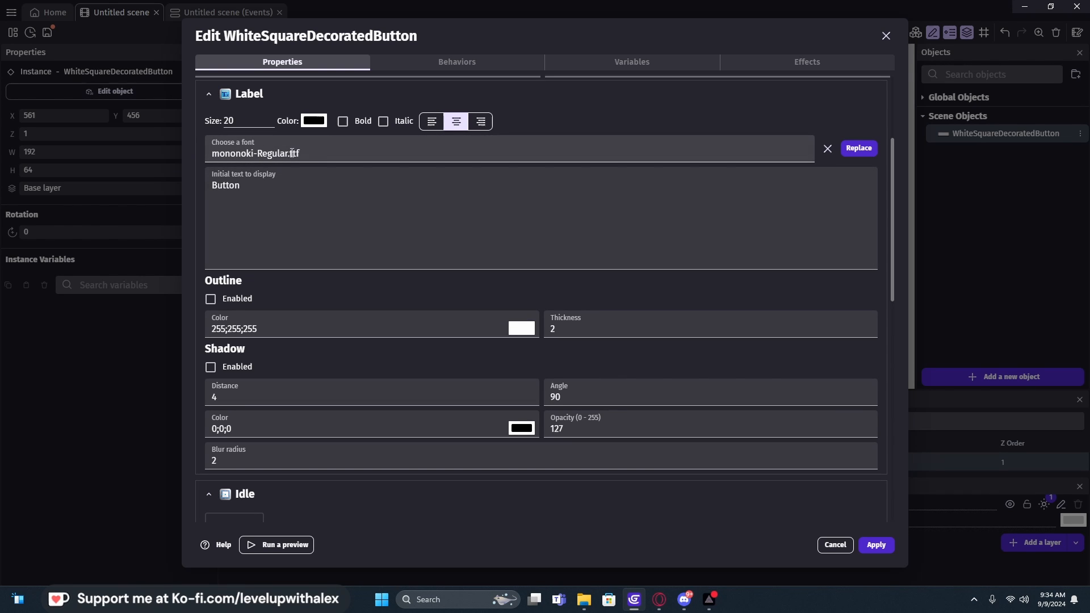
{"action": "double_click", "coordinate": [225, 185]}
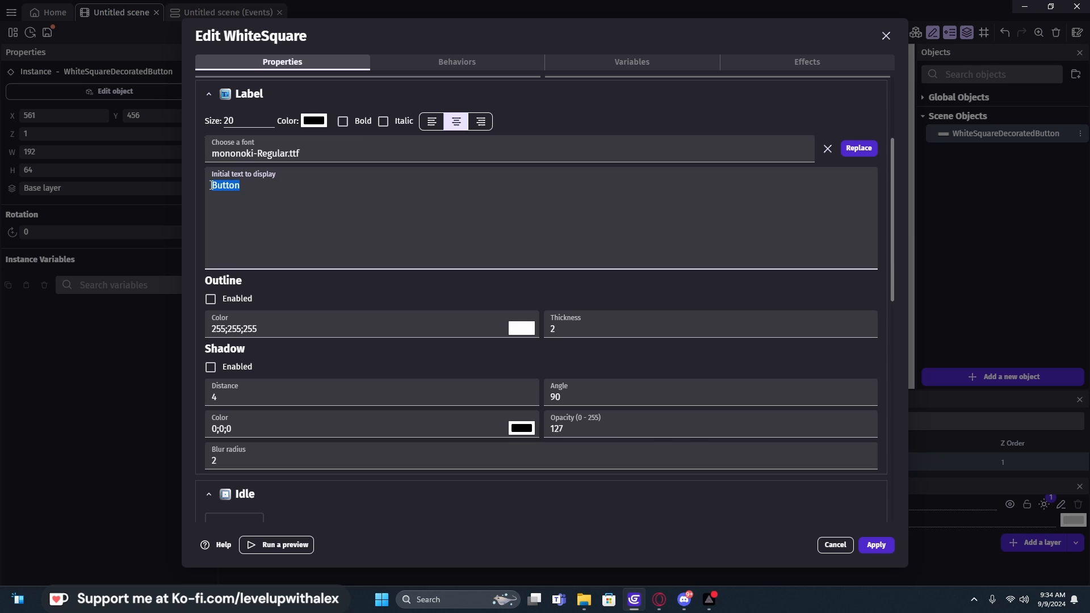
{"action": "type", "text": "BLA"}
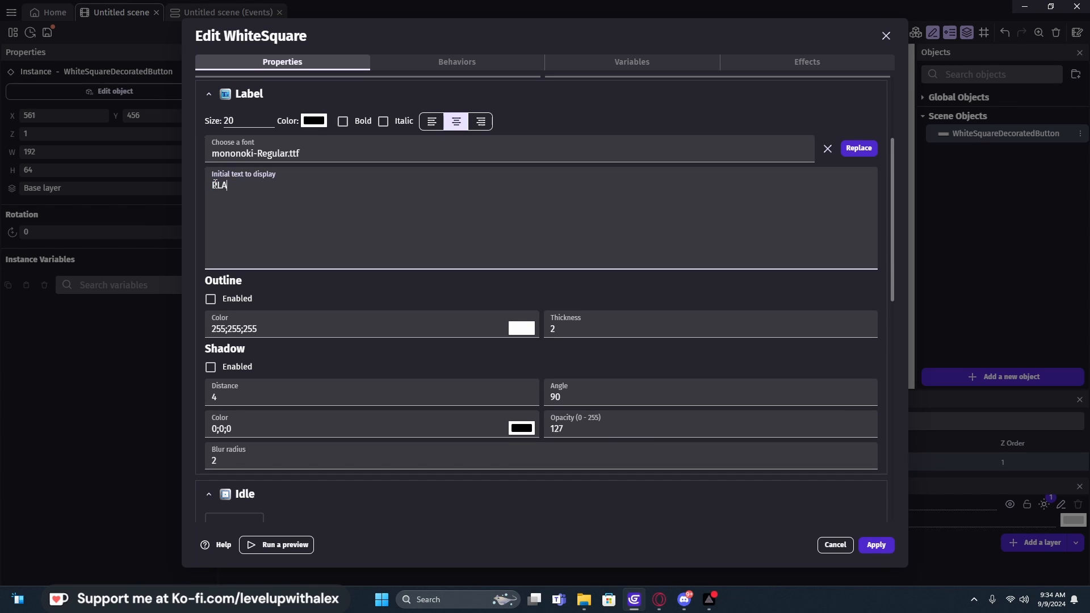
{"action": "type", "text": "PLAY"}
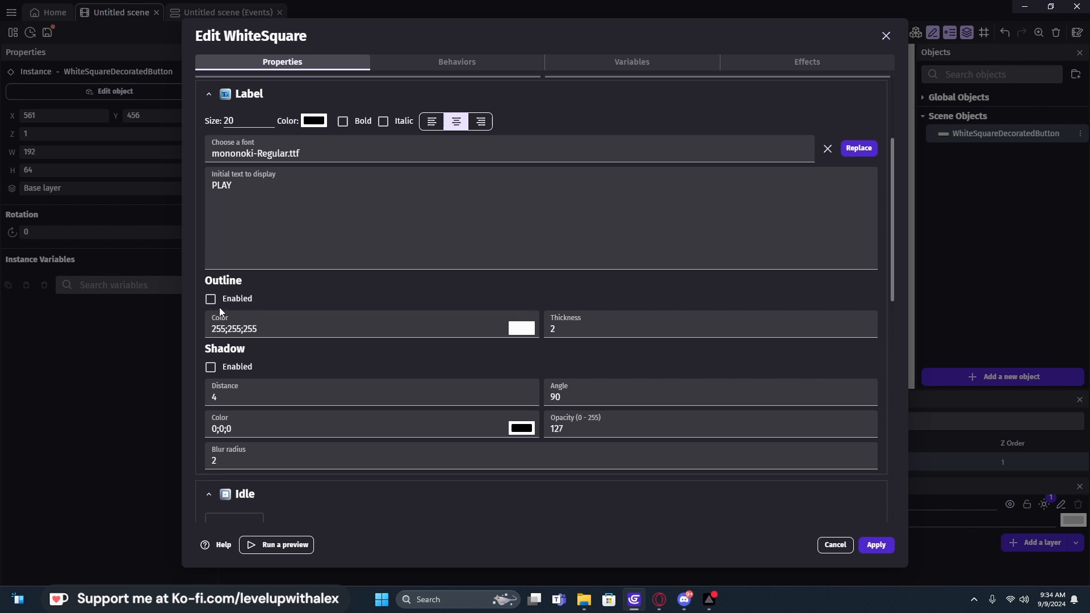
{"action": "left_click", "coordinate": [210, 368]}
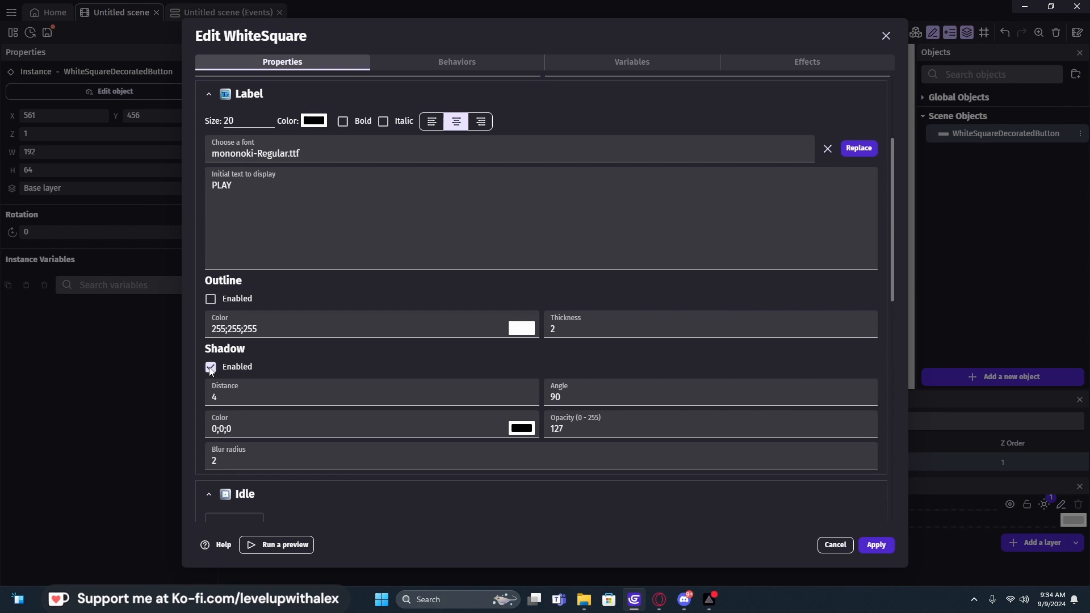
{"action": "scroll", "scroll_direction": "down", "scroll_amount": 3}
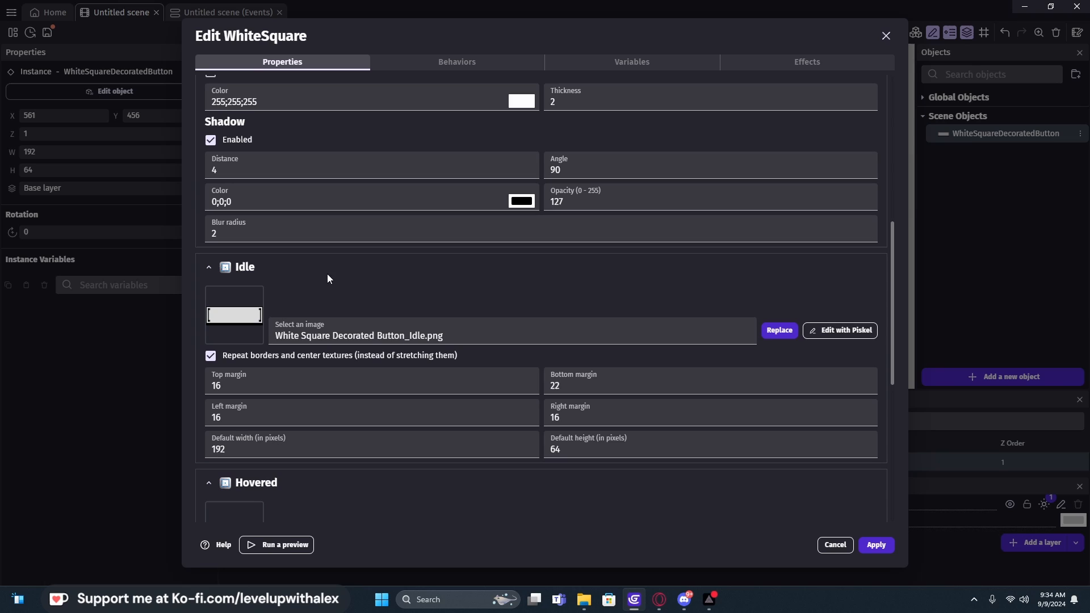
{"action": "mouse_move", "coordinate": [245, 296]}
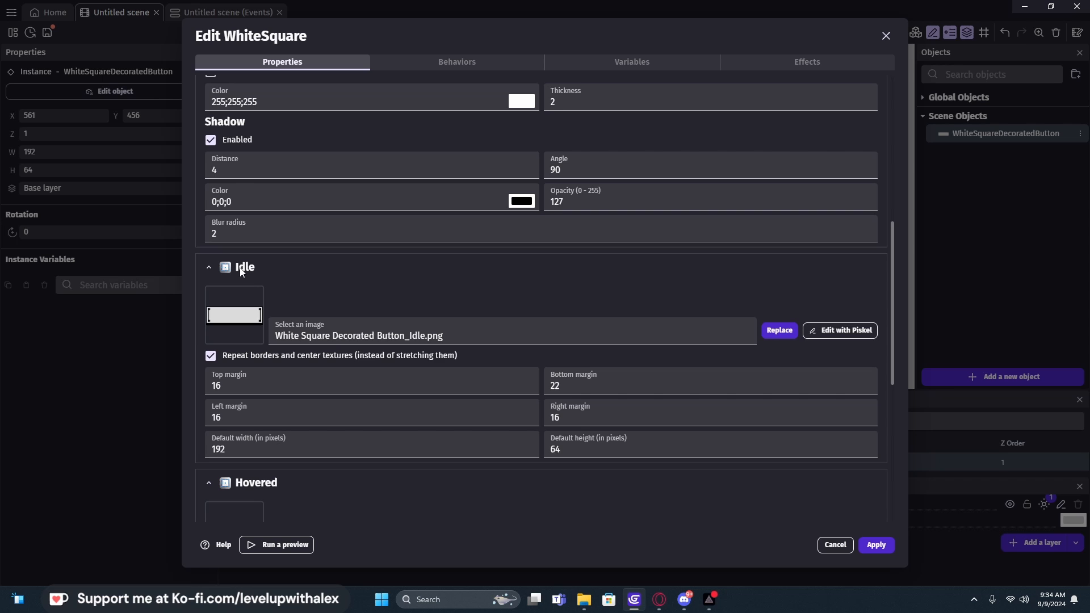
{"action": "scroll", "scroll_direction": "down", "scroll_amount": 3}
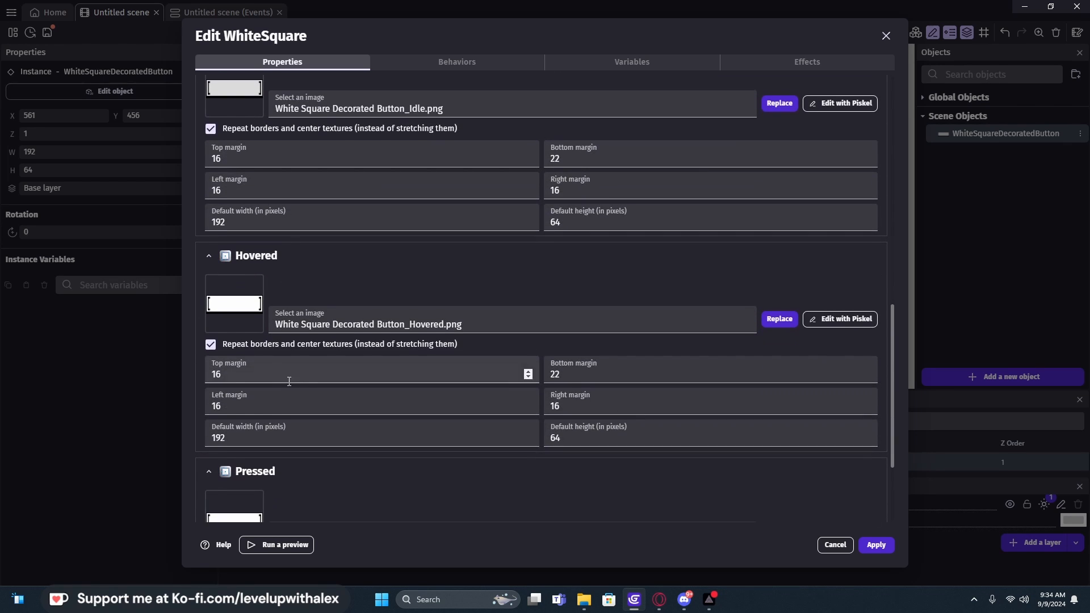
{"action": "scroll", "scroll_direction": "down", "scroll_amount": 3}
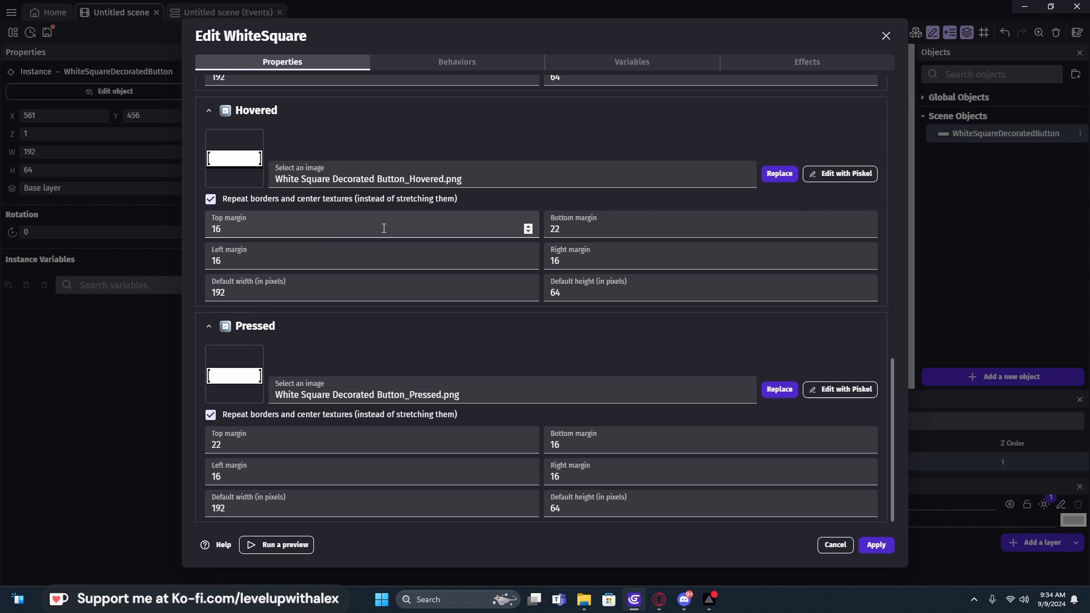
{"action": "mouse_move", "coordinate": [270, 214]}
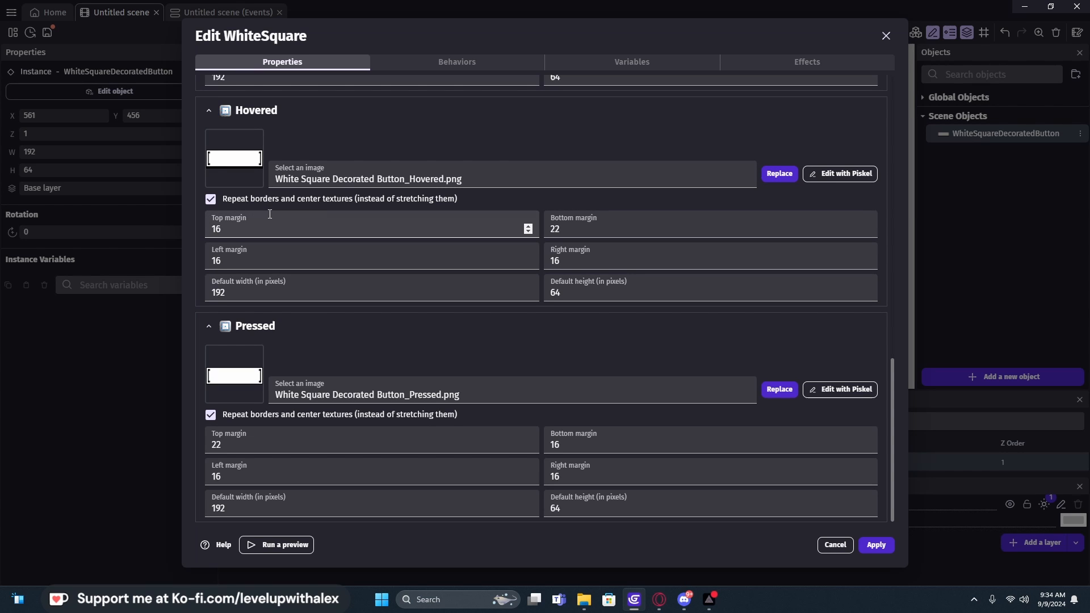
{"action": "scroll", "scroll_direction": "up", "scroll_amount": 3}
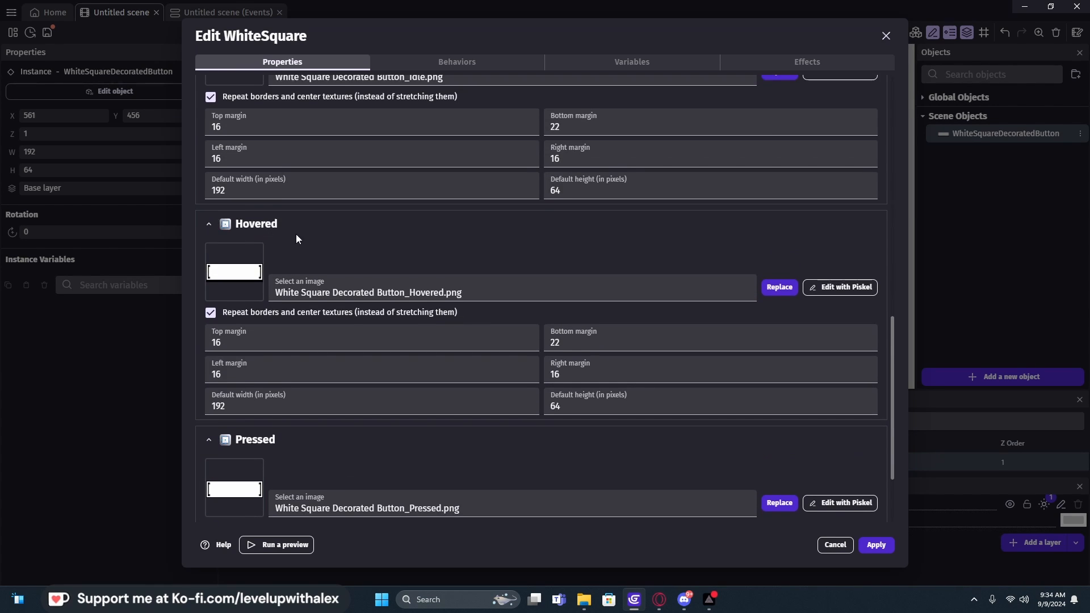
{"action": "scroll", "scroll_direction": "up", "scroll_amount": 3}
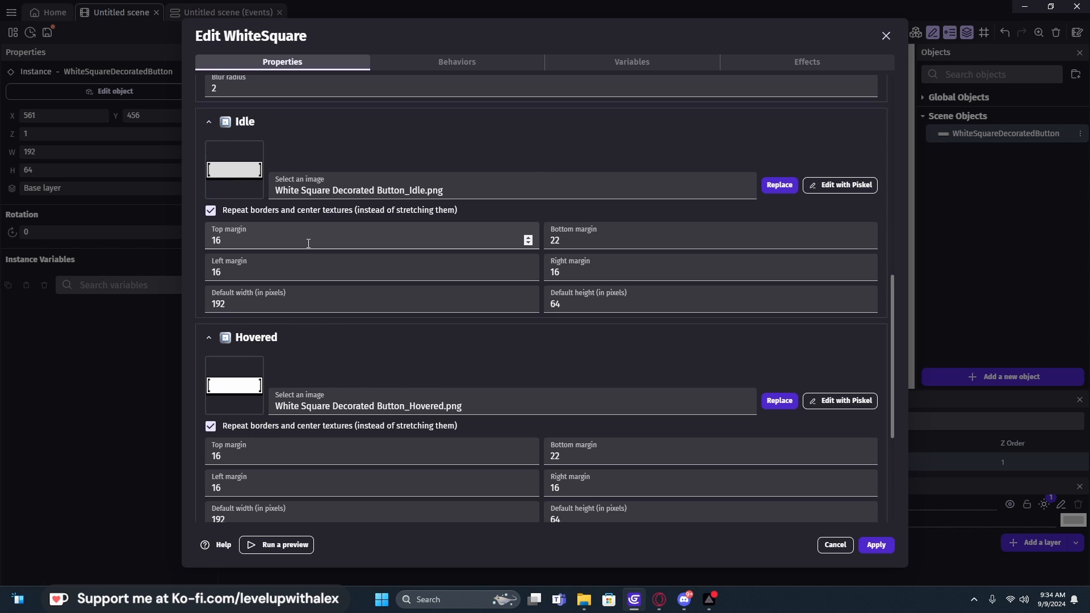
{"action": "mouse_move", "coordinate": [508, 299]}
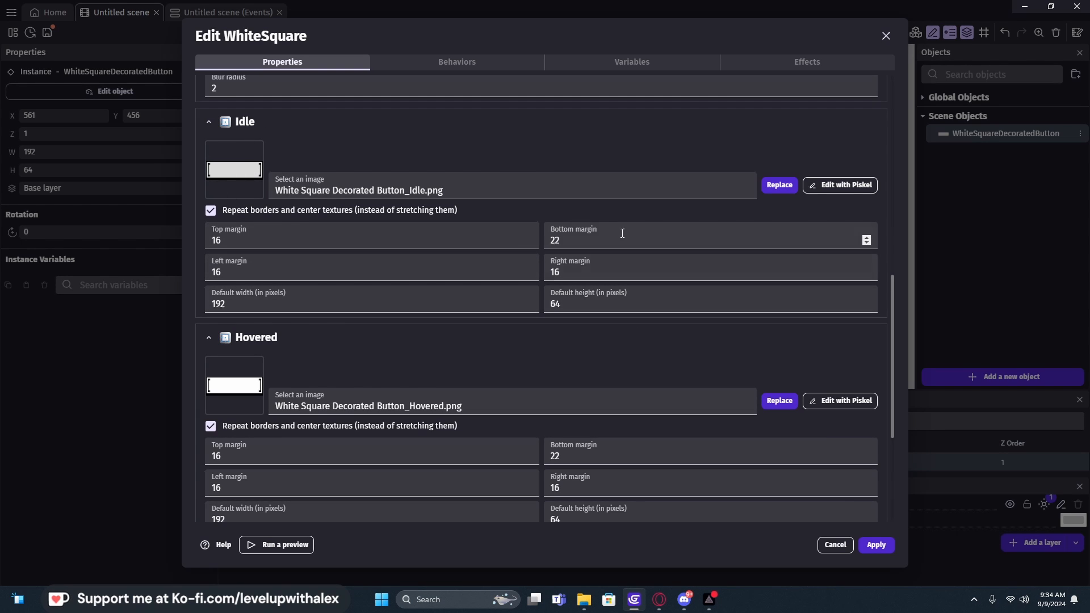
{"action": "mouse_move", "coordinate": [600, 214]}
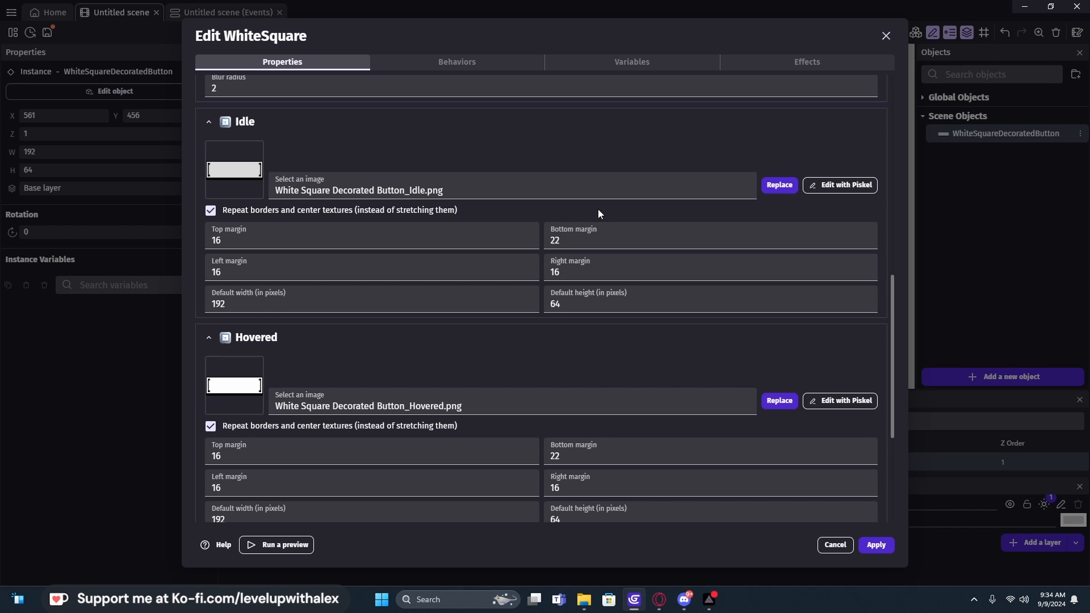
Step: Apply the WhiteSquare PLAY button edits, briefly opening and dismissing the new-object chooser
{"action": "left_click", "coordinate": [456, 62]}
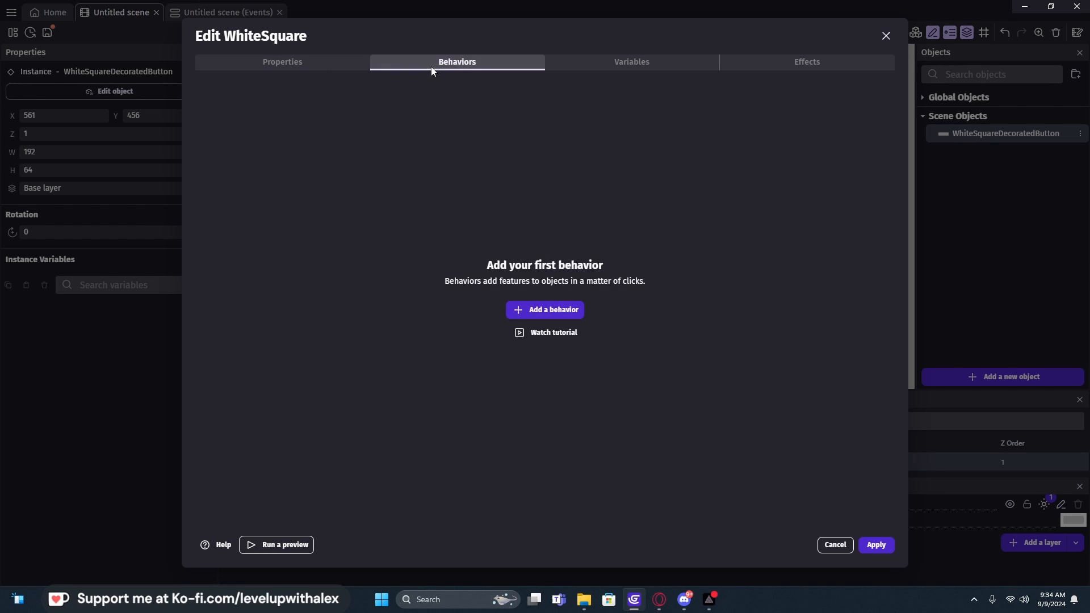
{"action": "left_click", "coordinate": [282, 62]}
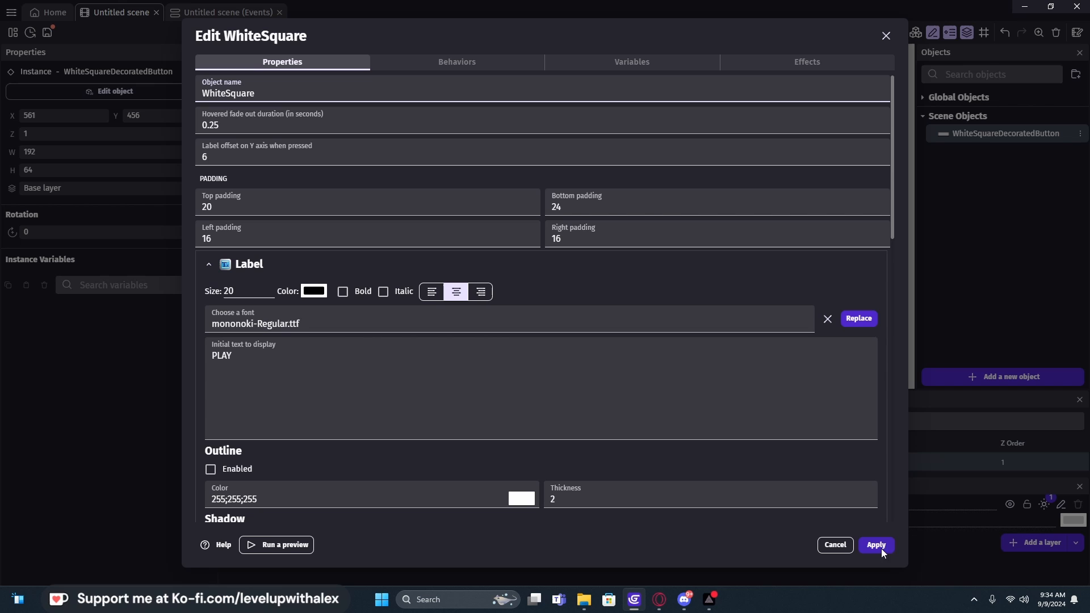
{"action": "left_click", "coordinate": [876, 545]}
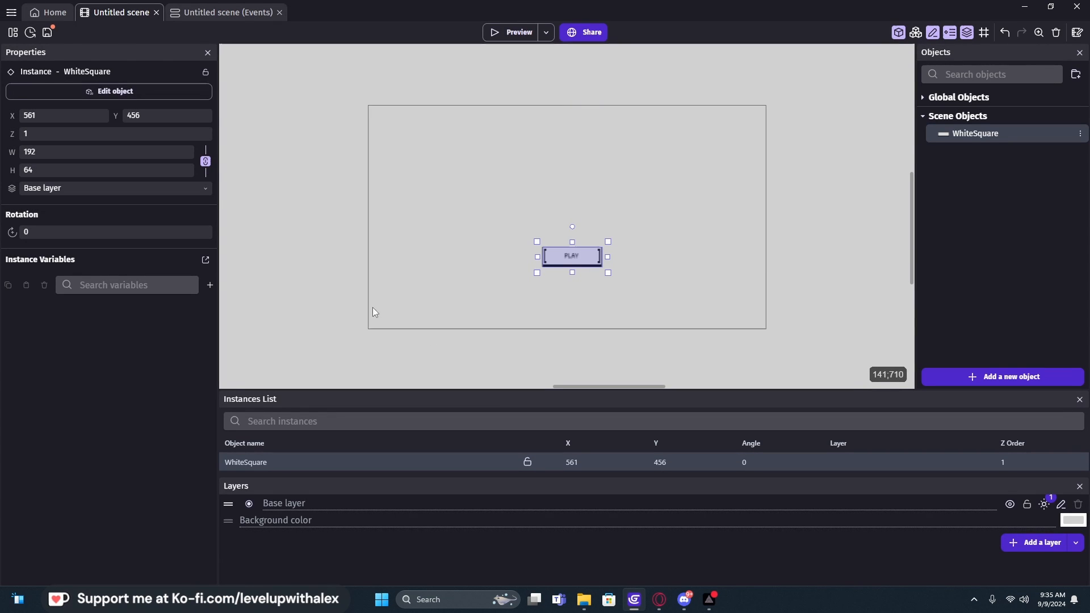
{"action": "mouse_move", "coordinate": [12, 32]}
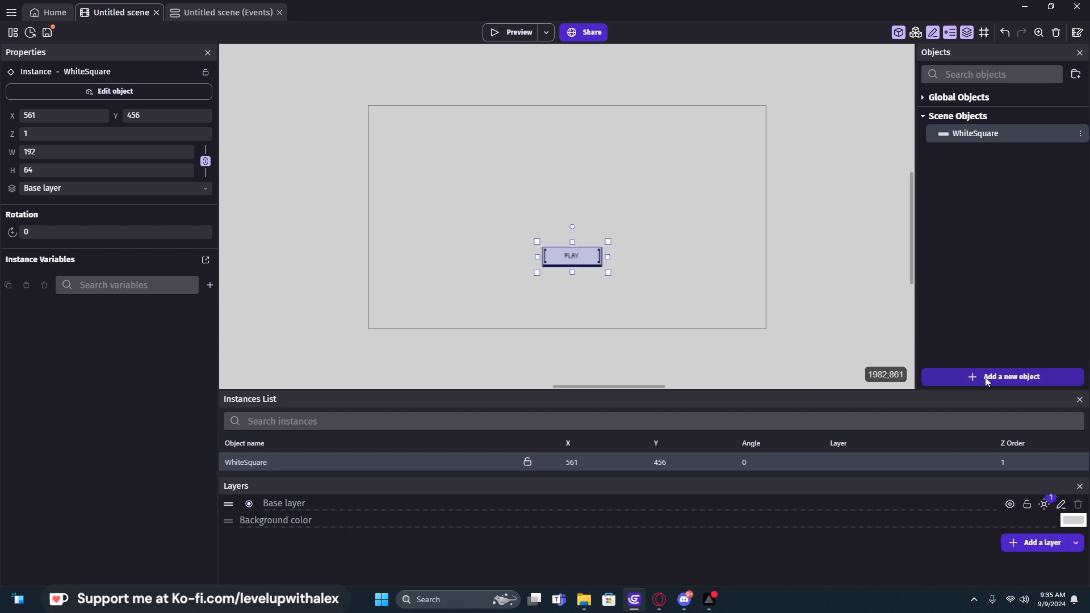
{"action": "left_click", "coordinate": [1002, 377]}
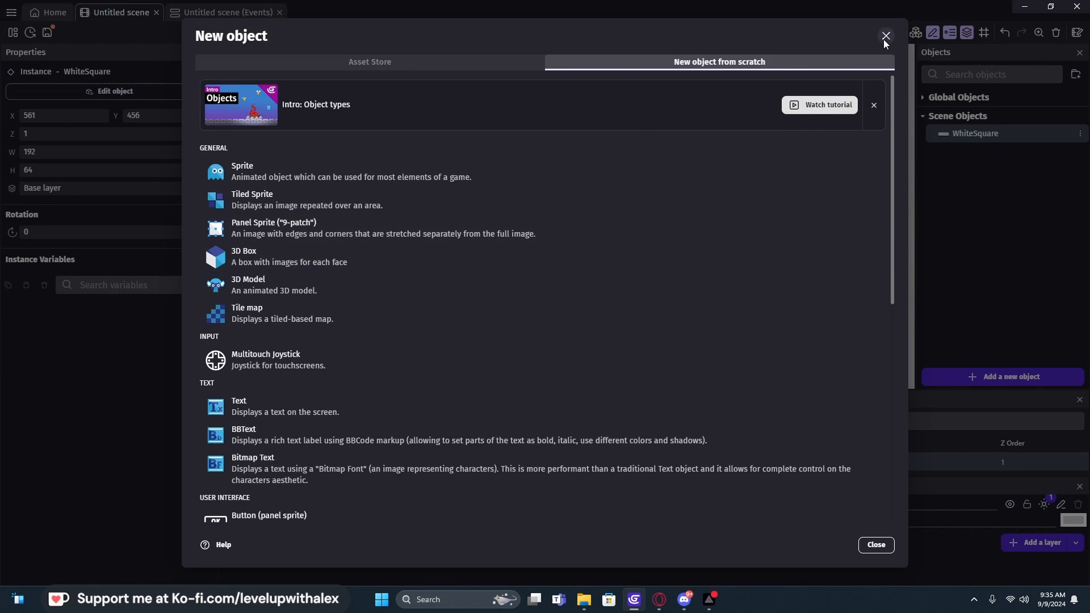
{"action": "left_click", "coordinate": [886, 37]}
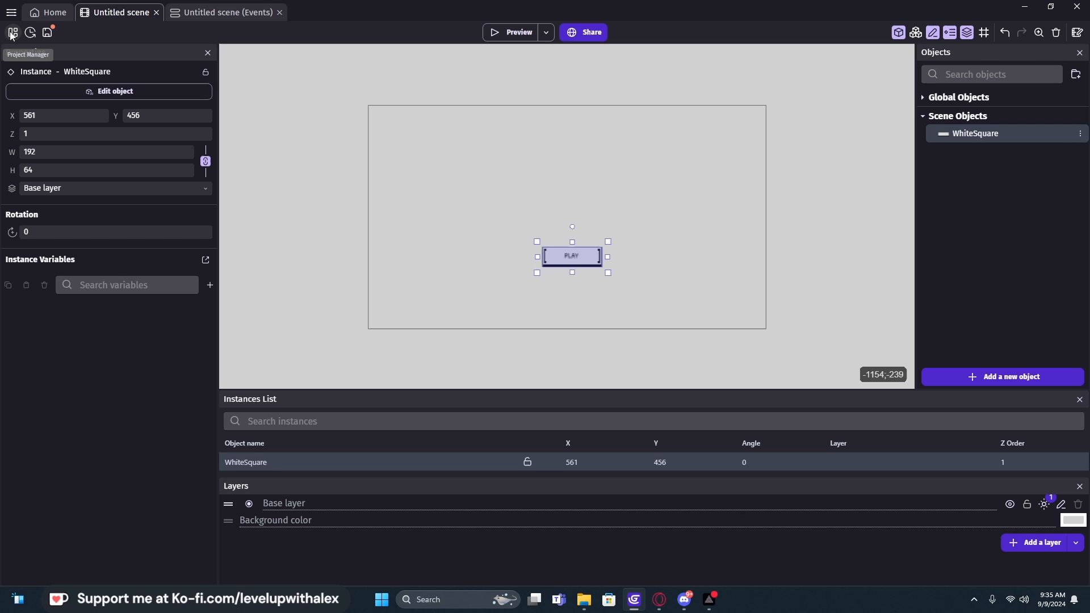
Step: Show the project overview listing the PanelSpriteButton extension and the untitled scene
{"action": "left_click", "coordinate": [11, 32]}
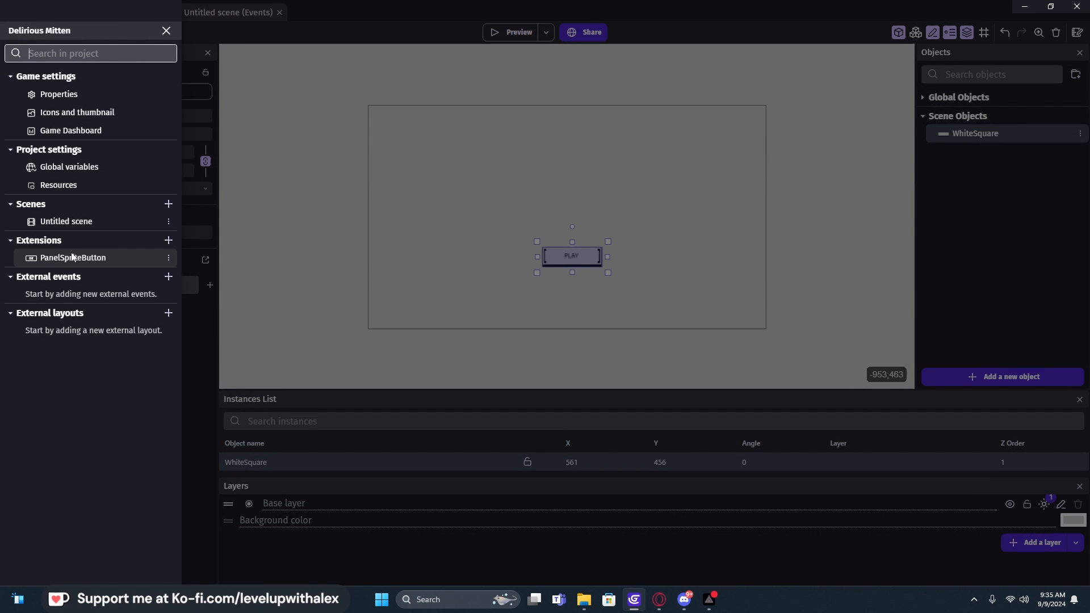
{"action": "mouse_move", "coordinate": [57, 264]}
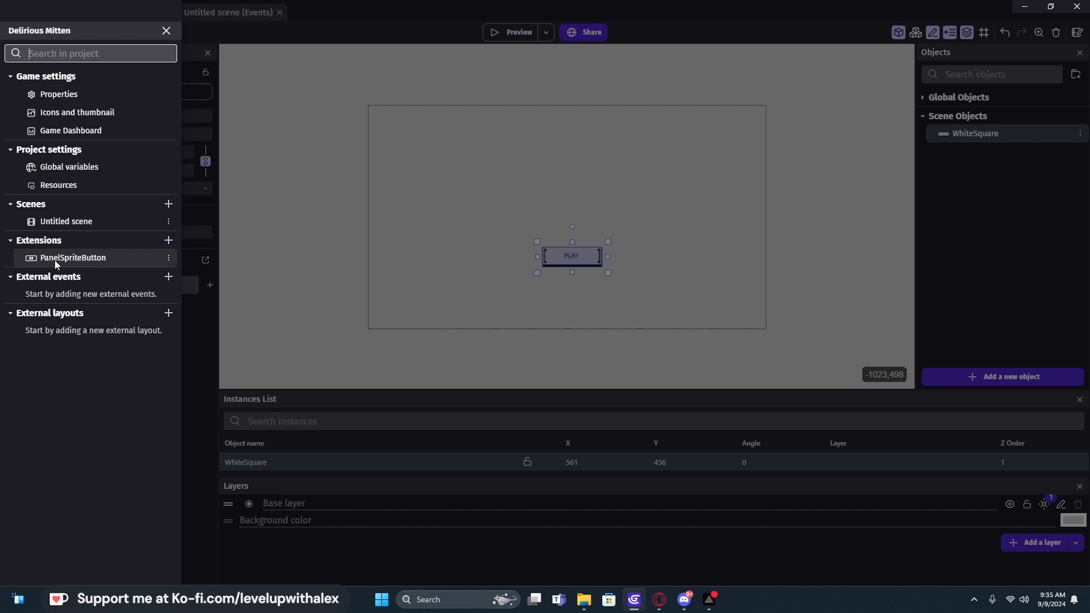
{"action": "mouse_move", "coordinate": [153, 266]}
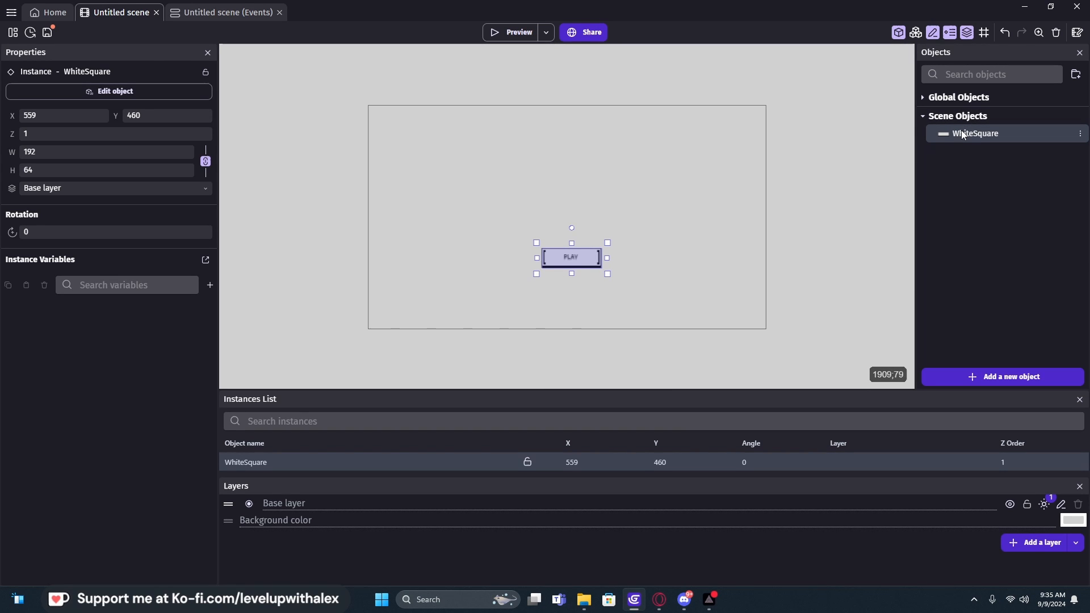
{"action": "mouse_move", "coordinate": [972, 261]}
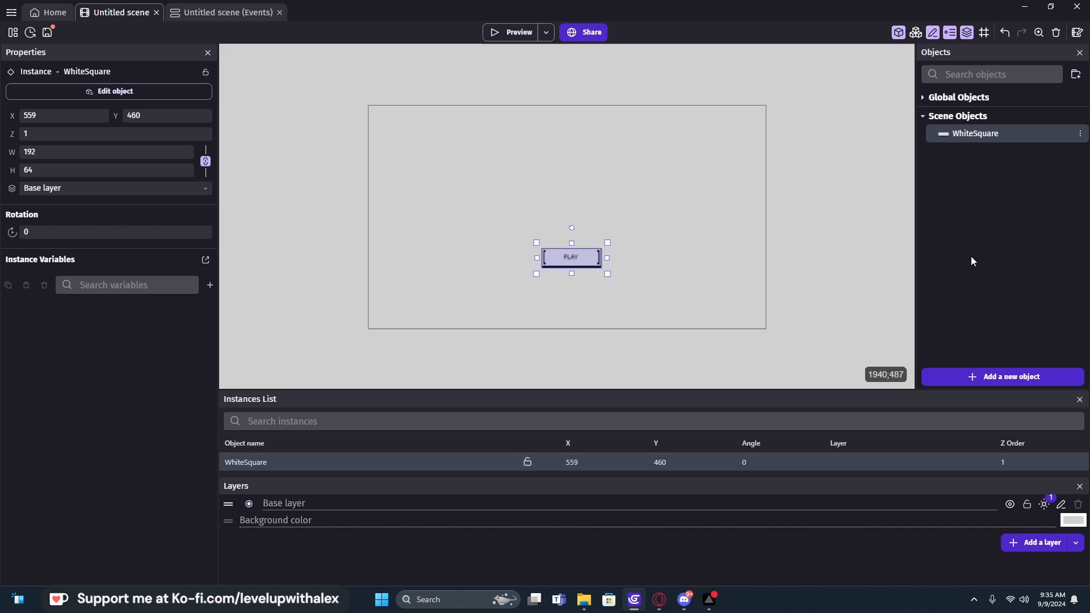
{"action": "mouse_move", "coordinate": [982, 347]}
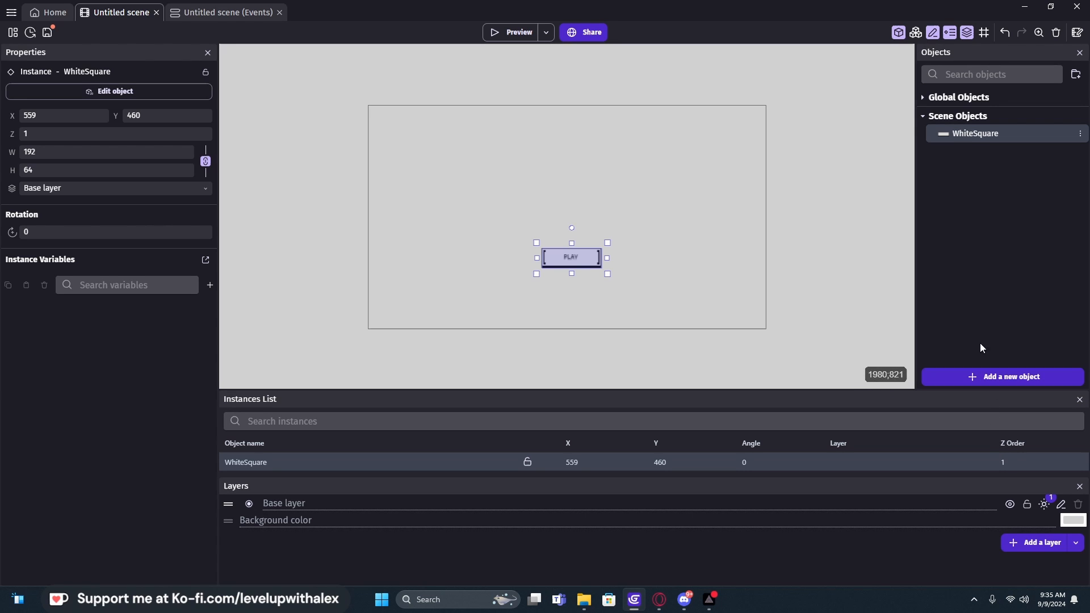
{"action": "mouse_move", "coordinate": [957, 311]}
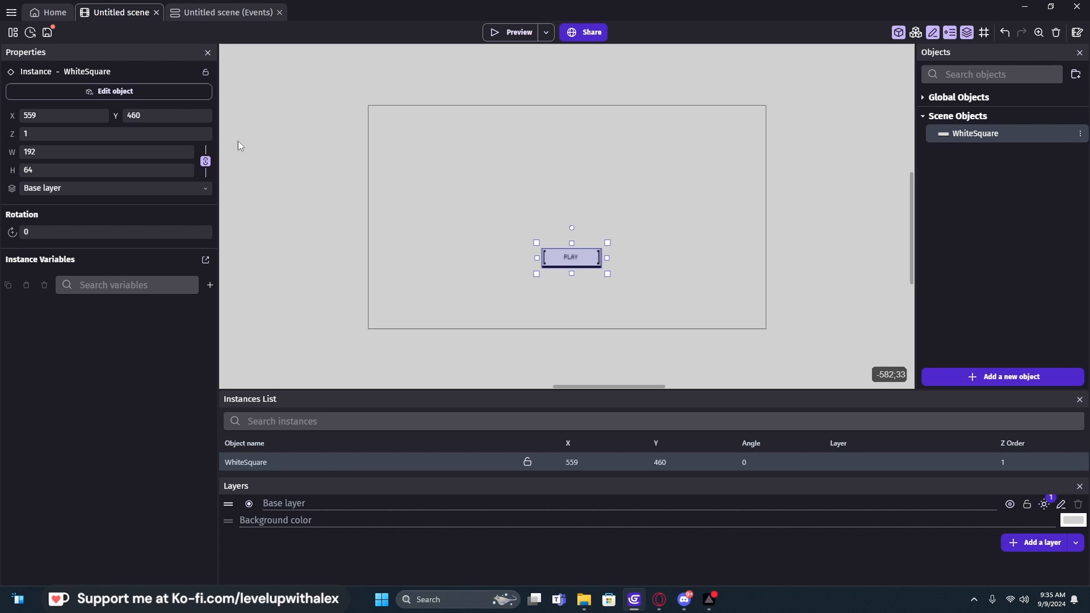
{"action": "mouse_move", "coordinate": [970, 221]}
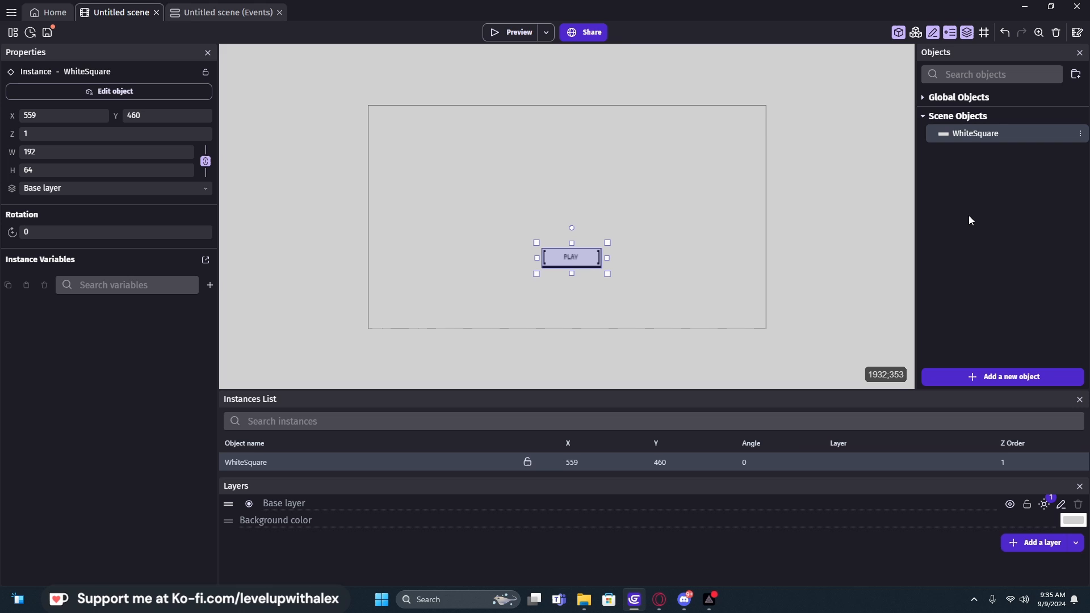
{"action": "mouse_move", "coordinate": [992, 255]}
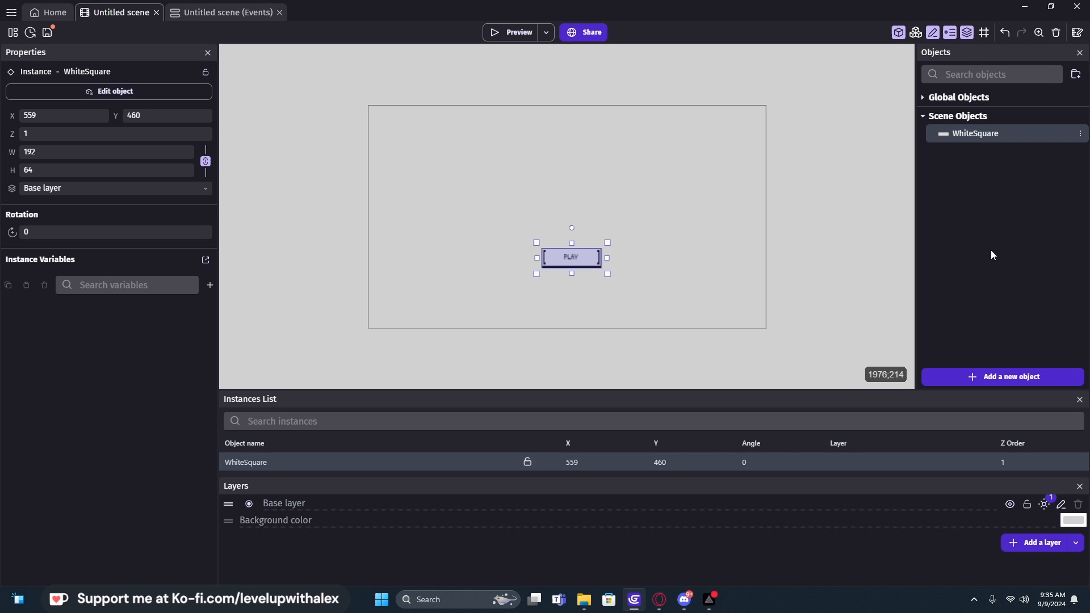
{"action": "mouse_move", "coordinate": [1007, 381]}
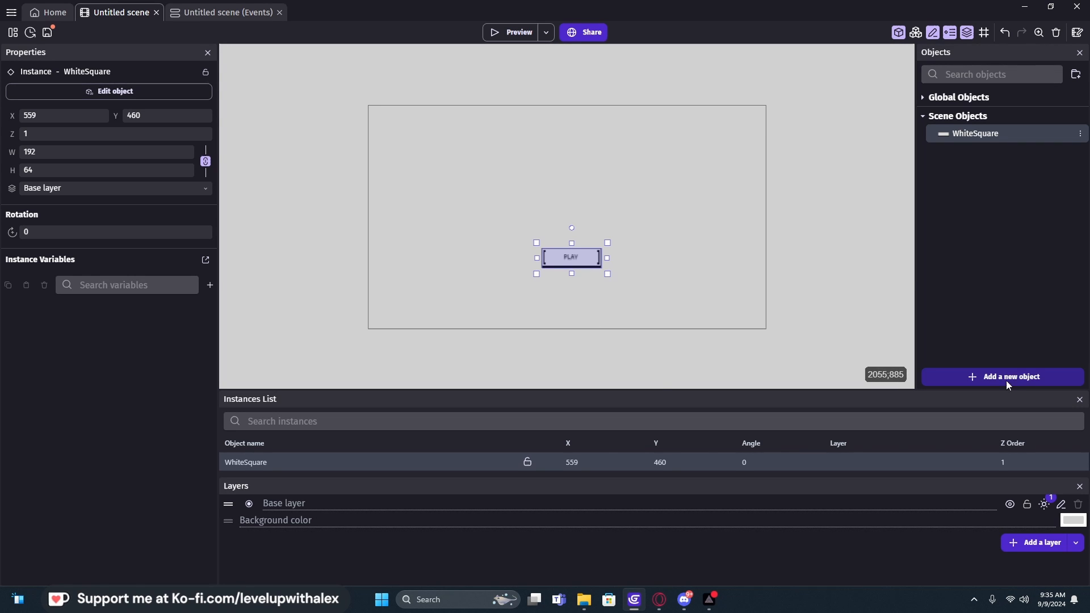
{"action": "mouse_move", "coordinate": [13, 32]}
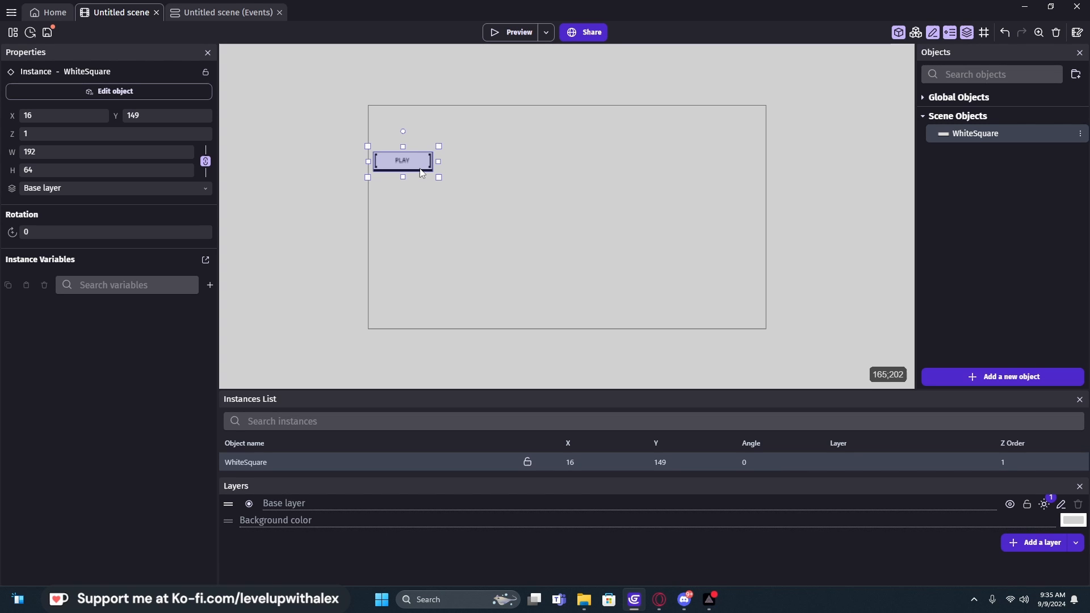
{"action": "mouse_move", "coordinate": [400, 168]}
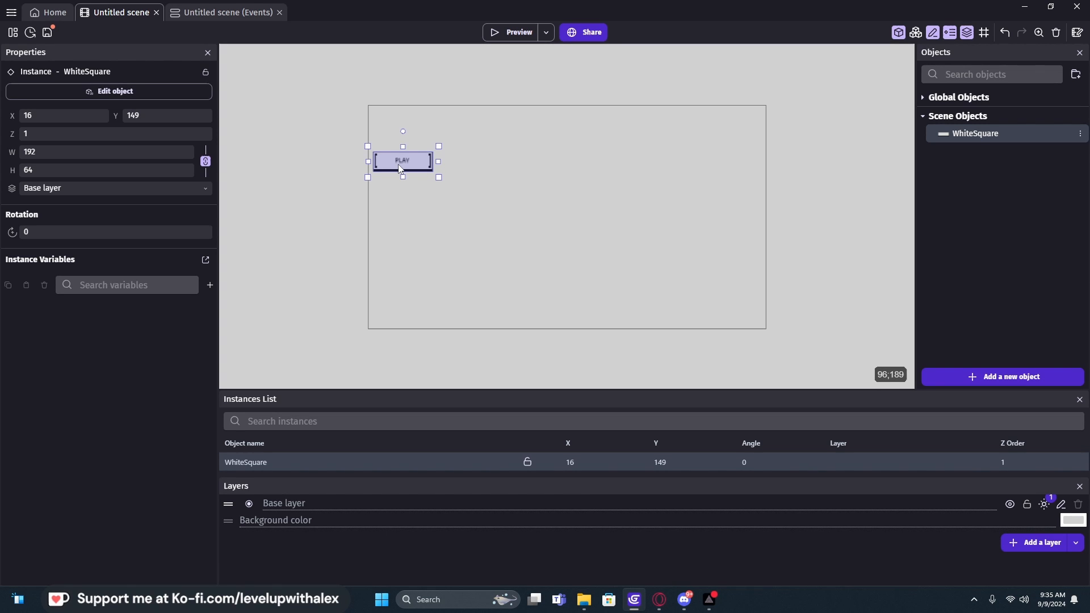
{"action": "mouse_move", "coordinate": [390, 163]}
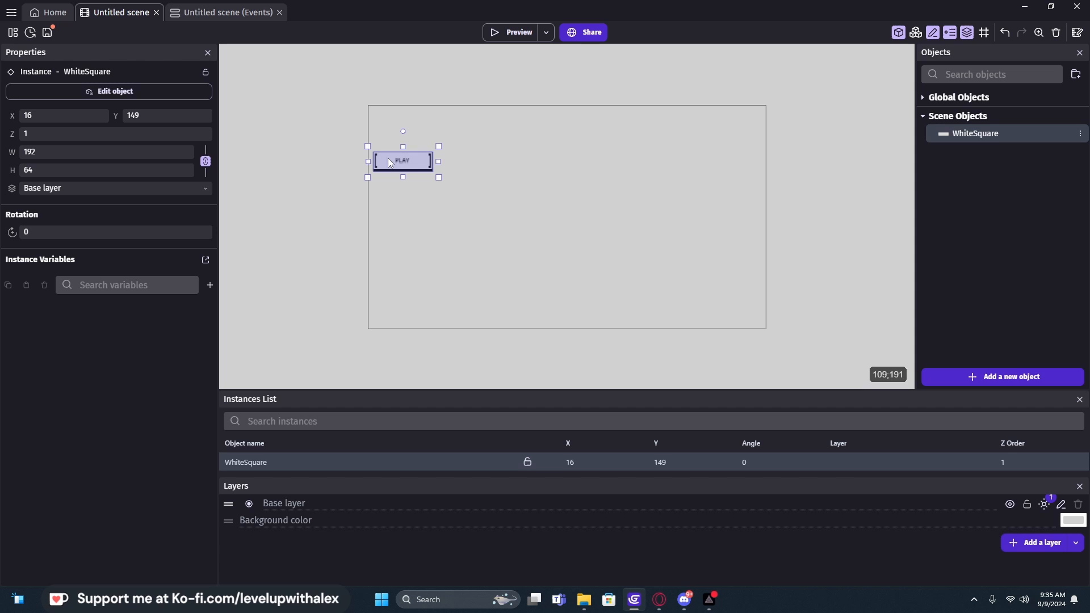
{"action": "left_click", "coordinate": [224, 12]}
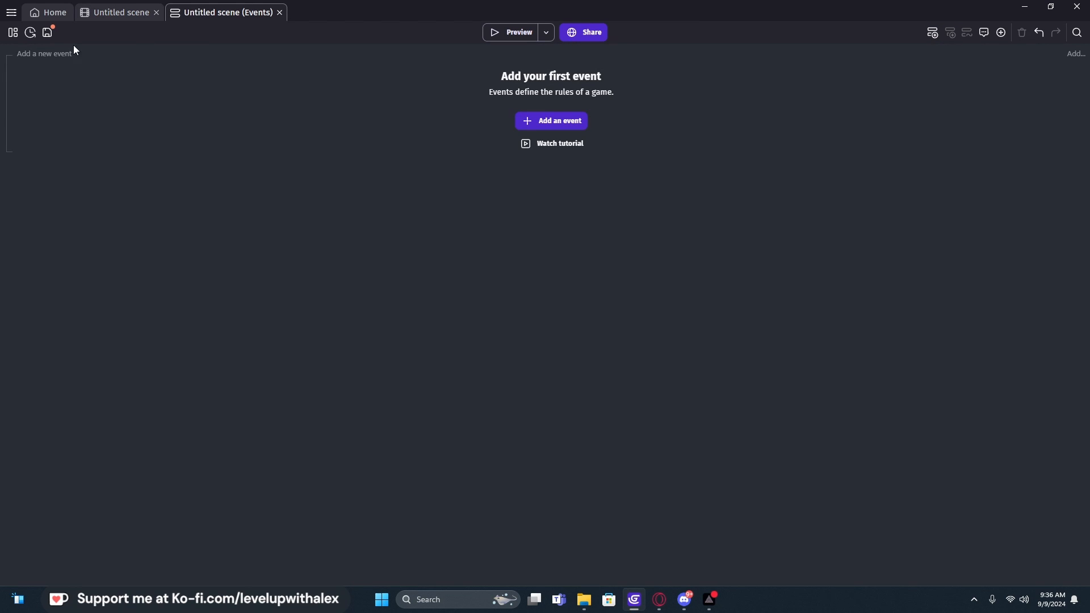
{"action": "left_click", "coordinate": [120, 13]}
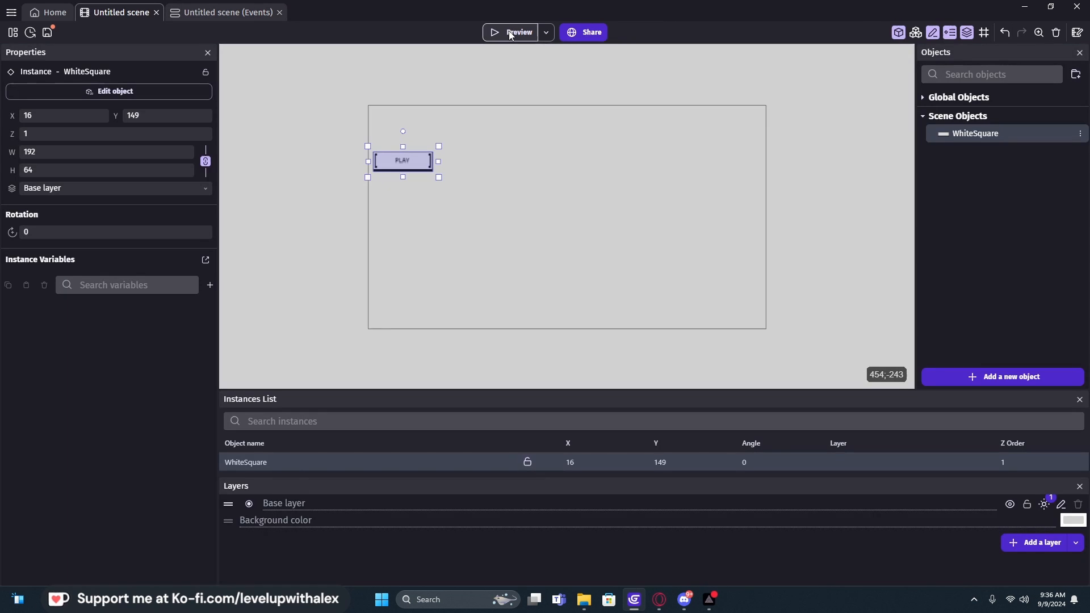
{"action": "left_click", "coordinate": [518, 32]}
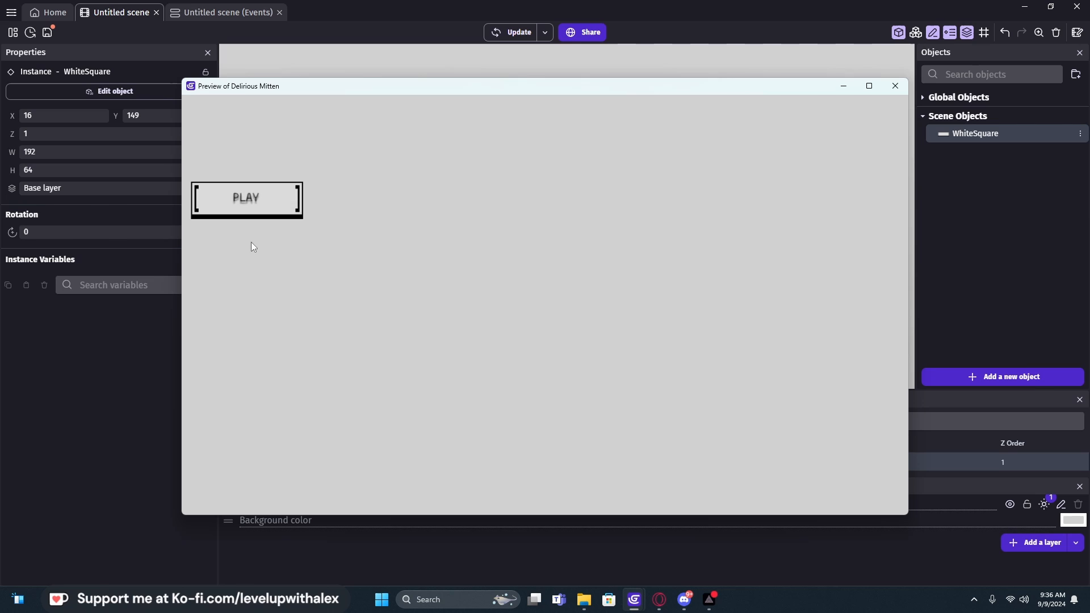
{"action": "mouse_move", "coordinate": [245, 201]}
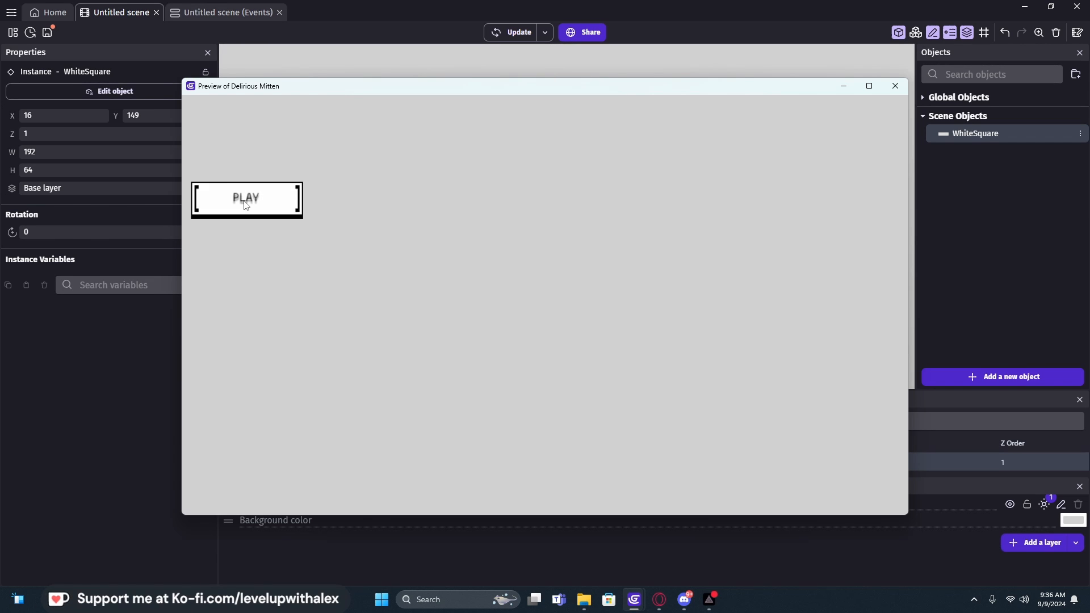
{"action": "mouse_move", "coordinate": [369, 205]}
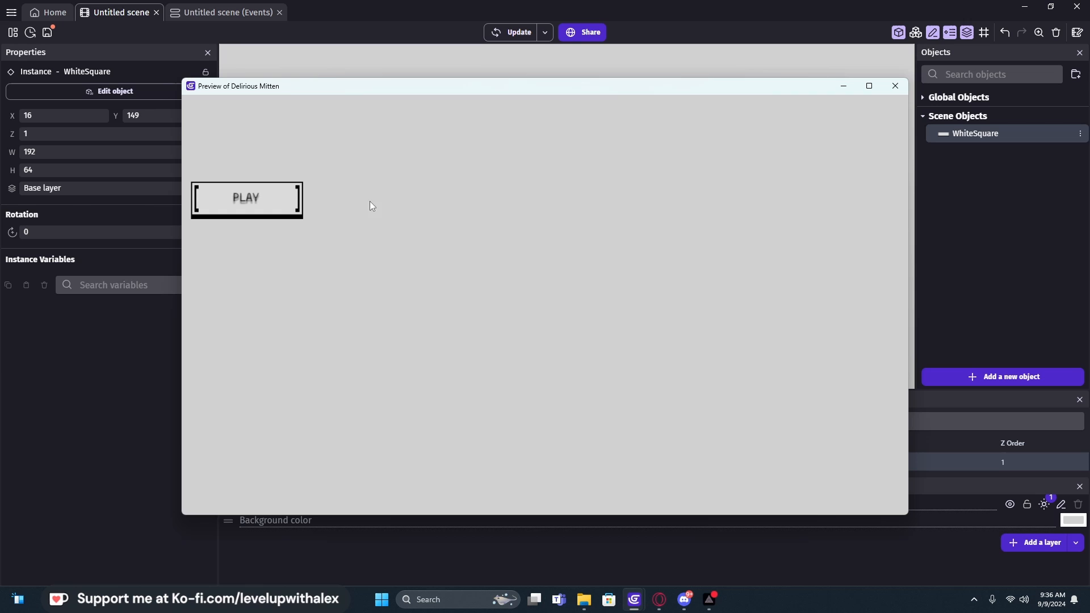
{"action": "mouse_move", "coordinate": [292, 202]}
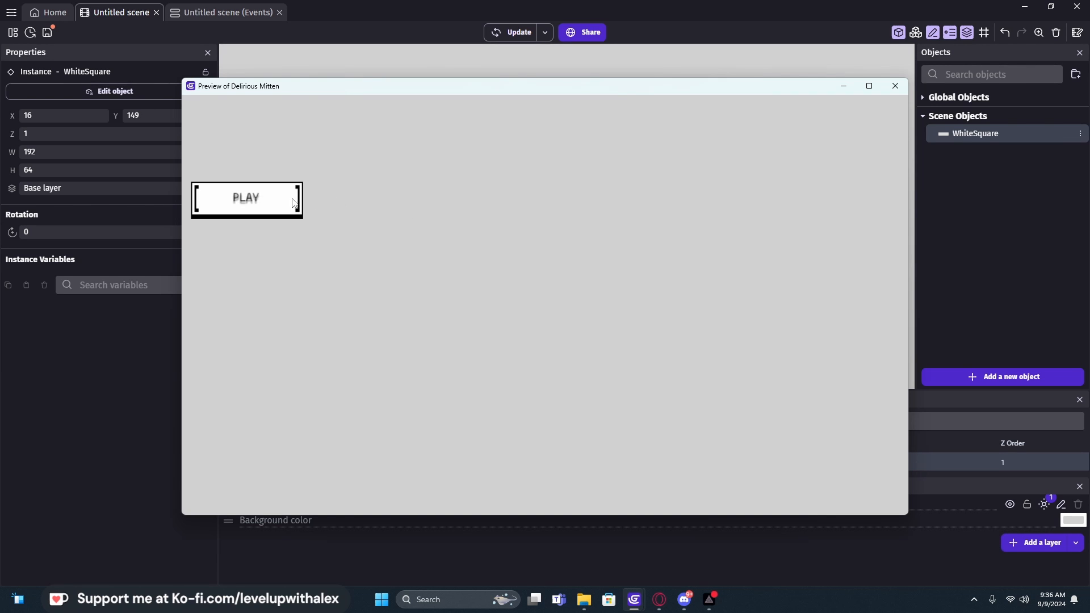
{"action": "mouse_move", "coordinate": [362, 207]}
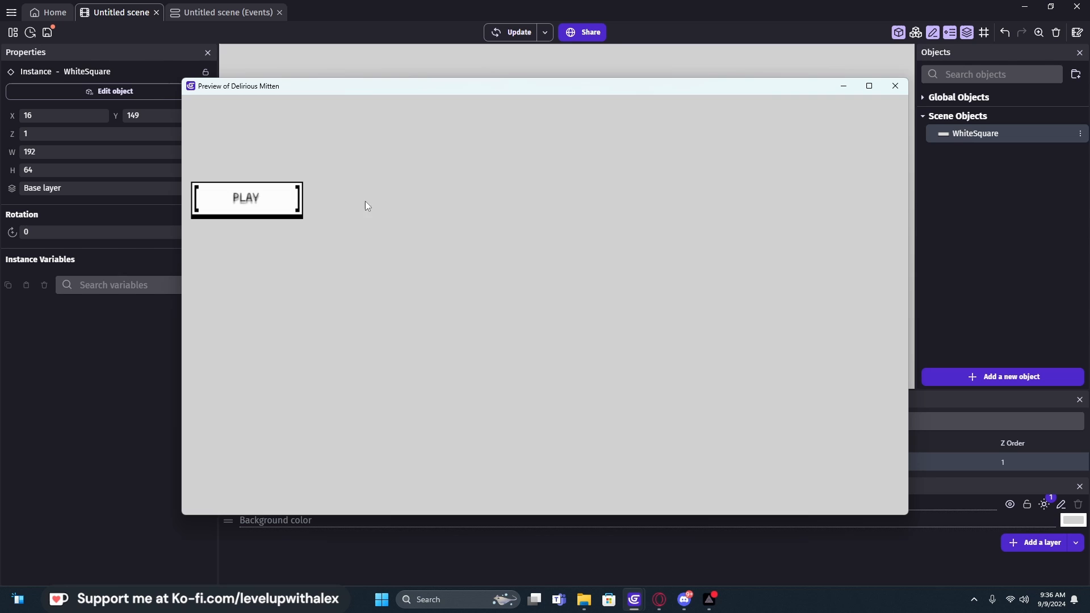
{"action": "left_click", "coordinate": [894, 86]}
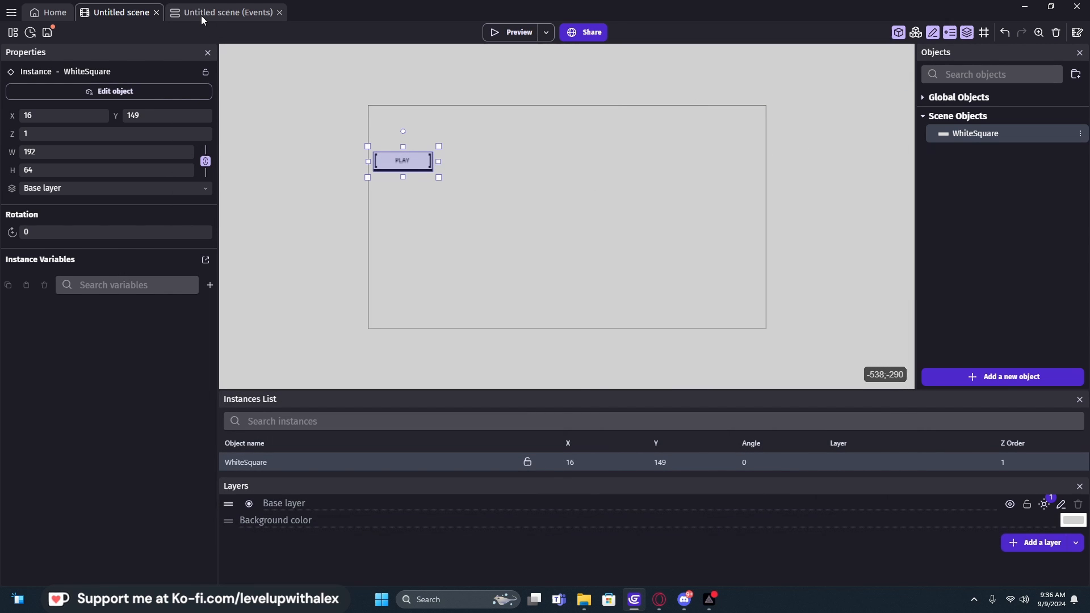
Step: On the events sheet, add an event with the condition 'WhiteSquare is clicked'
{"action": "left_click", "coordinate": [224, 12]}
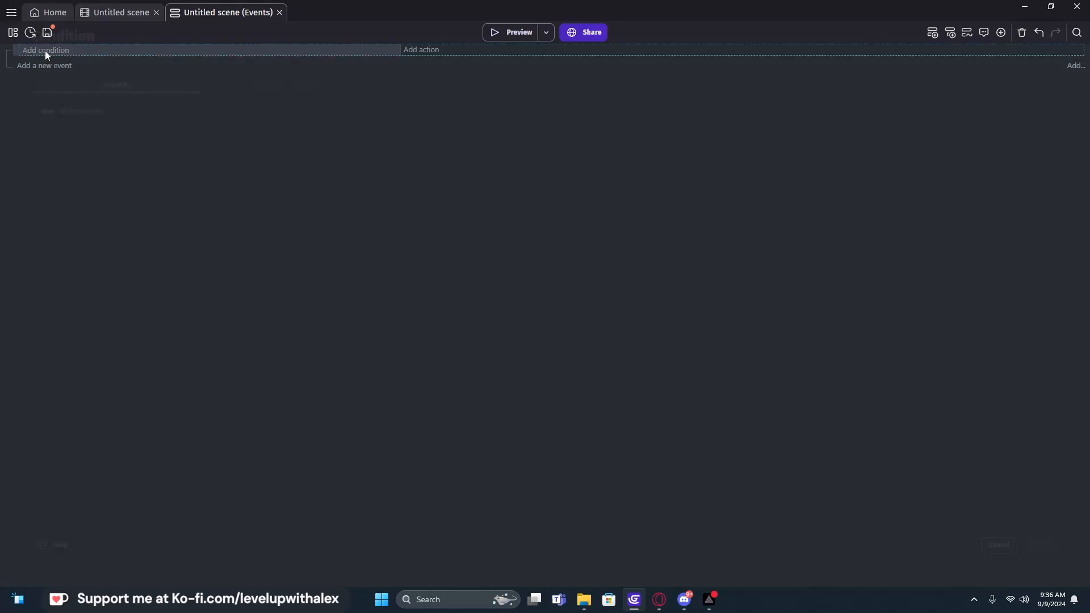
{"action": "left_click", "coordinate": [45, 50]}
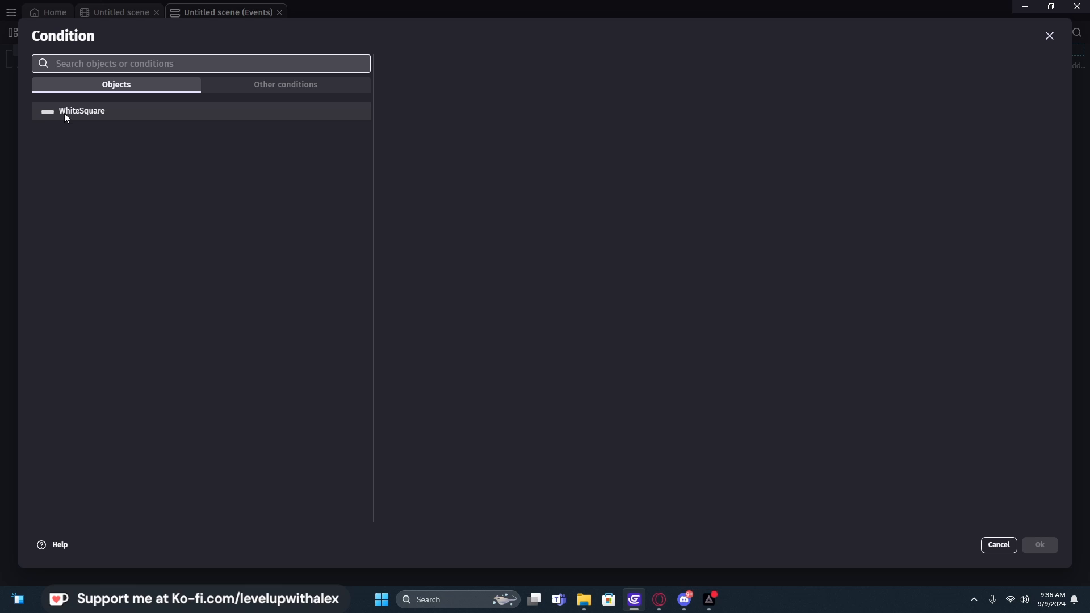
{"action": "left_click", "coordinate": [81, 111]}
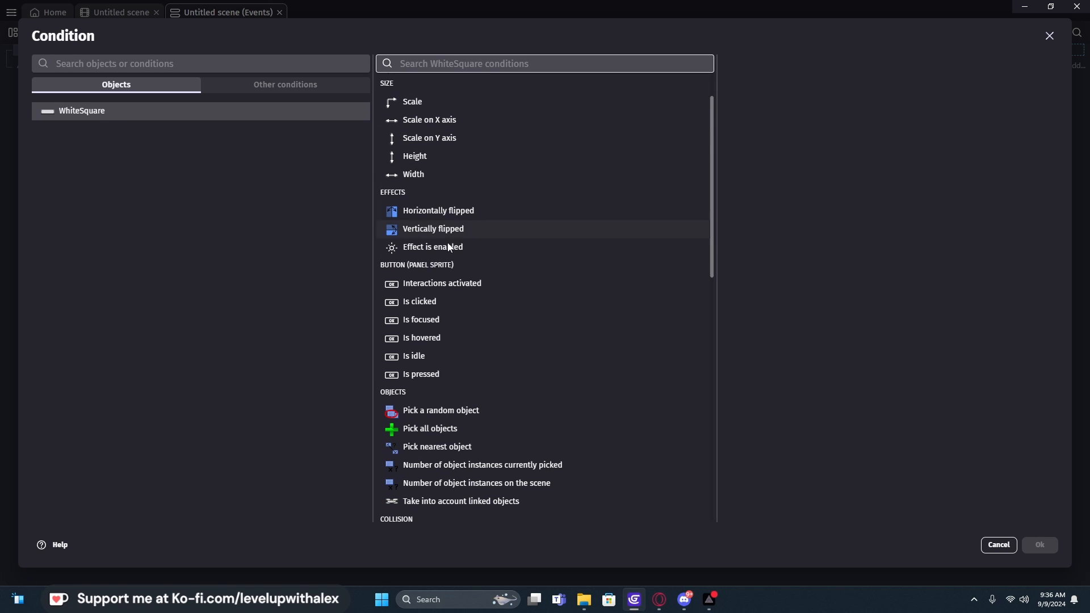
{"action": "mouse_move", "coordinate": [426, 316]}
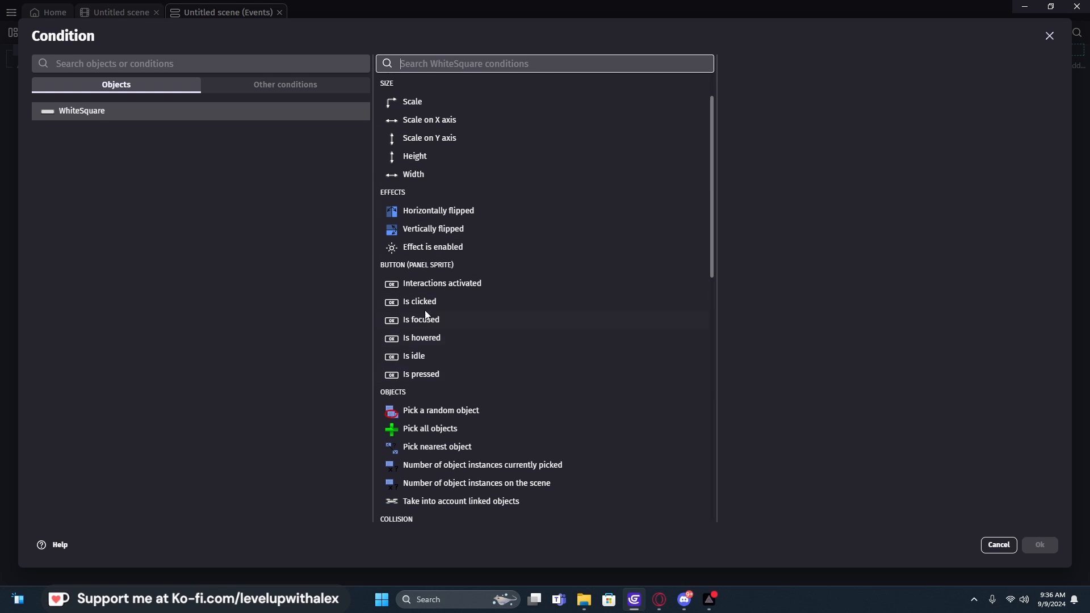
{"action": "mouse_move", "coordinate": [386, 270]}
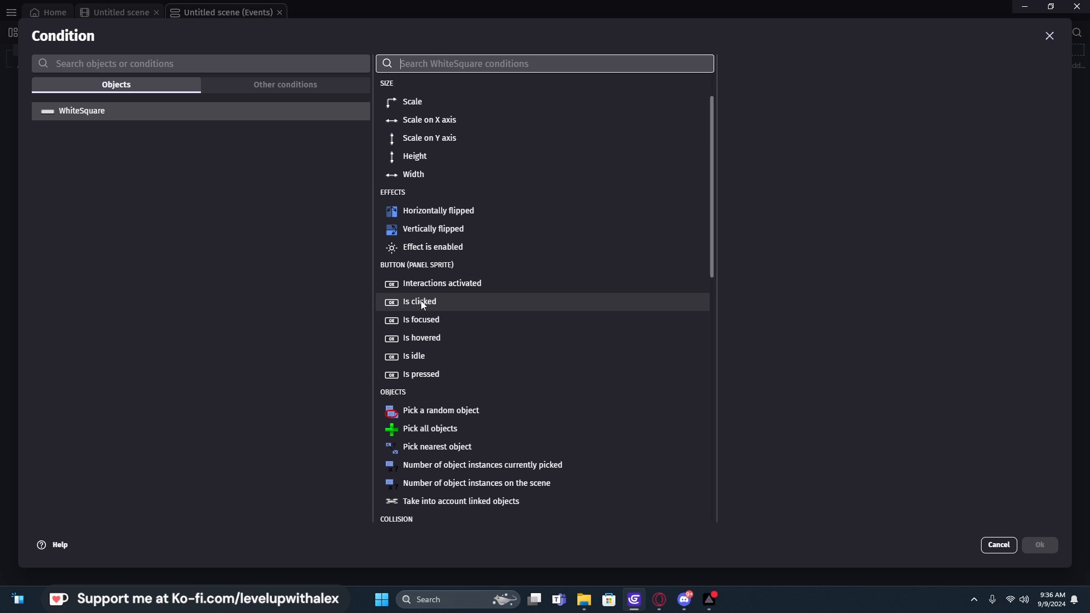
{"action": "left_click", "coordinate": [418, 301]}
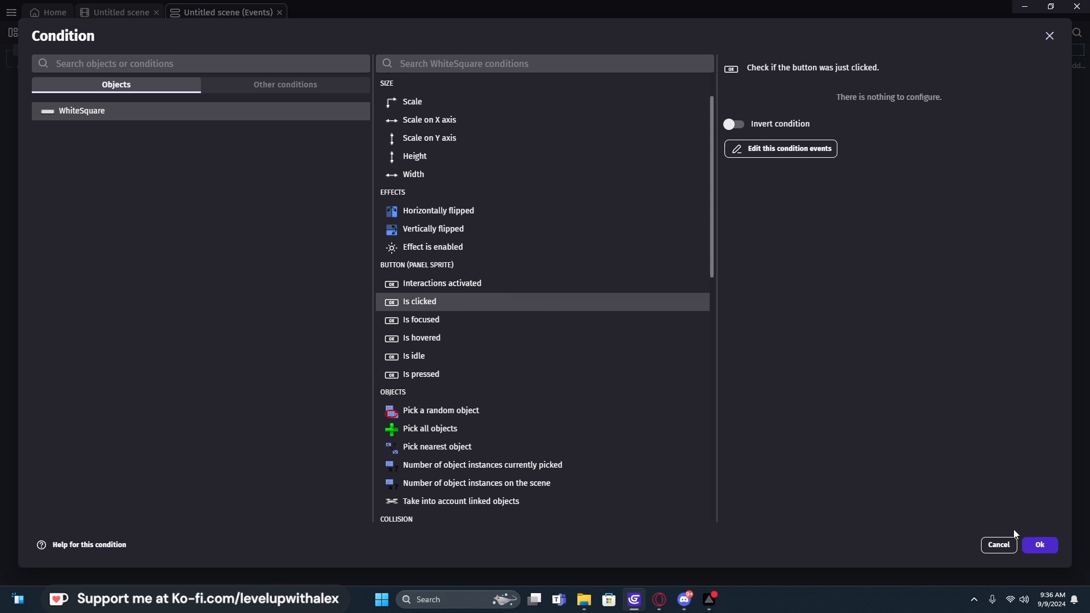
{"action": "left_click", "coordinate": [1038, 548]}
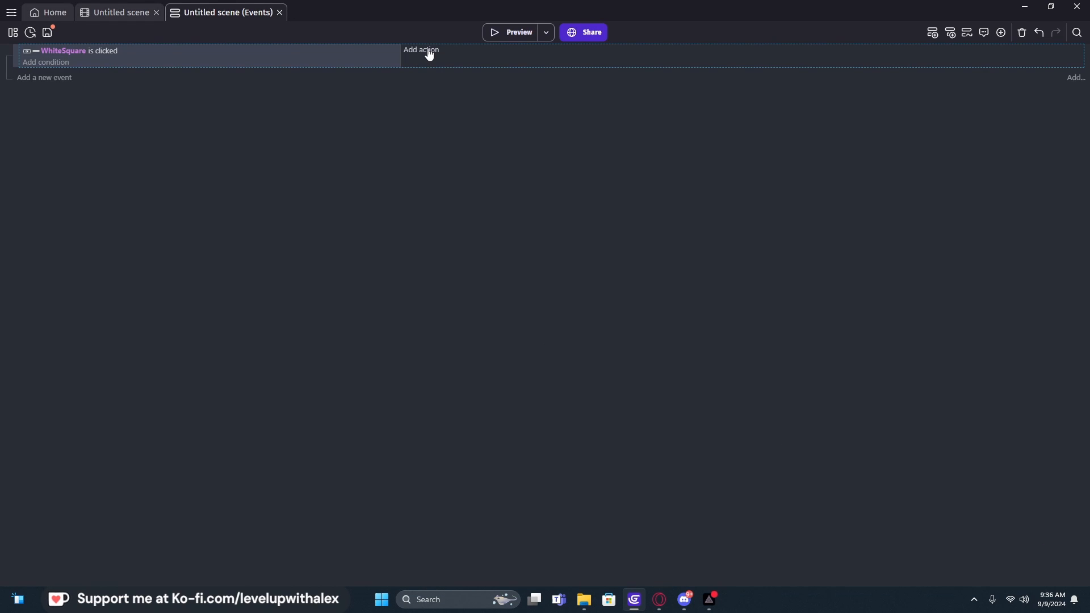
{"action": "mouse_move", "coordinate": [421, 50]}
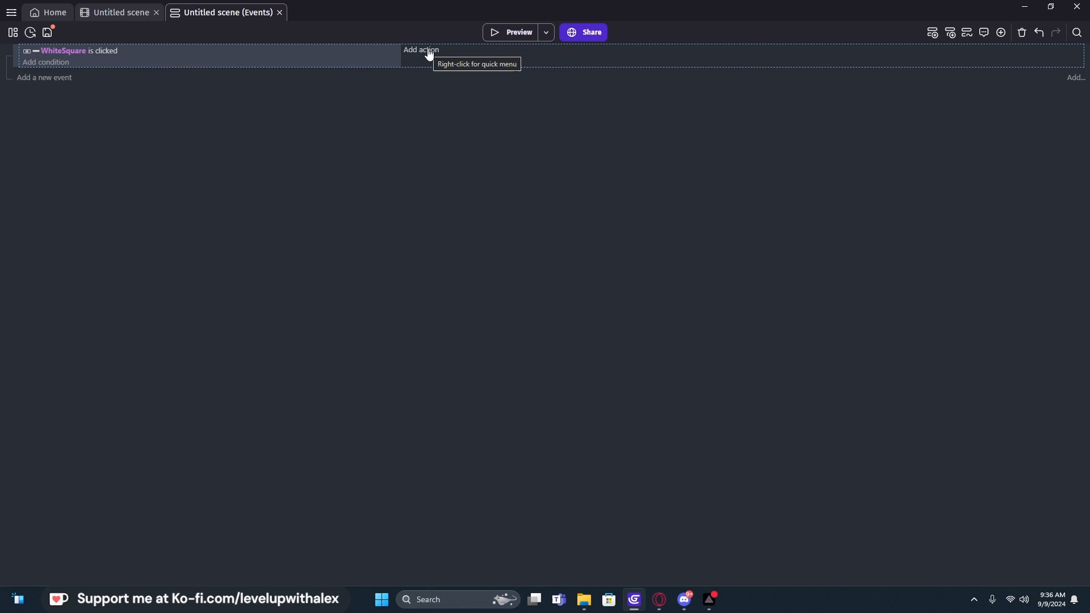
Step: Add the action 'Change the scene' to 'Untitled scene' on the click event
{"action": "left_click", "coordinate": [421, 50]}
{"action": "type", "text": "scene"}
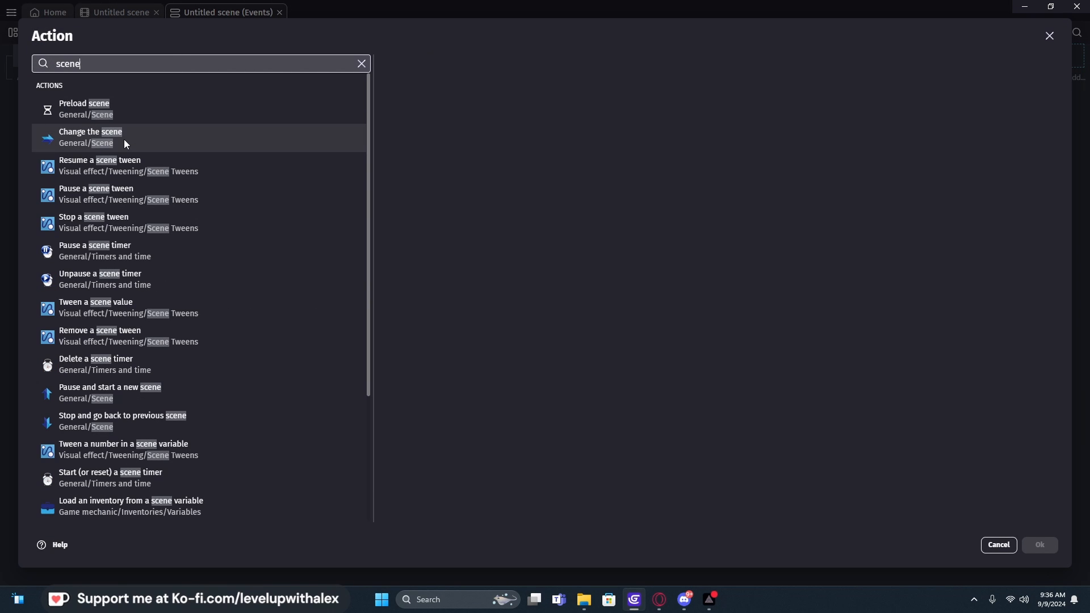
{"action": "left_click", "coordinate": [90, 136]}
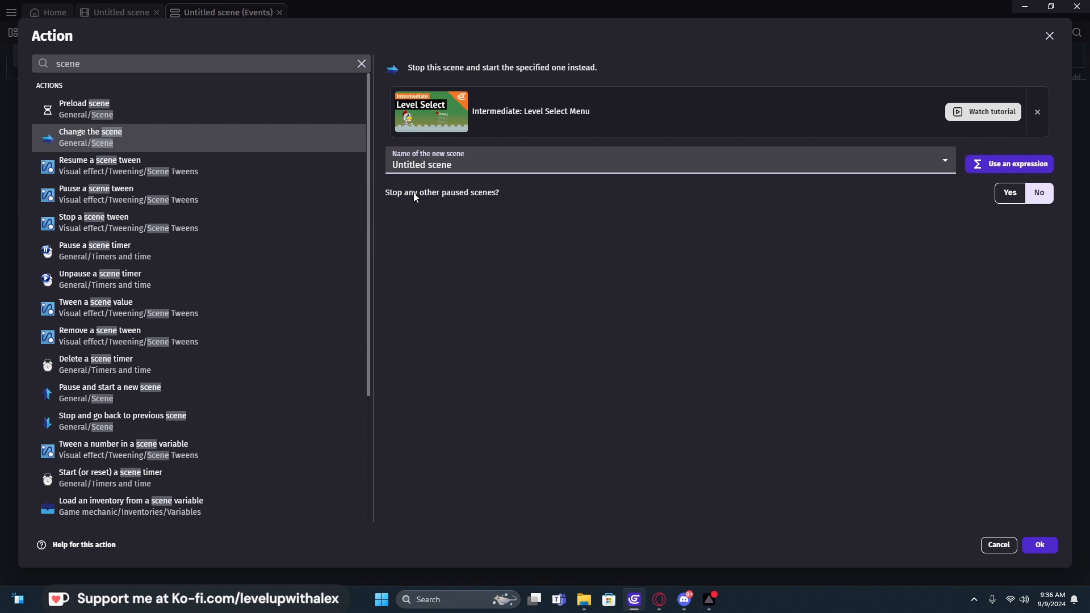
{"action": "left_click", "coordinate": [1039, 544]}
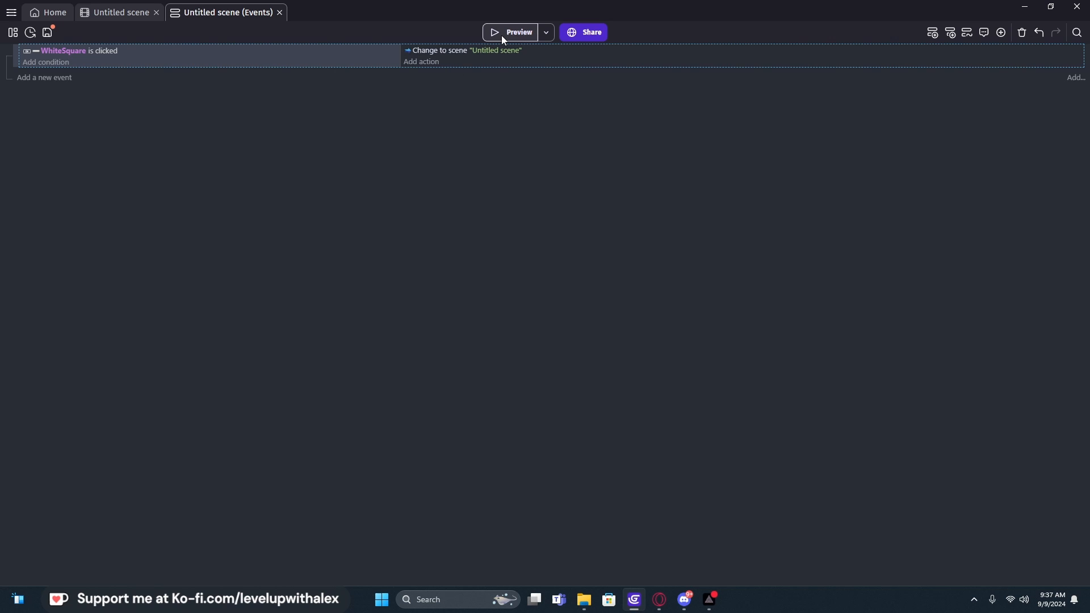
Step: Hover over the PLAY button in the running preview, then close the preview window
{"action": "left_click", "coordinate": [514, 32]}
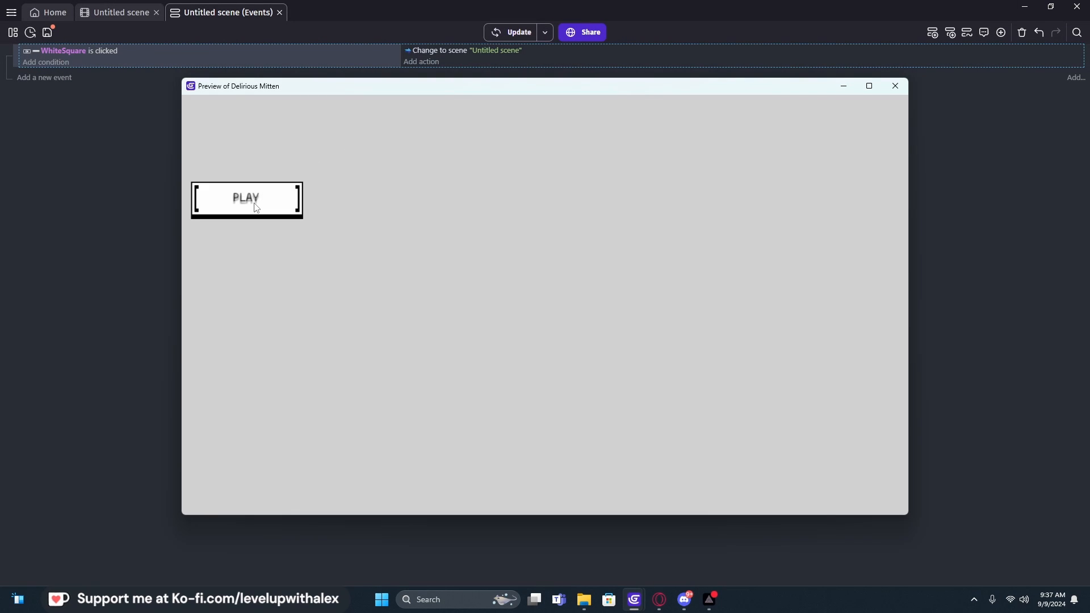
{"action": "mouse_move", "coordinate": [369, 225]}
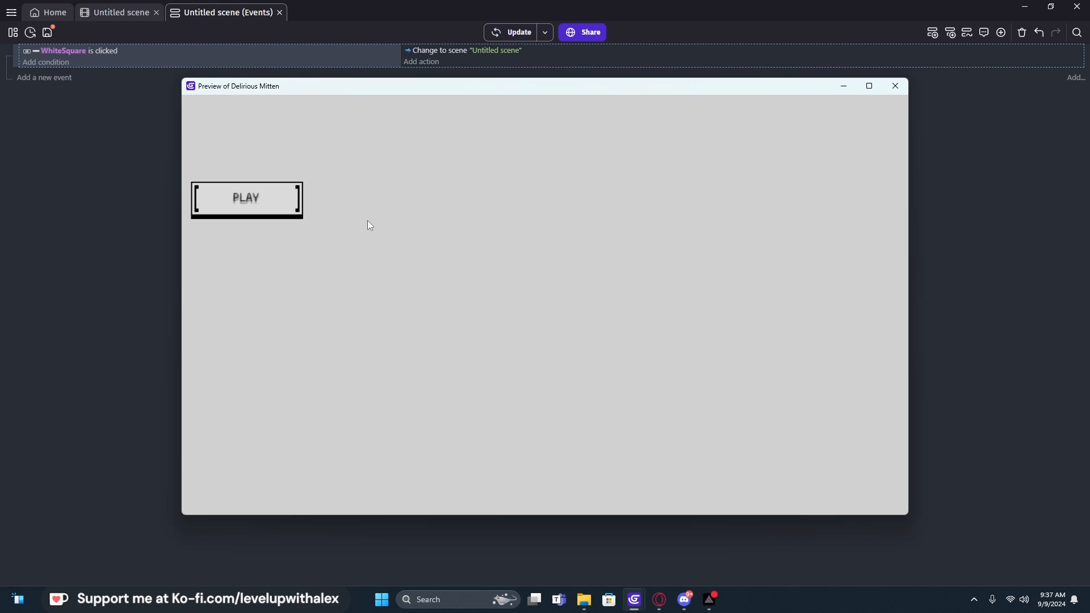
{"action": "mouse_move", "coordinate": [327, 251]}
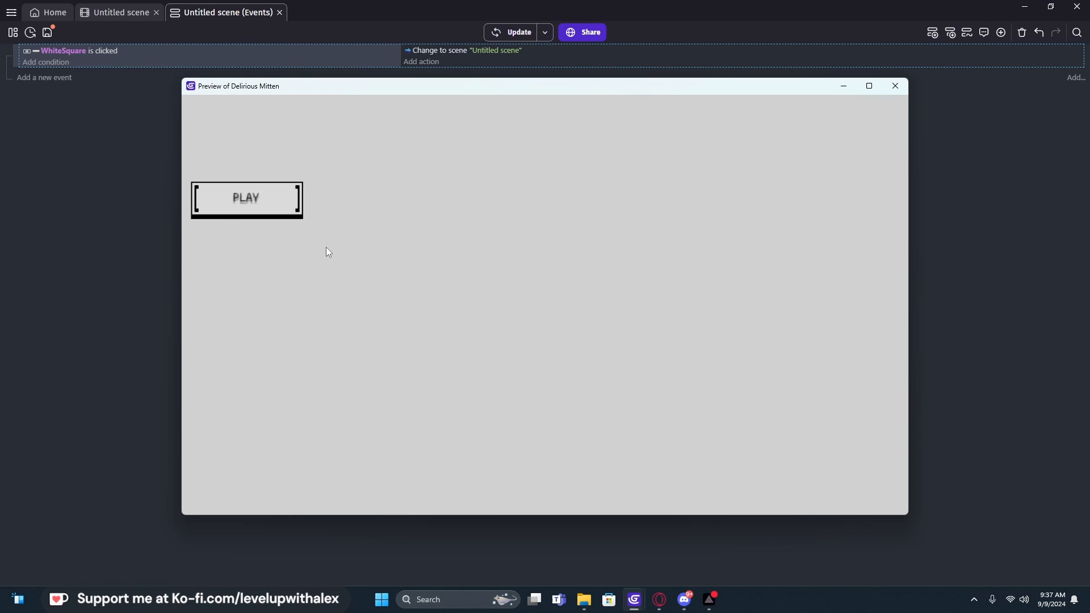
{"action": "mouse_move", "coordinate": [275, 209]}
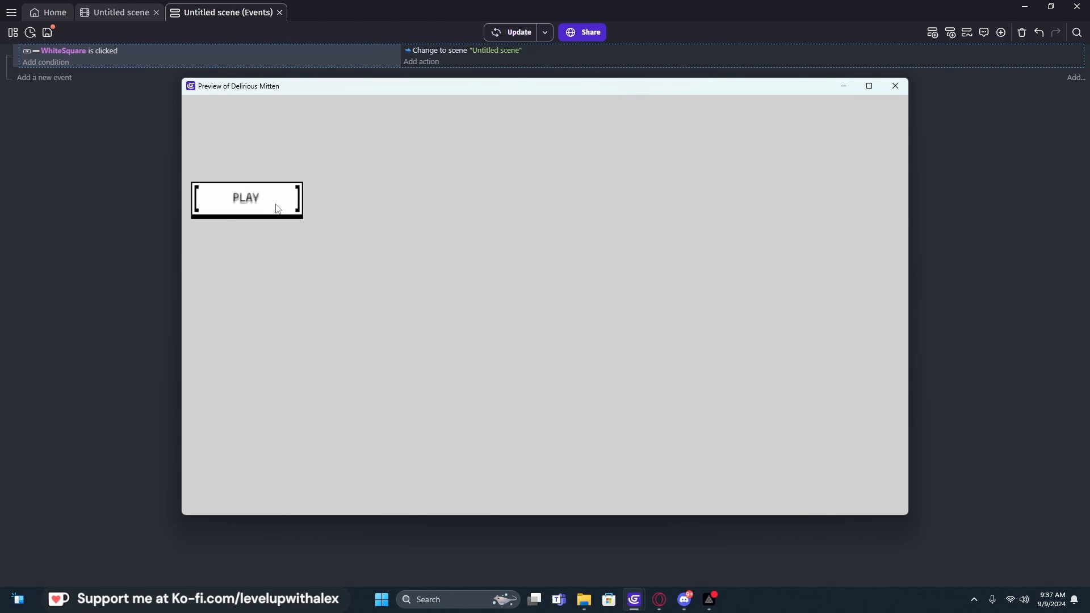
{"action": "mouse_move", "coordinate": [347, 212]}
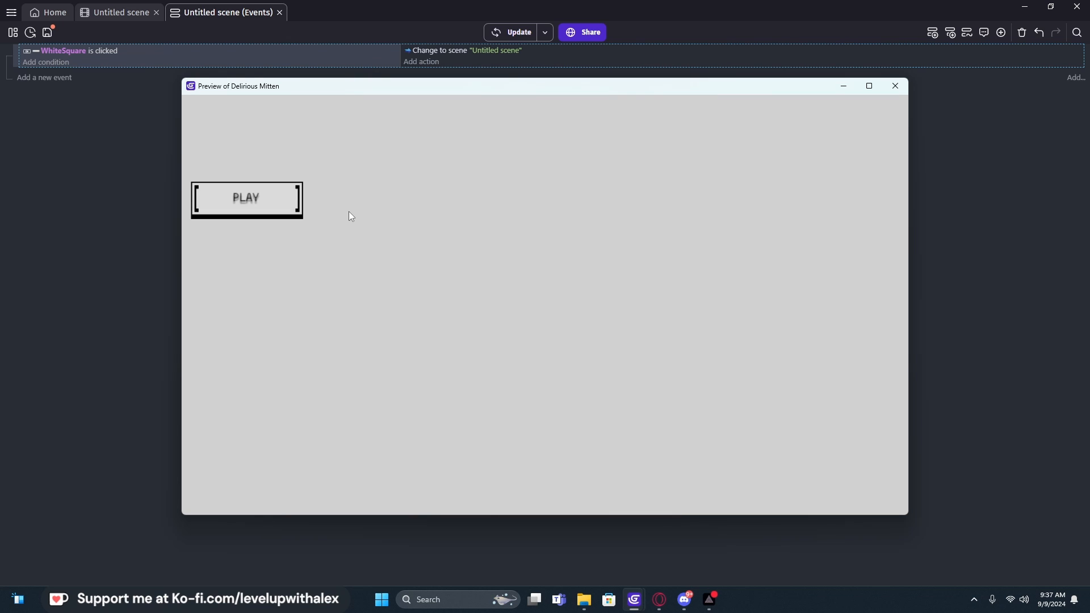
{"action": "mouse_move", "coordinate": [314, 207]}
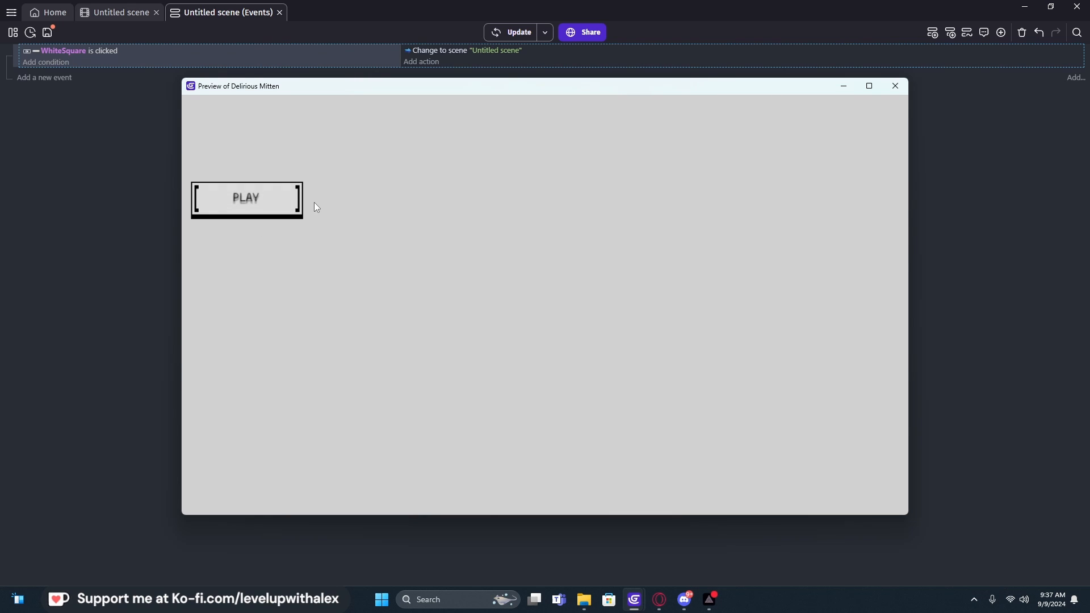
{"action": "mouse_move", "coordinate": [895, 86]}
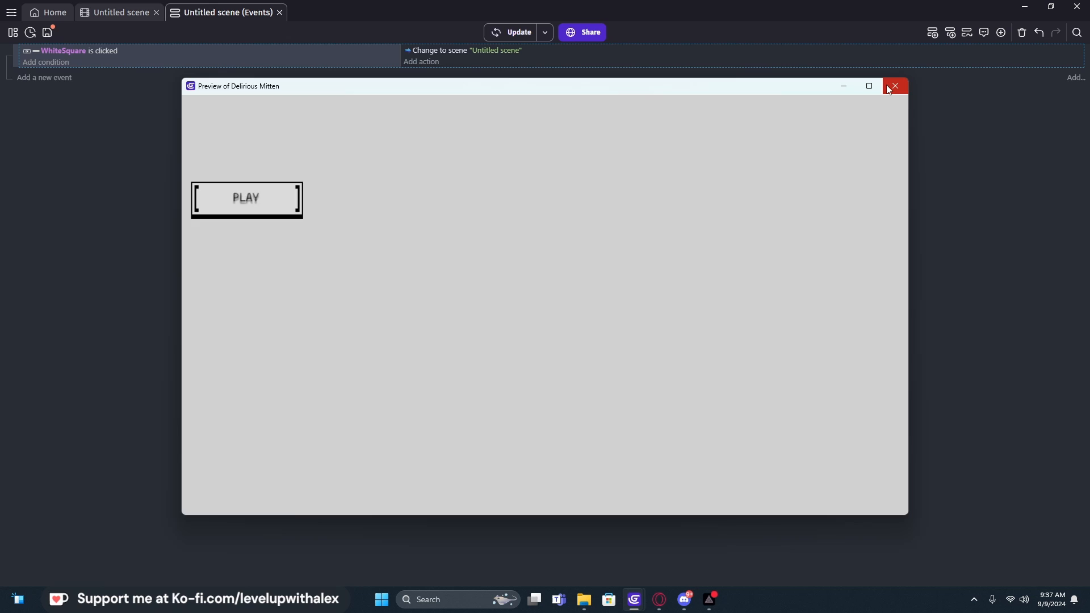
{"action": "left_click", "coordinate": [895, 86]}
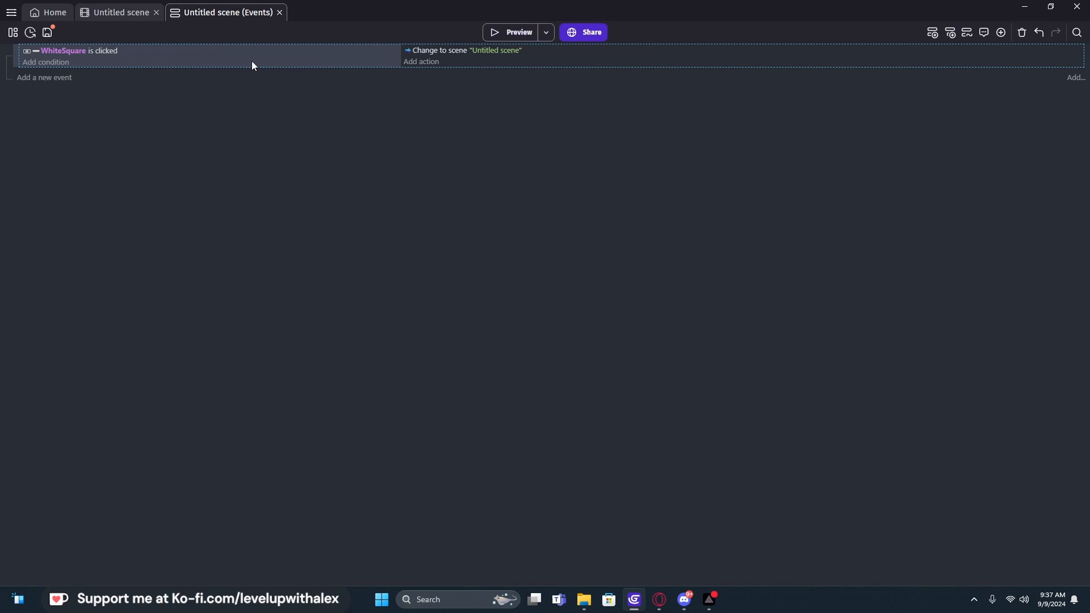
Step: Return to the Untitled scene layout, deselect the PLAY button, and show the project overview
{"action": "left_click", "coordinate": [120, 12]}
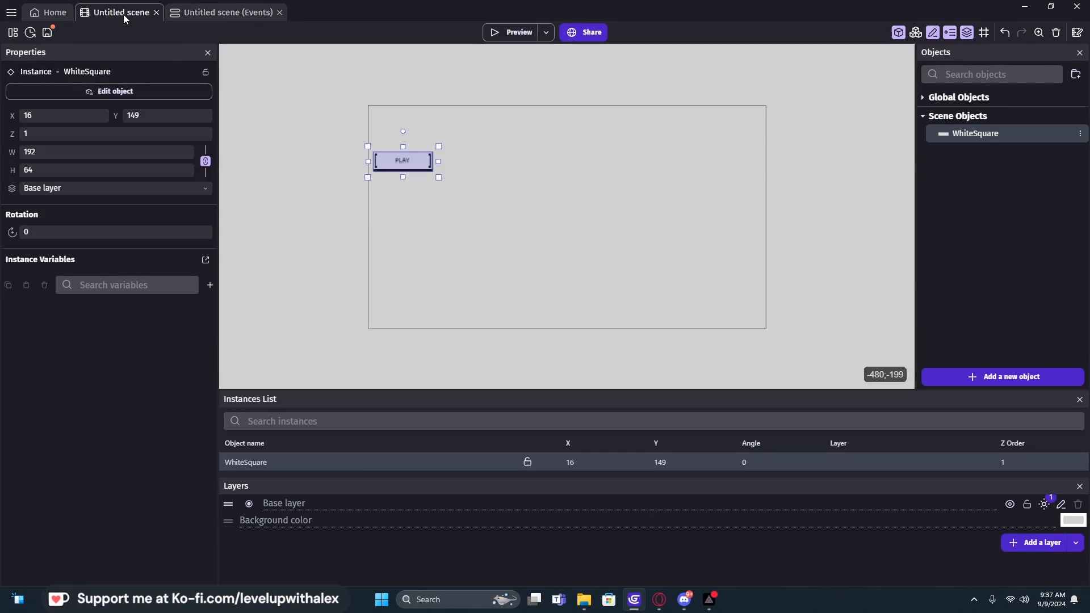
{"action": "left_click", "coordinate": [465, 167]}
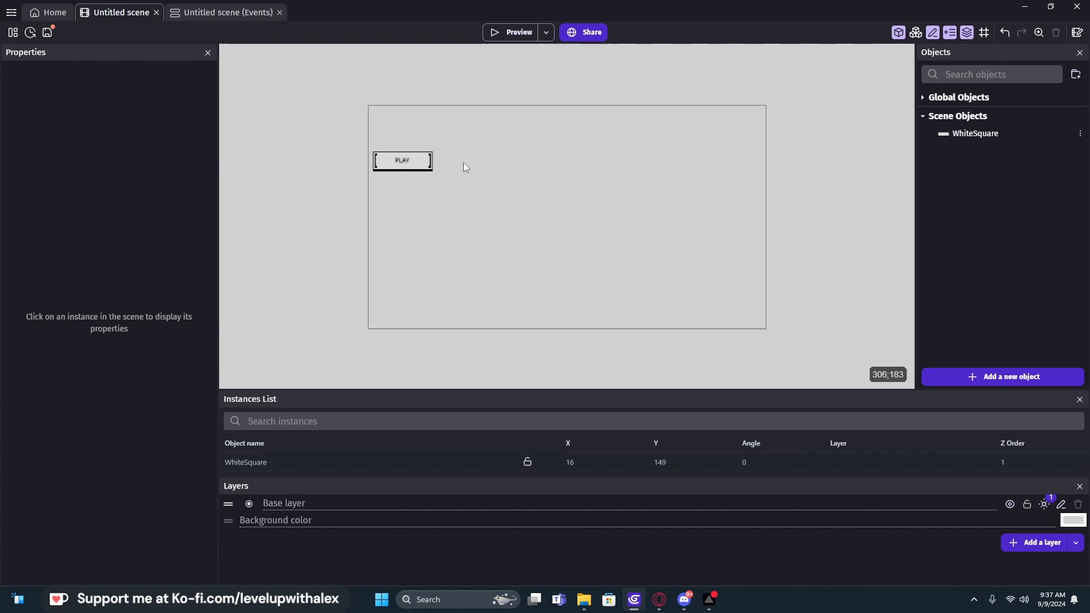
{"action": "mouse_move", "coordinate": [146, 86]}
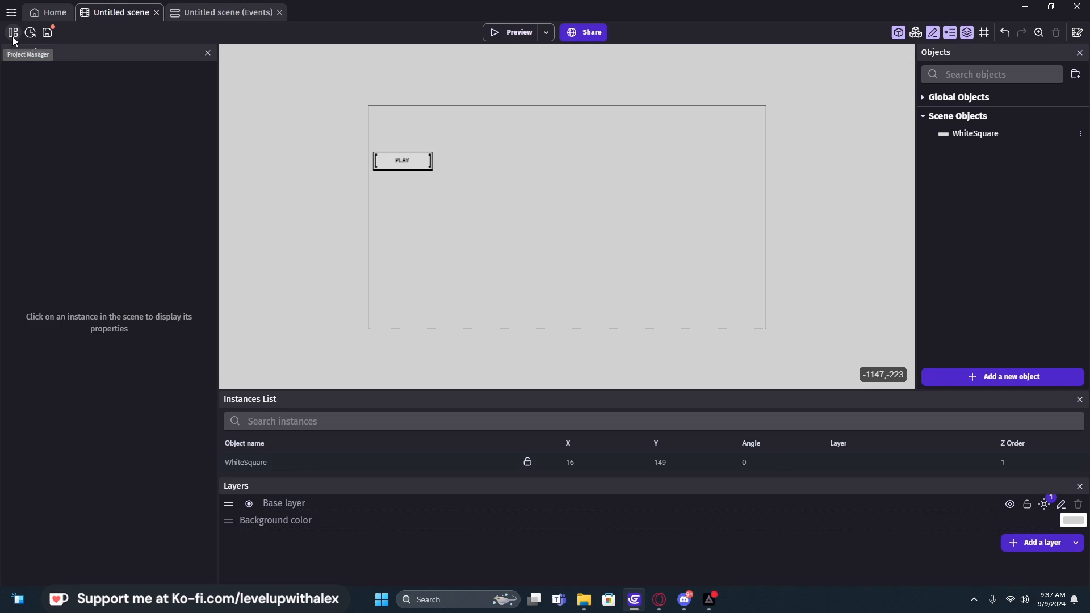
{"action": "left_click", "coordinate": [13, 31]}
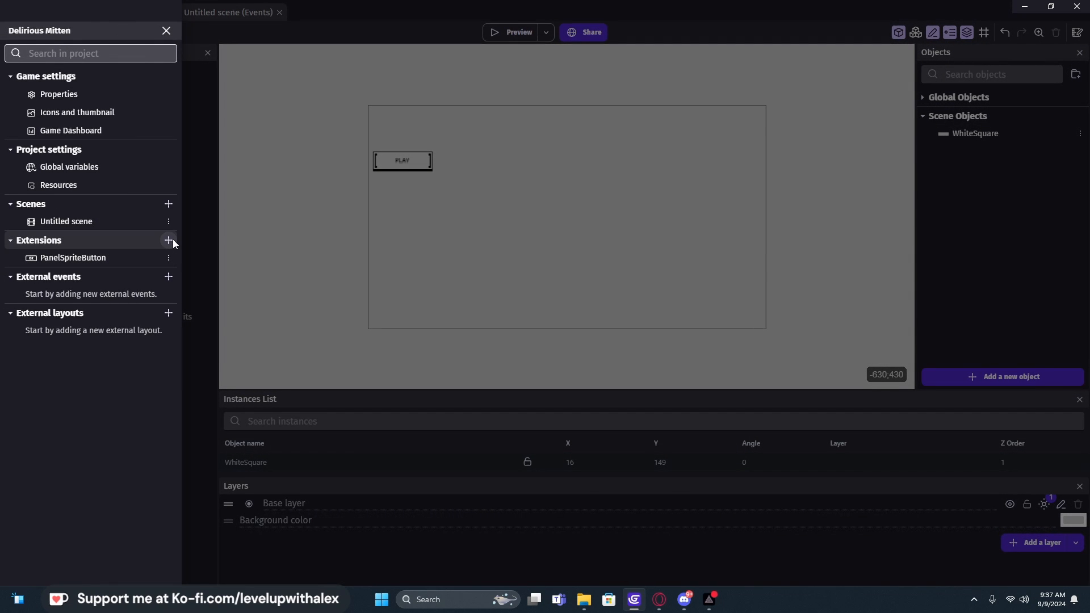
Step: Search the extension catalog for 'button' from the Extensions + button
{"action": "left_click", "coordinate": [168, 241]}
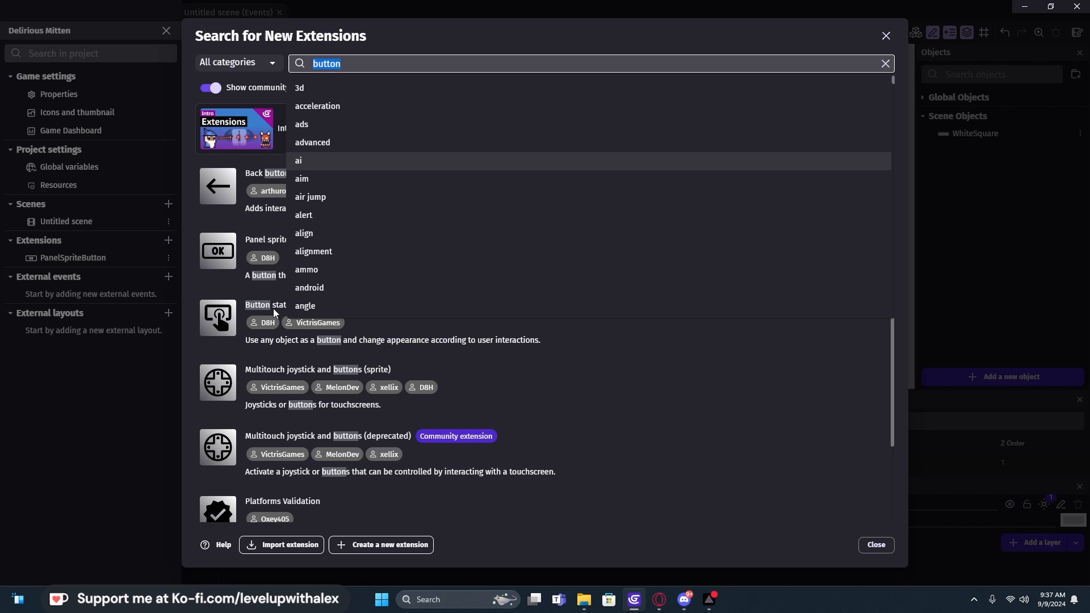
{"action": "key", "text": "Backspace"}
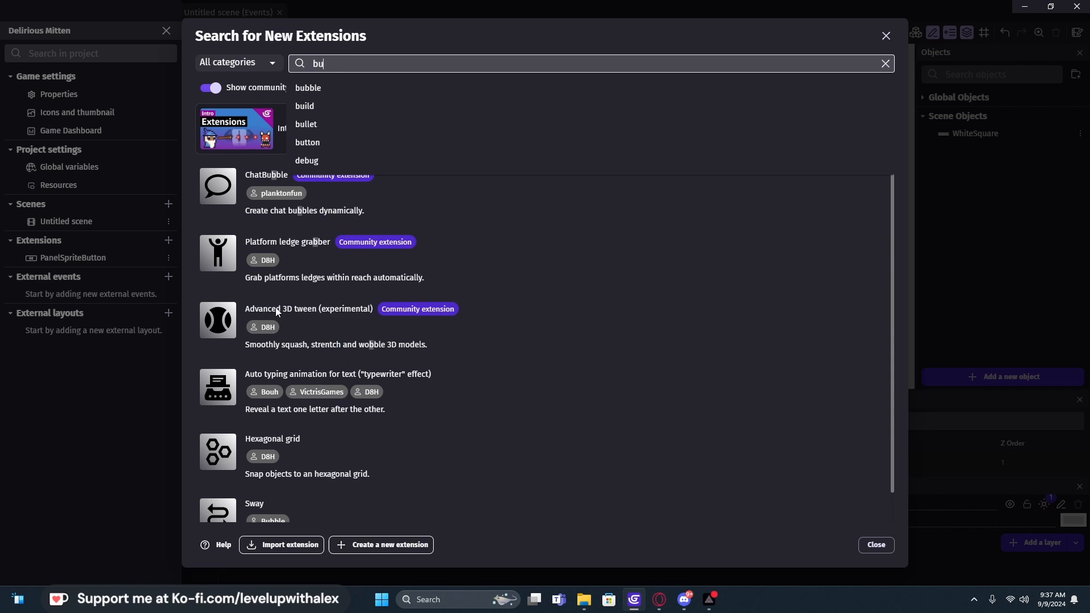
{"action": "left_click", "coordinate": [307, 142]}
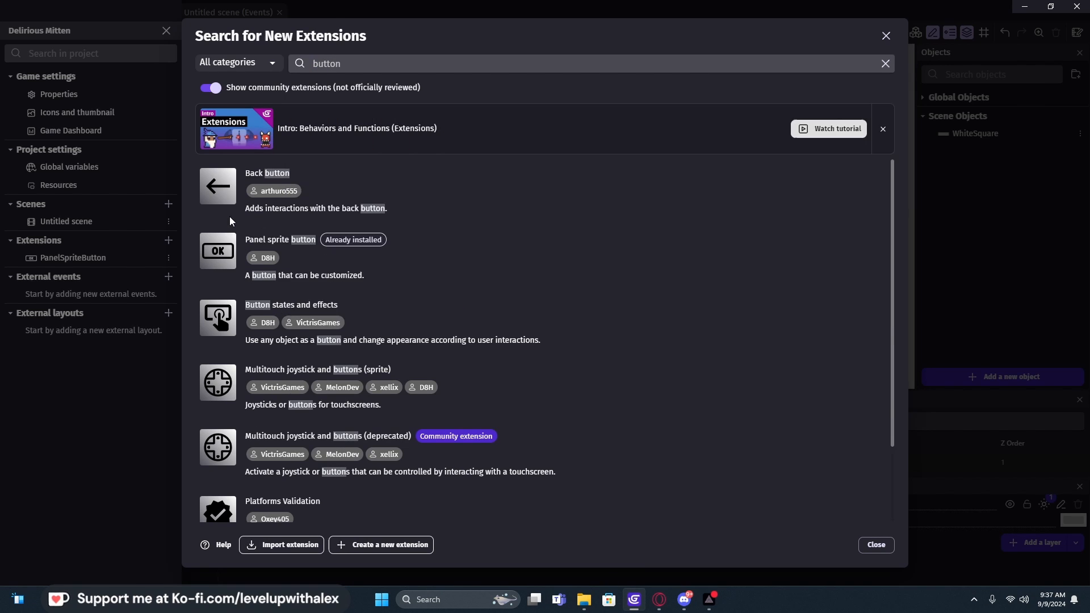
{"action": "mouse_move", "coordinate": [289, 187]}
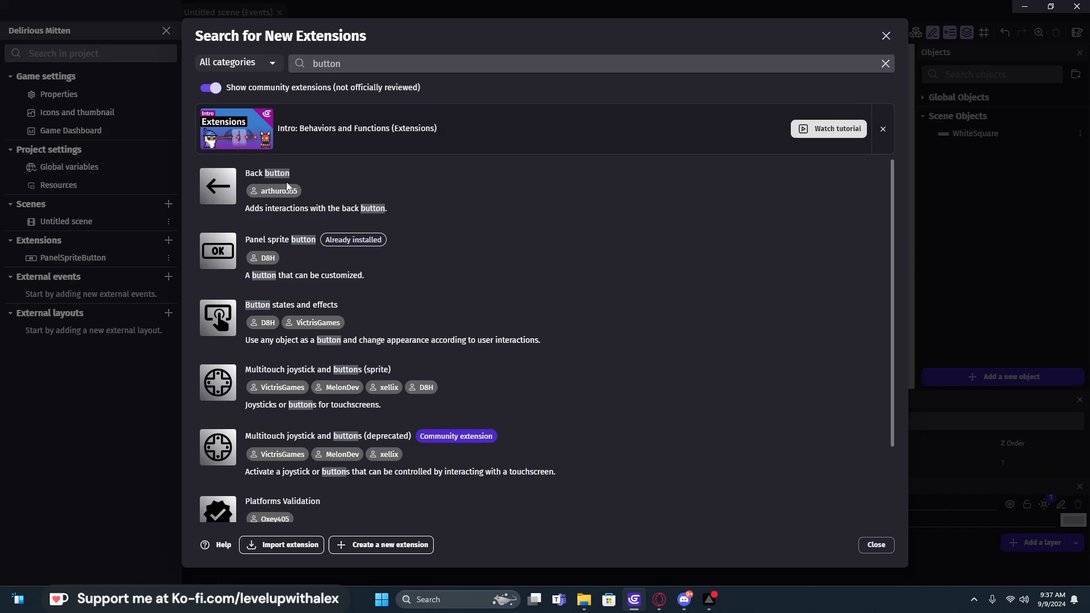
{"action": "mouse_move", "coordinate": [336, 318]}
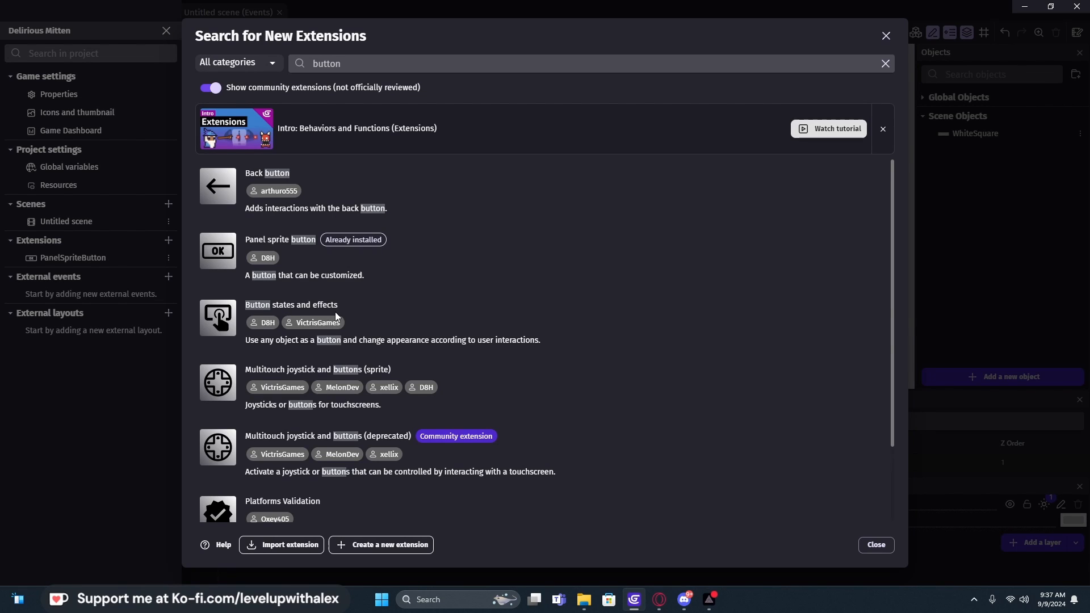
{"action": "mouse_move", "coordinate": [270, 335]}
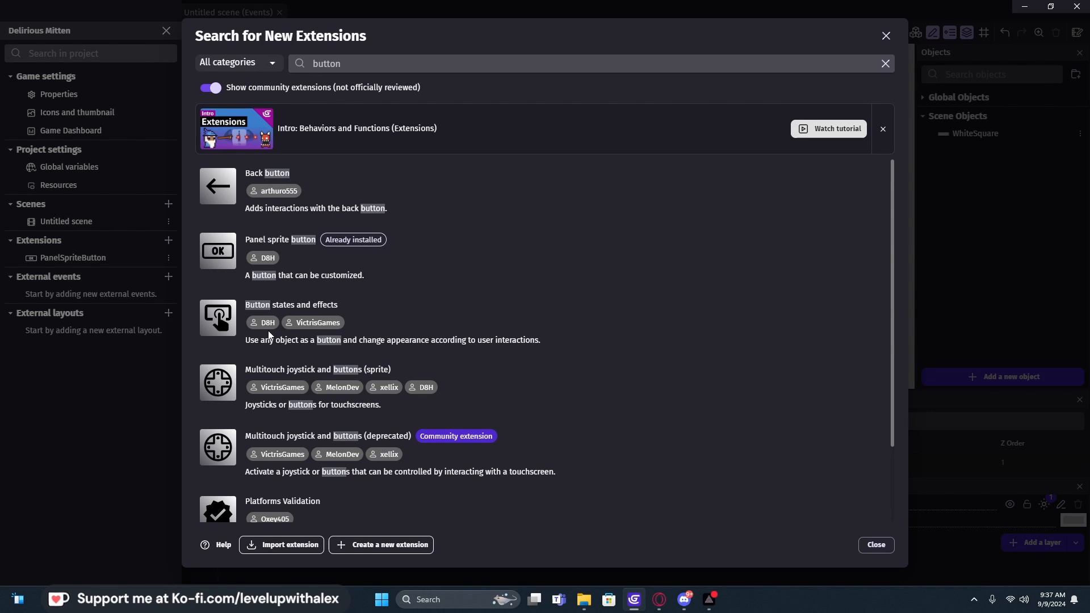
{"action": "mouse_move", "coordinate": [293, 336]}
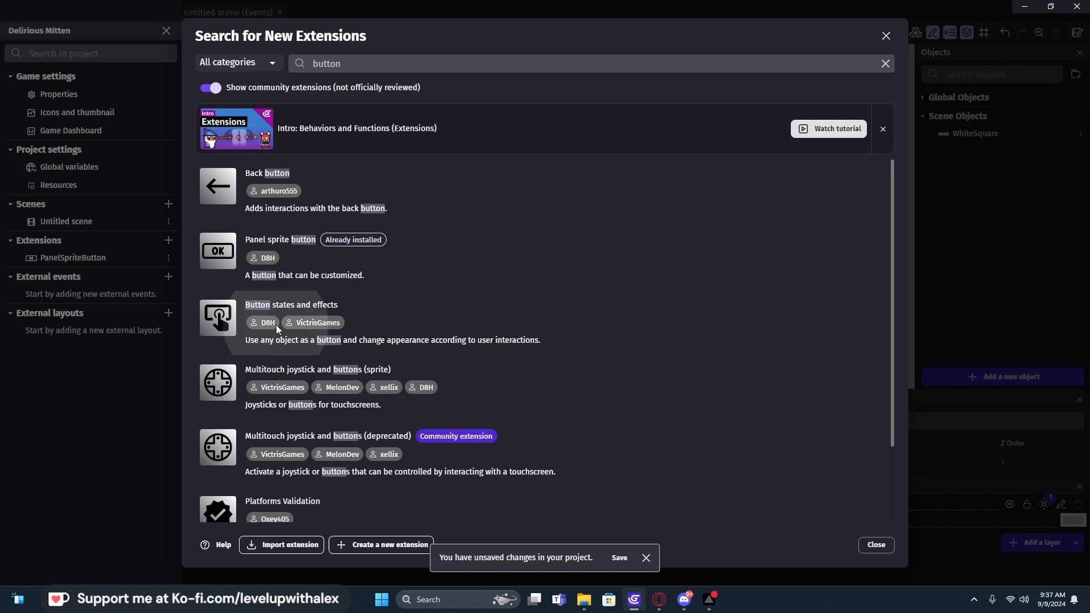
Step: Install the Button states and effects extension and close the extension search
{"action": "left_click", "coordinate": [291, 304]}
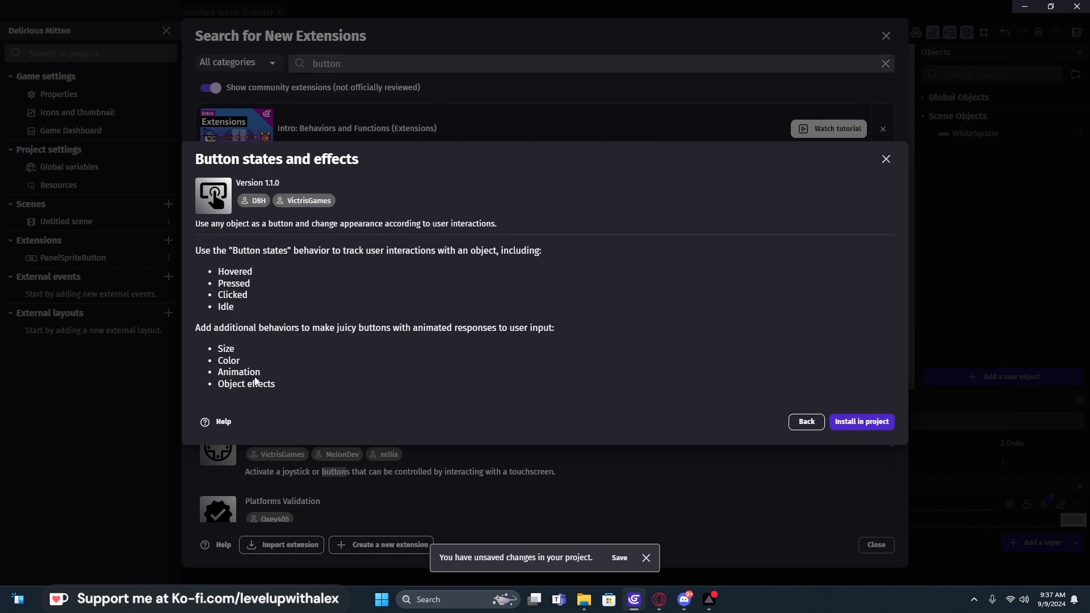
{"action": "mouse_move", "coordinate": [265, 347]}
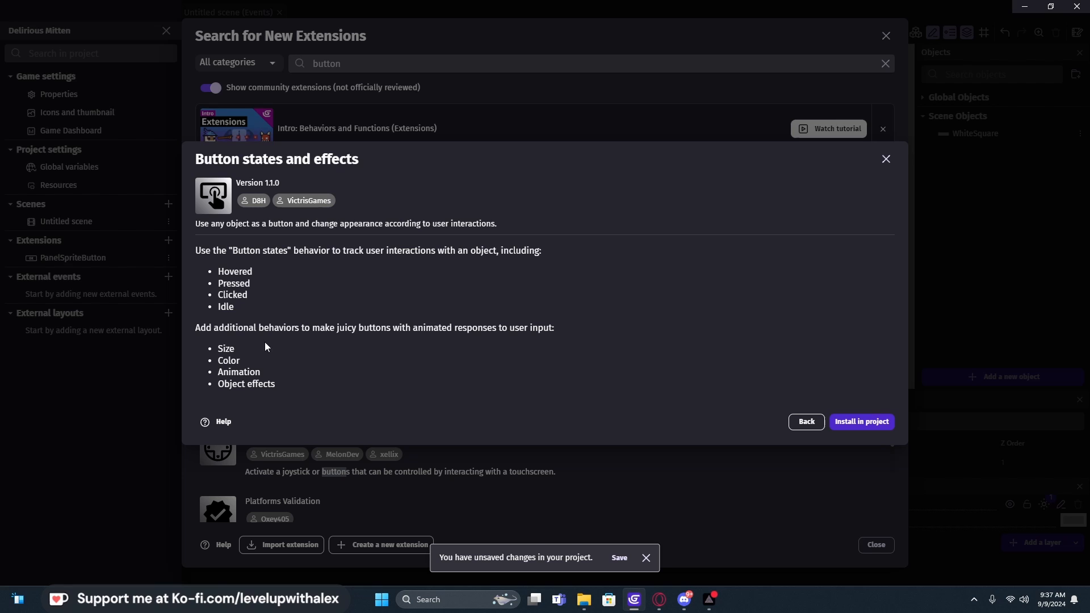
{"action": "mouse_move", "coordinate": [276, 374]}
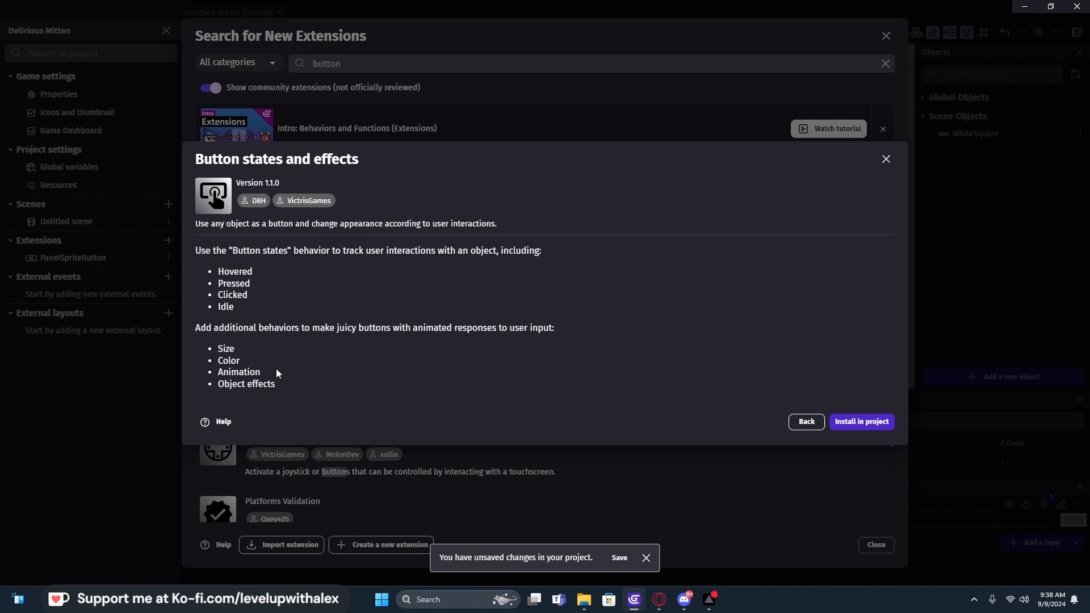
{"action": "mouse_move", "coordinate": [472, 330]}
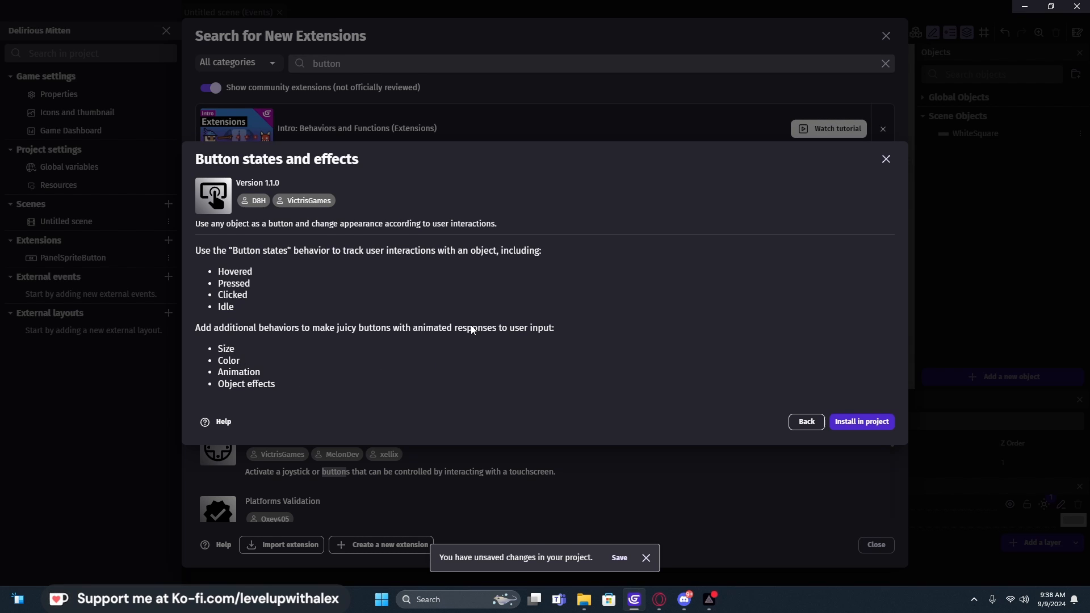
{"action": "mouse_move", "coordinate": [303, 323]}
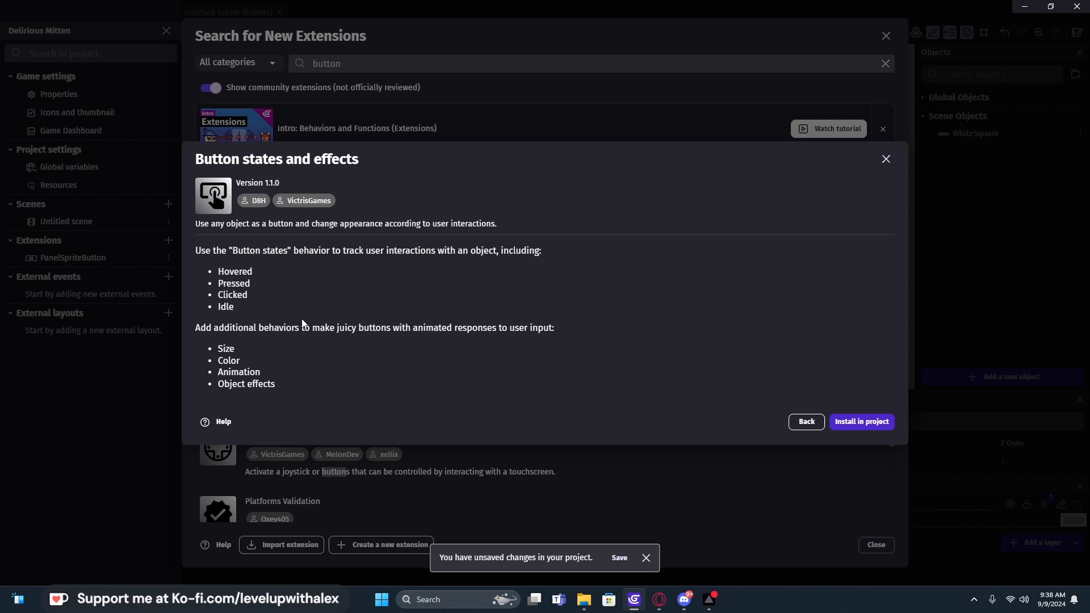
{"action": "mouse_move", "coordinate": [340, 260]}
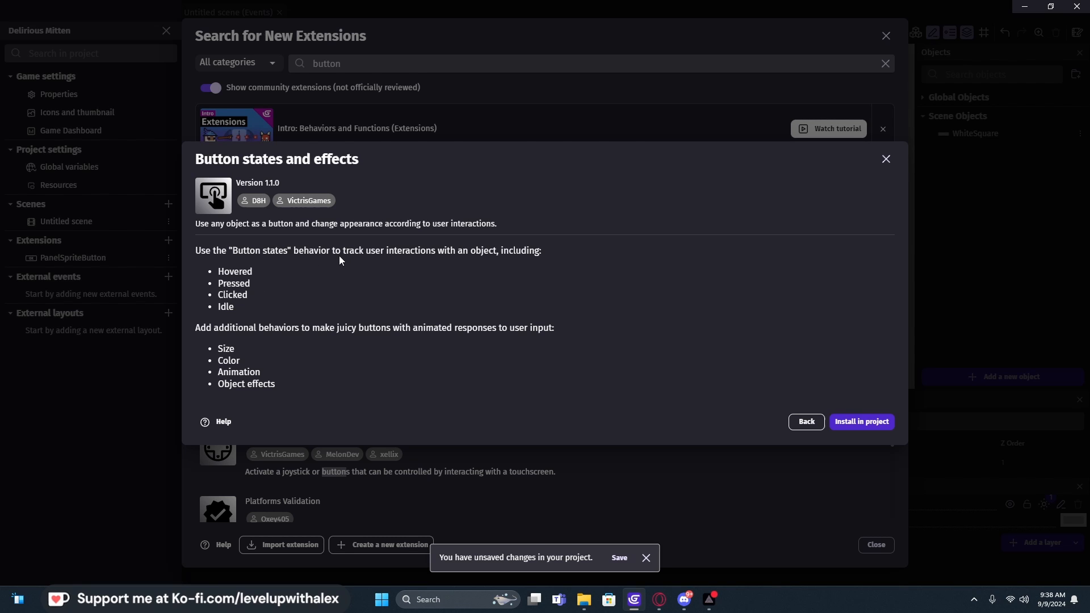
{"action": "mouse_move", "coordinate": [254, 286]}
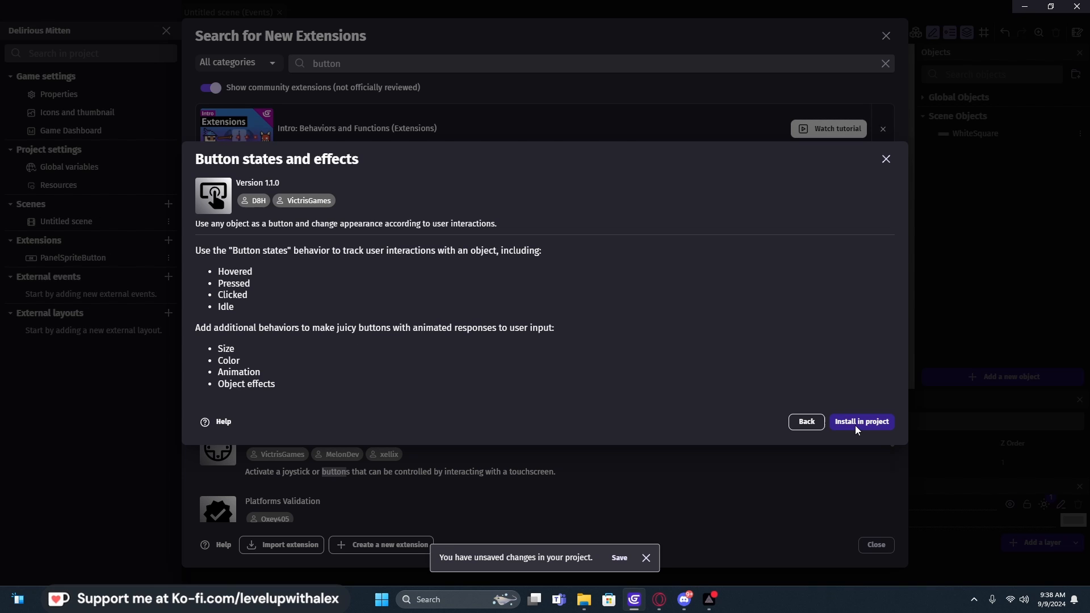
{"action": "left_click", "coordinate": [860, 422]}
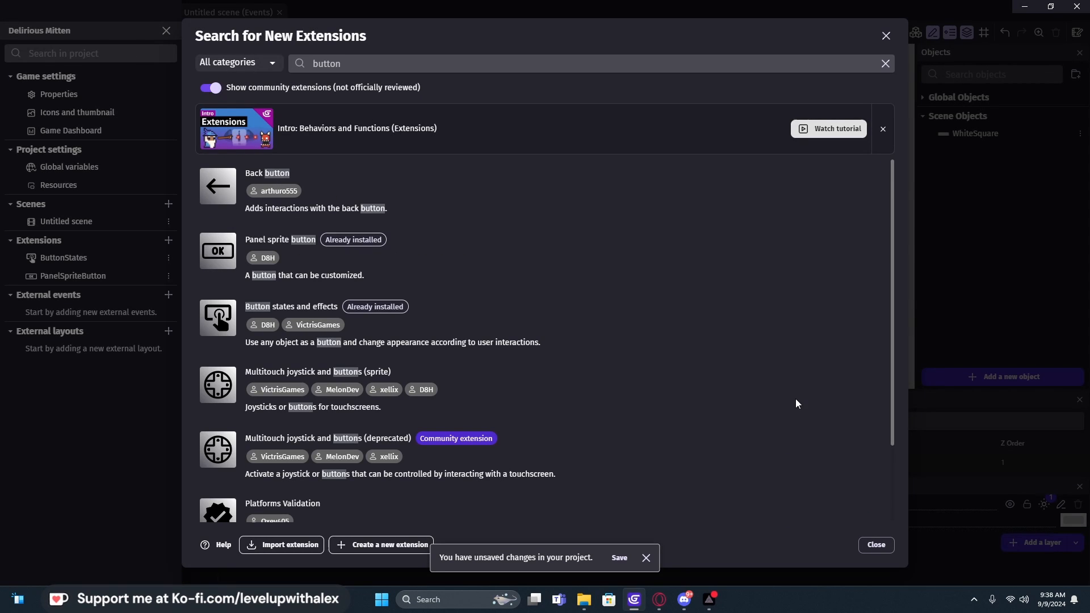
{"action": "left_click", "coordinate": [885, 35]}
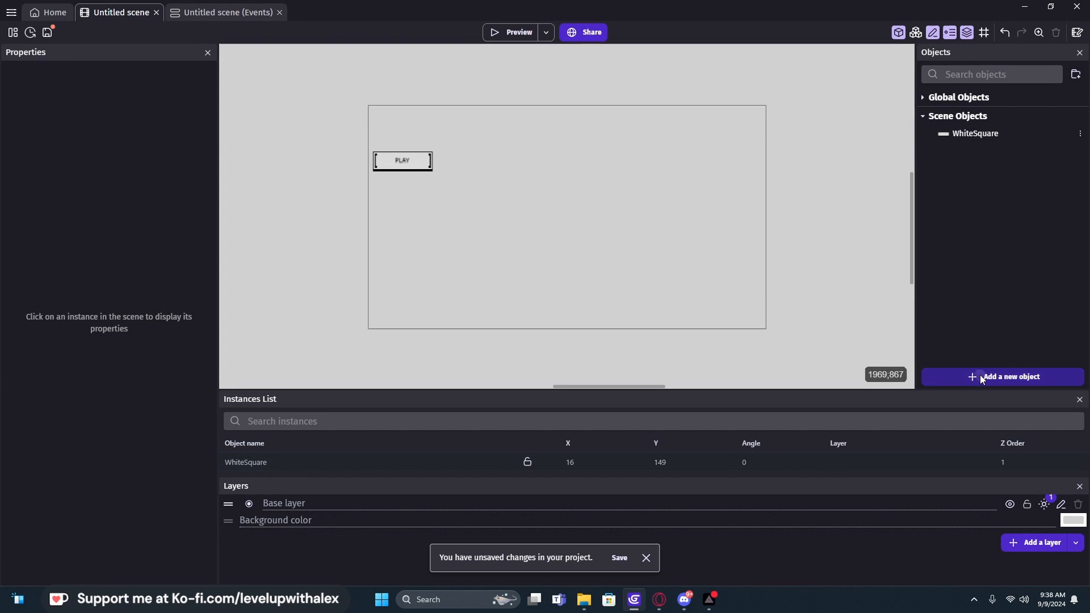
Step: Create a sprite object named Button_0 and give it the Button states behavior
{"action": "left_click", "coordinate": [1001, 377]}
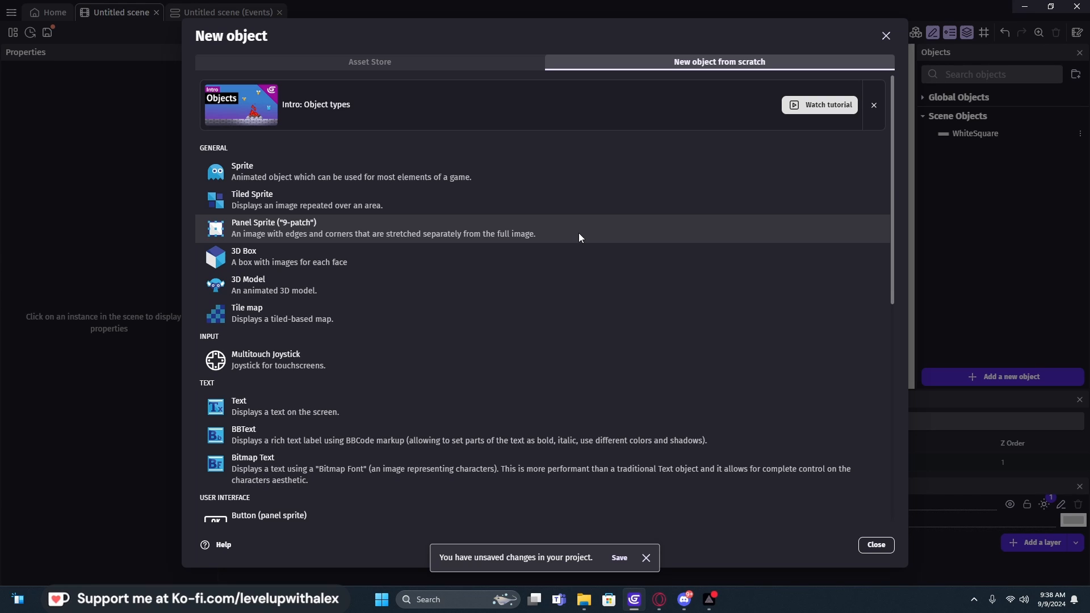
{"action": "mouse_move", "coordinate": [356, 172]}
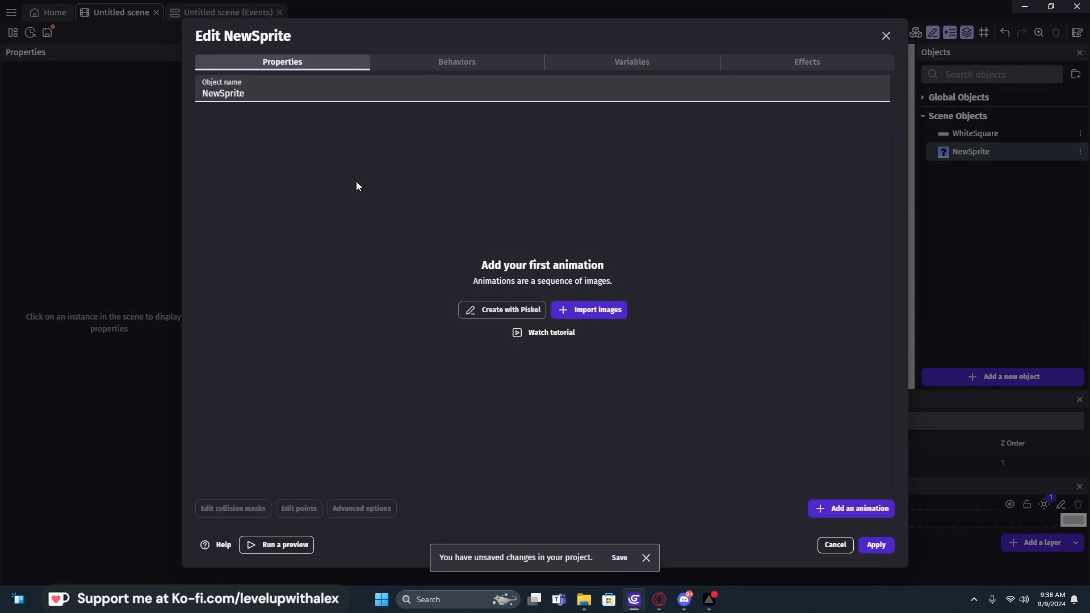
{"action": "type", "text": "Bu"}
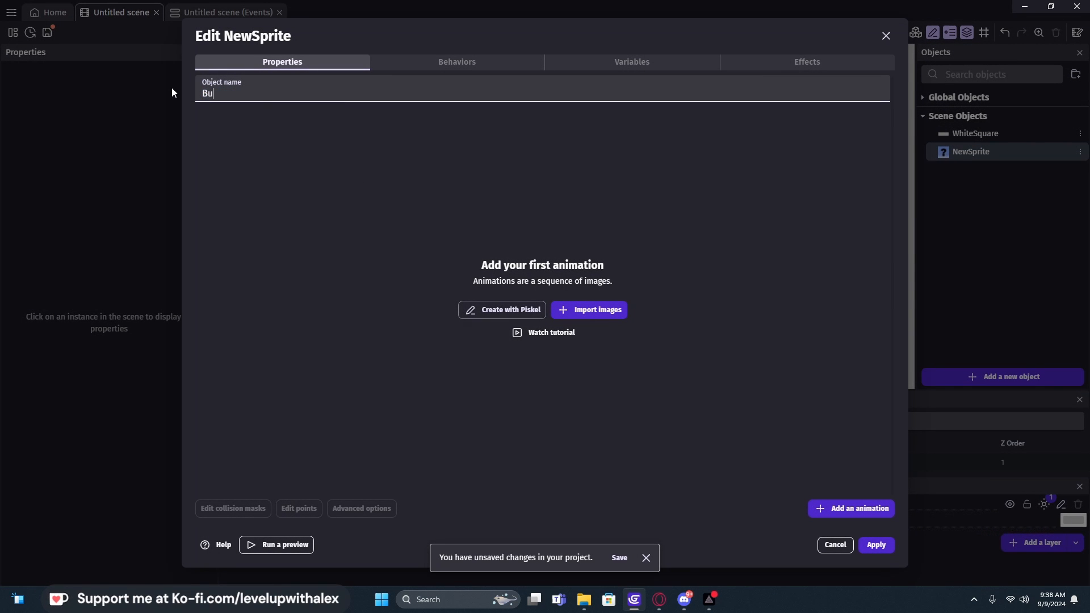
{"action": "type", "text": "tton_0"}
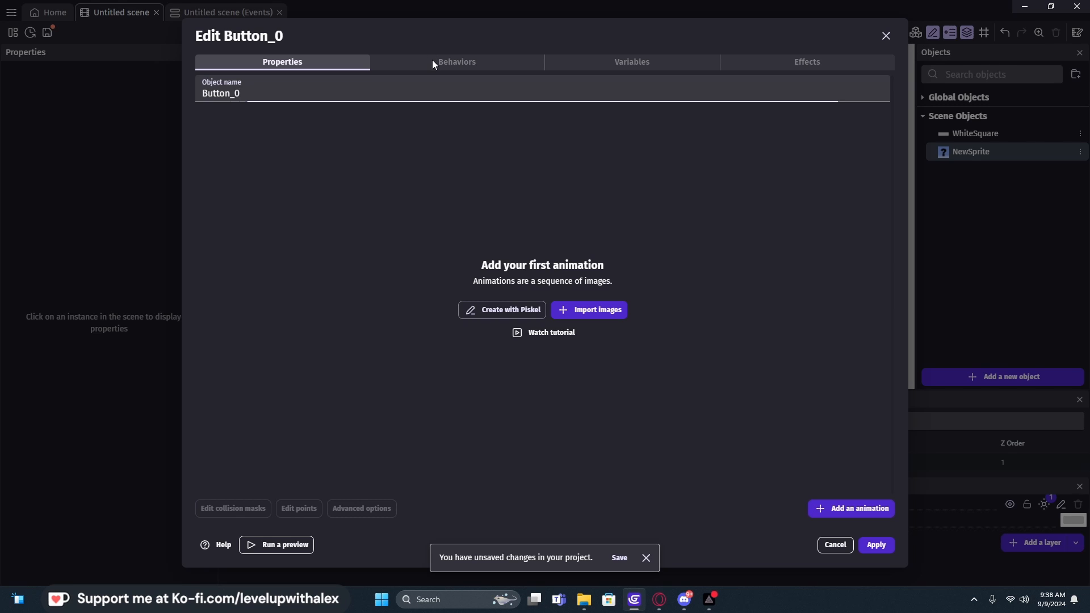
{"action": "left_click", "coordinate": [455, 62]}
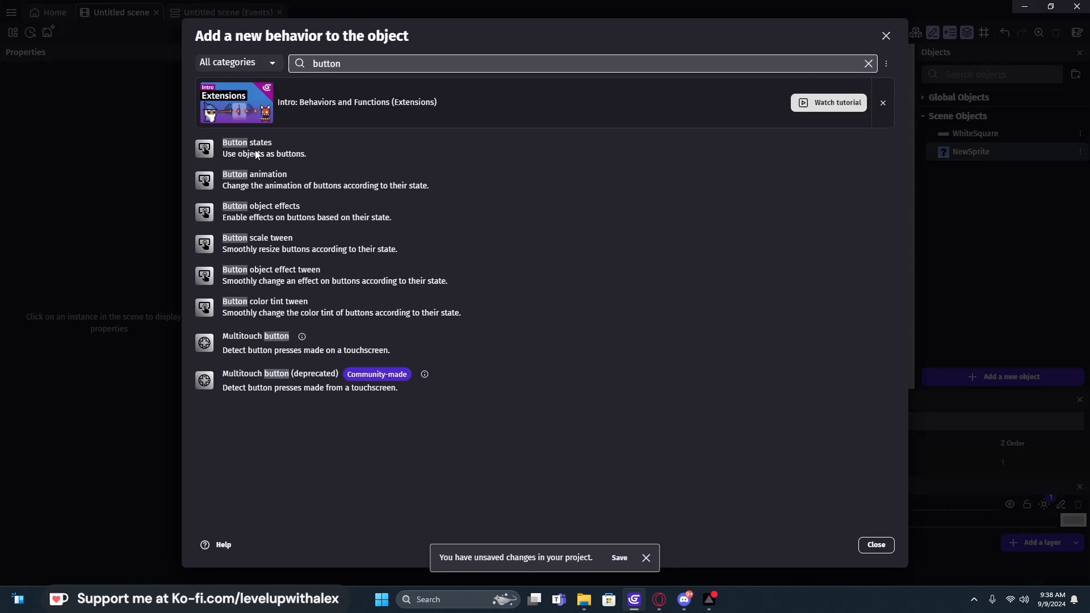
{"action": "mouse_move", "coordinate": [251, 163]}
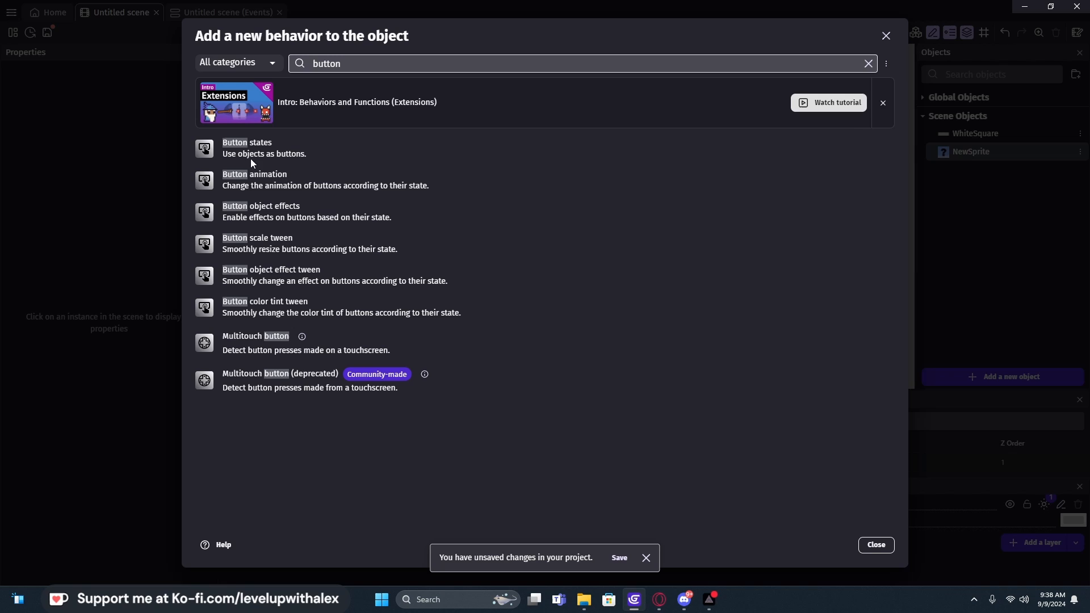
{"action": "left_click", "coordinate": [247, 142]}
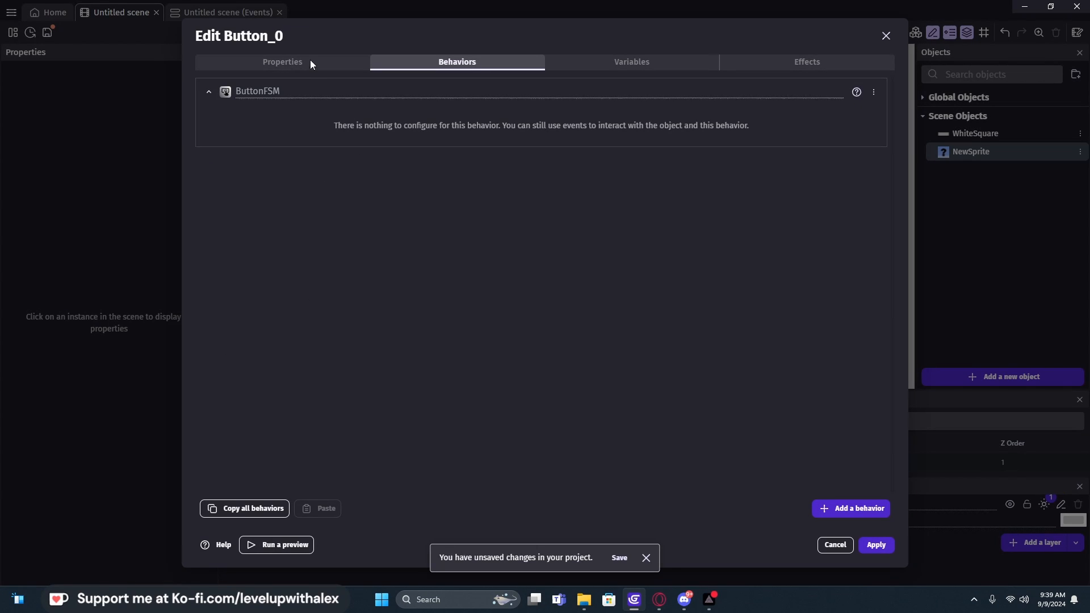
{"action": "left_click", "coordinate": [283, 62]}
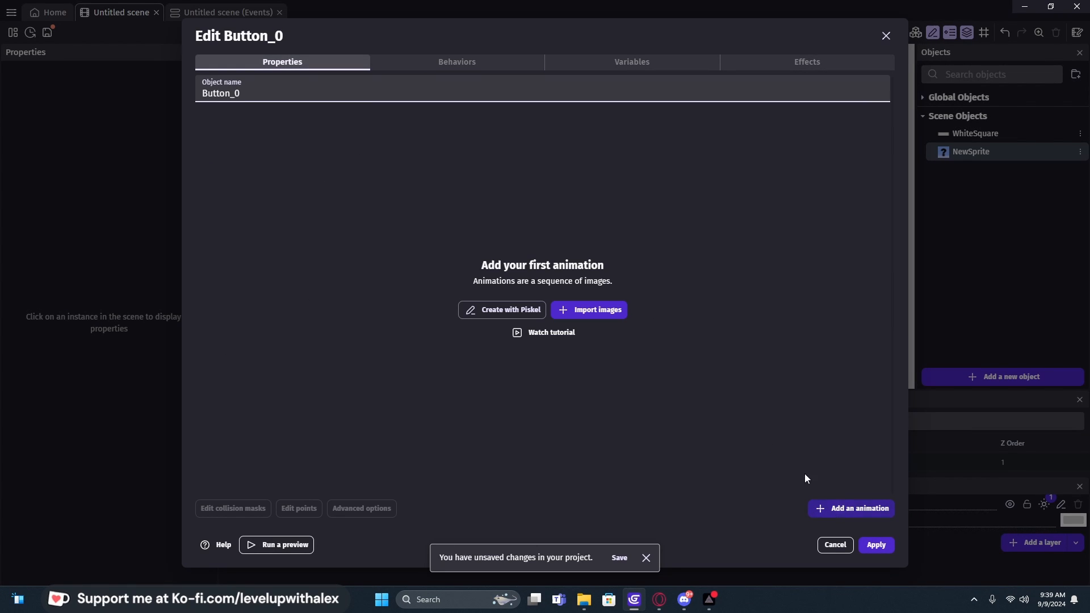
Step: Add an animation to Button_0 using the Earth Like Planet asset store image, and apply
{"action": "left_click", "coordinate": [851, 509]}
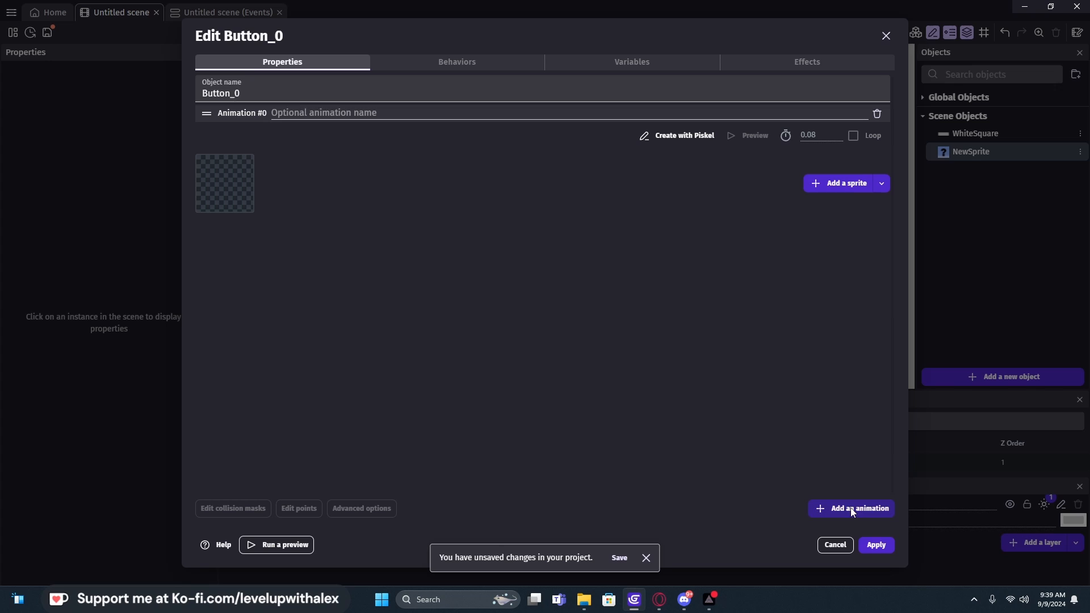
{"action": "mouse_move", "coordinate": [845, 182]}
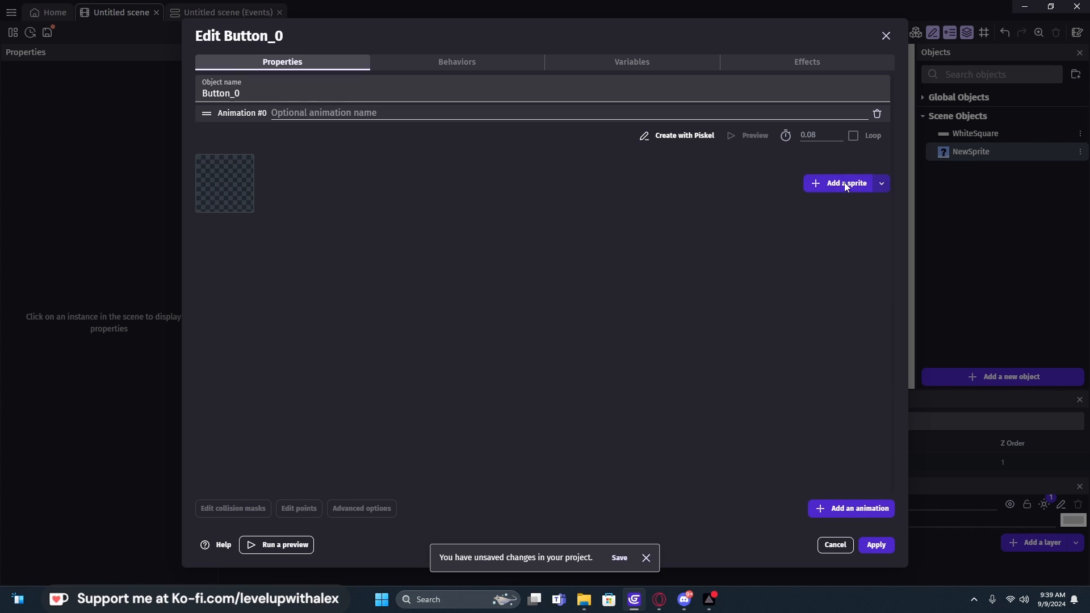
{"action": "left_click", "coordinate": [881, 183]}
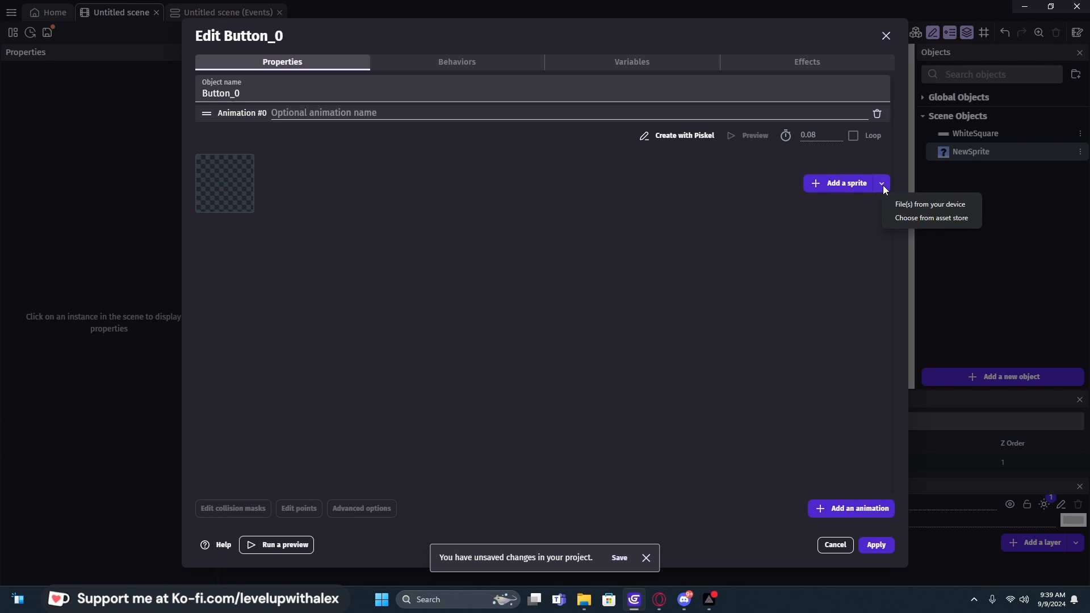
{"action": "mouse_move", "coordinate": [931, 218]}
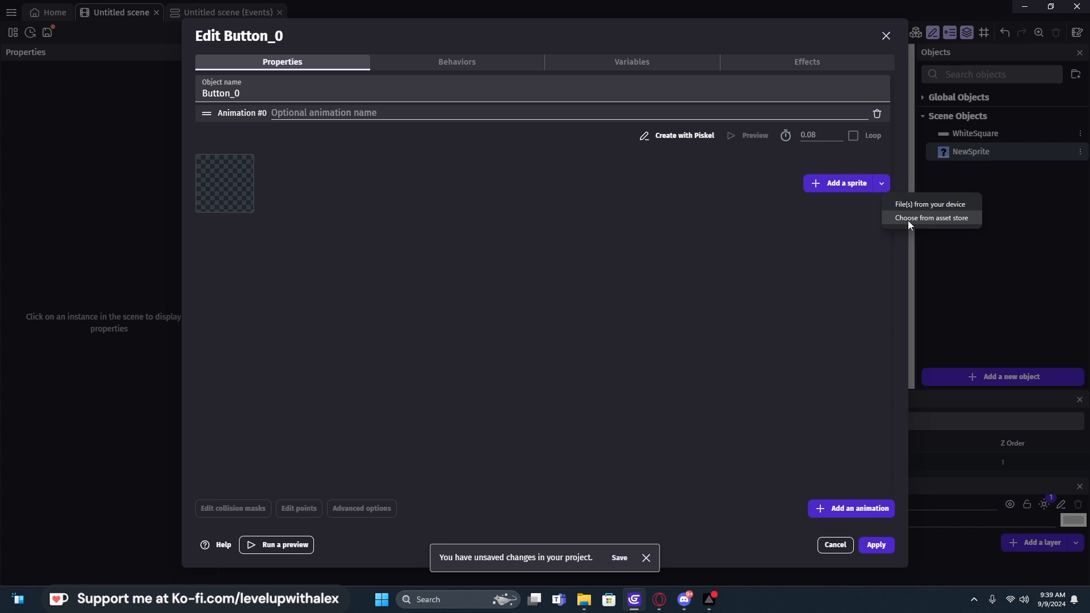
{"action": "left_click", "coordinate": [932, 217]}
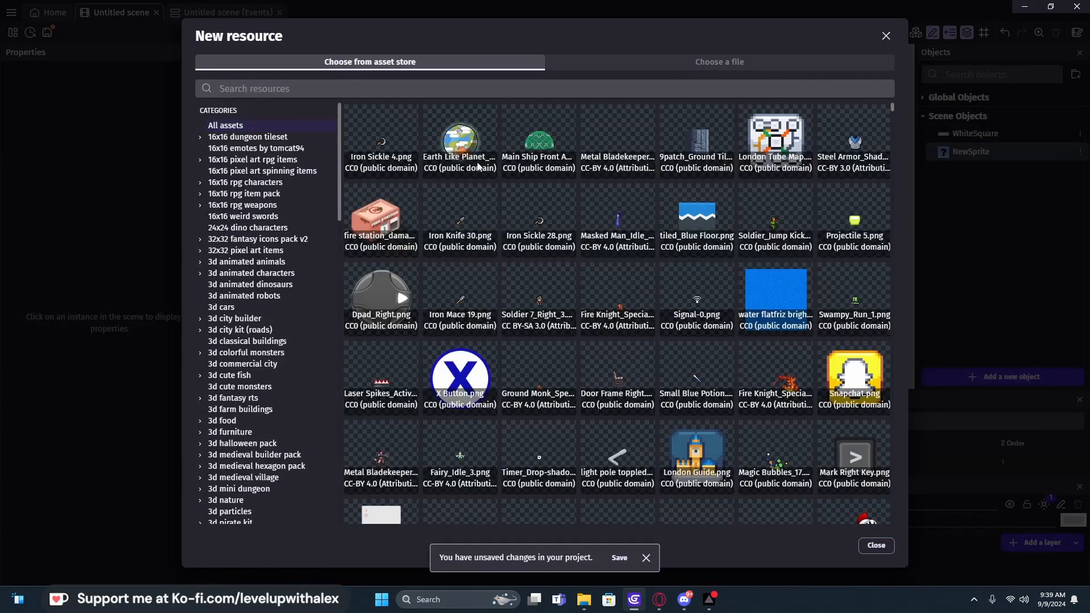
{"action": "double_click", "coordinate": [460, 139]}
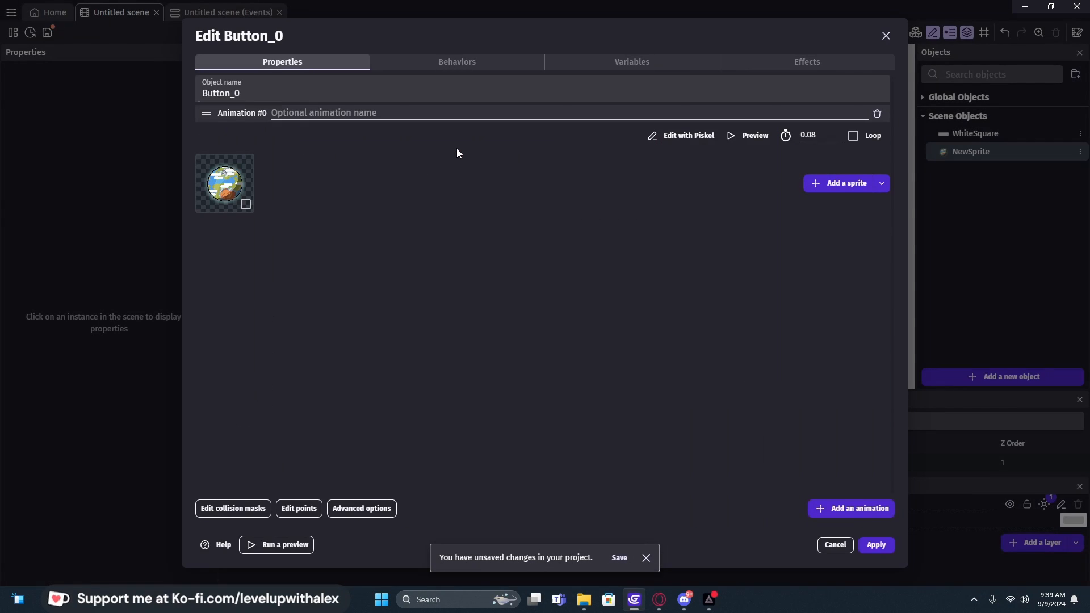
{"action": "mouse_move", "coordinate": [888, 546]}
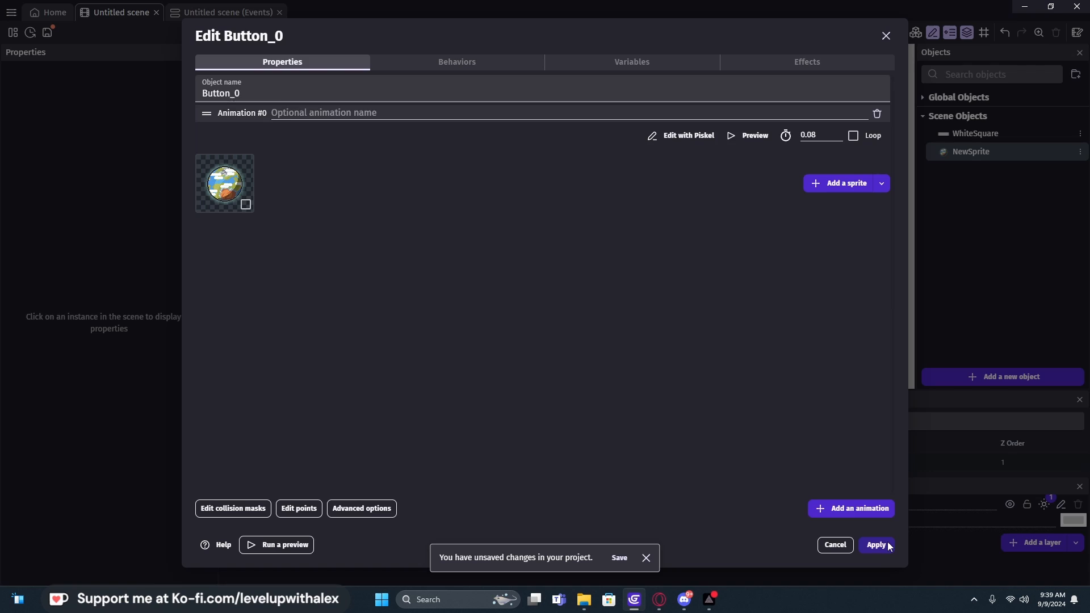
{"action": "left_click", "coordinate": [876, 545]}
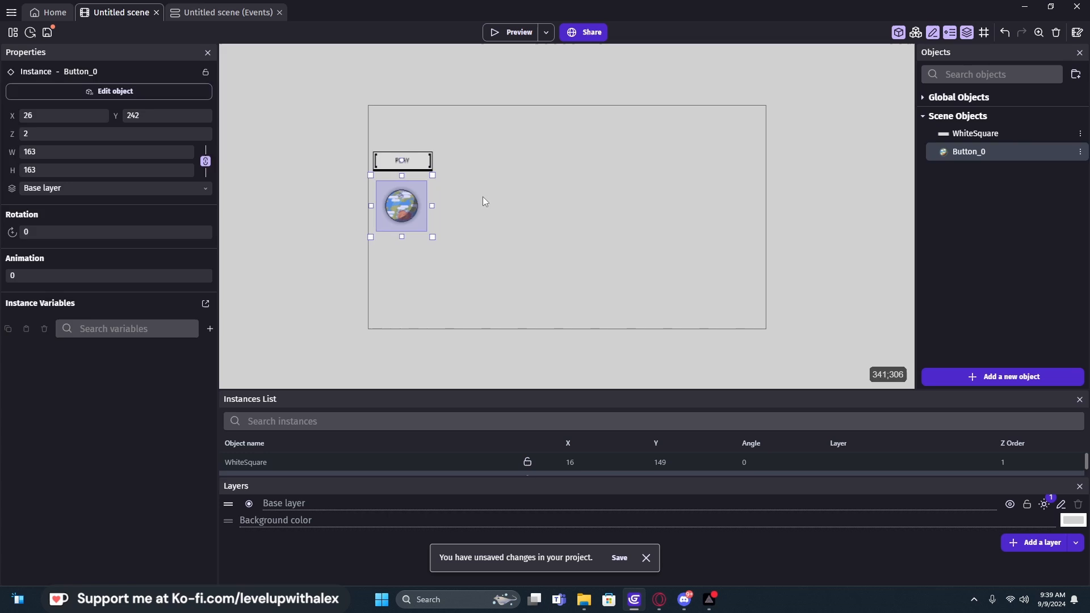
Step: Preview the scene to check the planet button below PLAY, then close the preview
{"action": "left_click", "coordinate": [516, 31]}
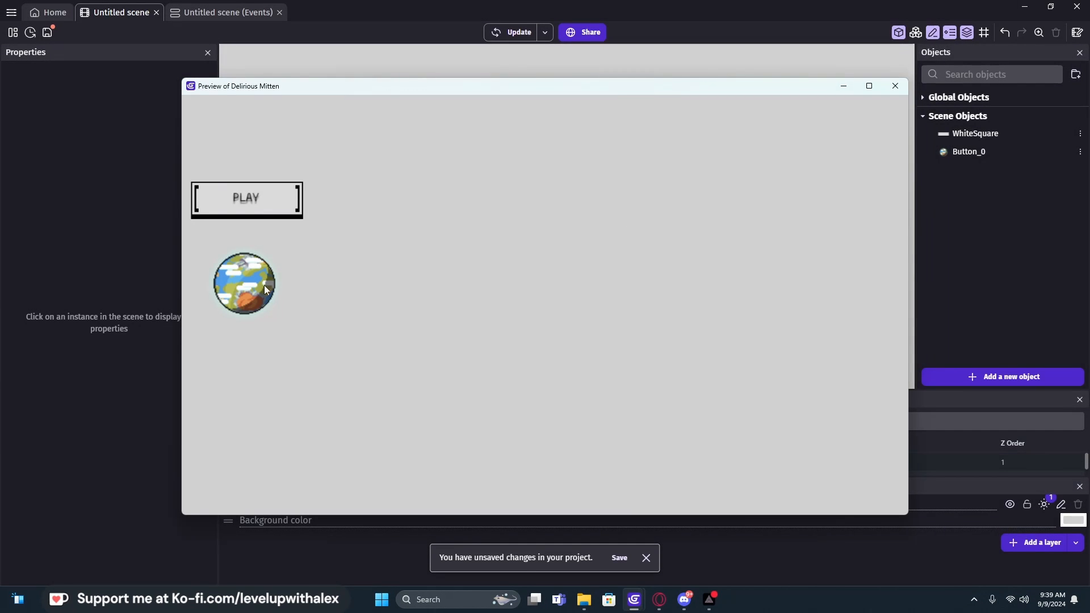
{"action": "mouse_move", "coordinate": [247, 283]}
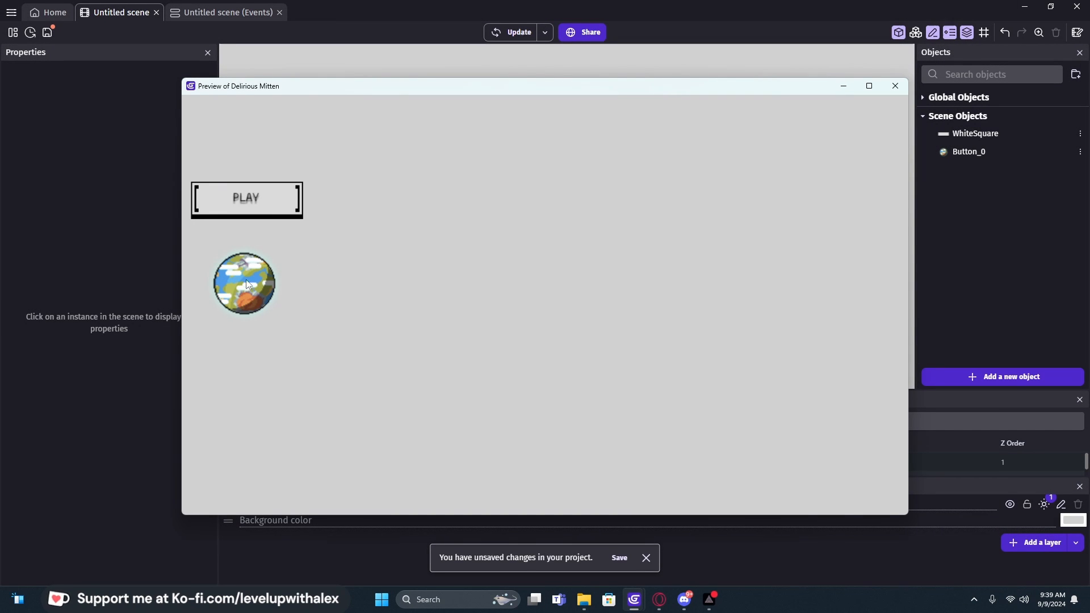
{"action": "mouse_move", "coordinate": [244, 288]}
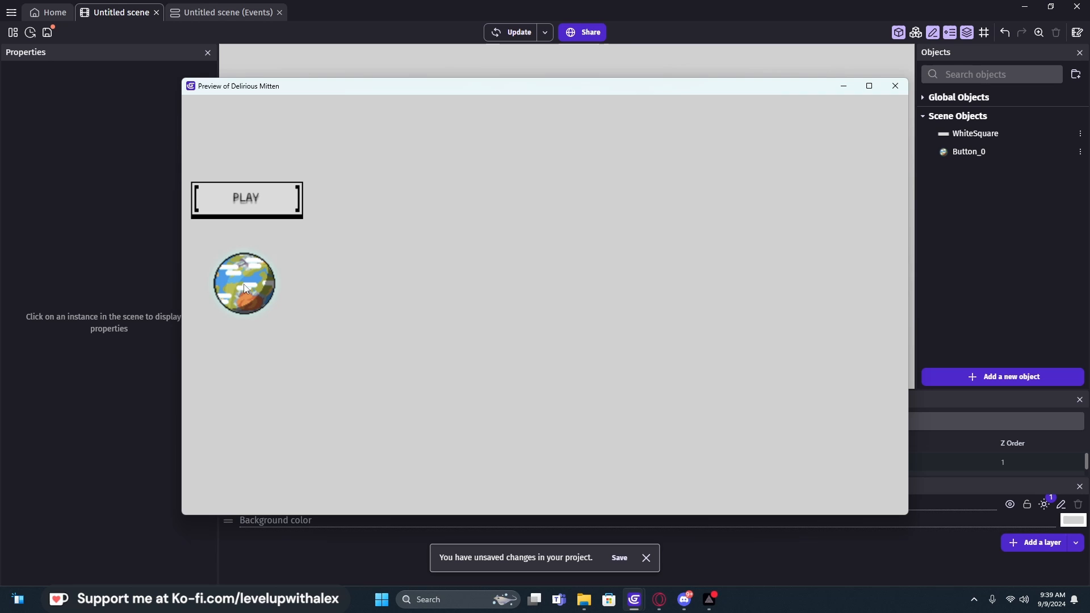
{"action": "left_click", "coordinate": [897, 86]}
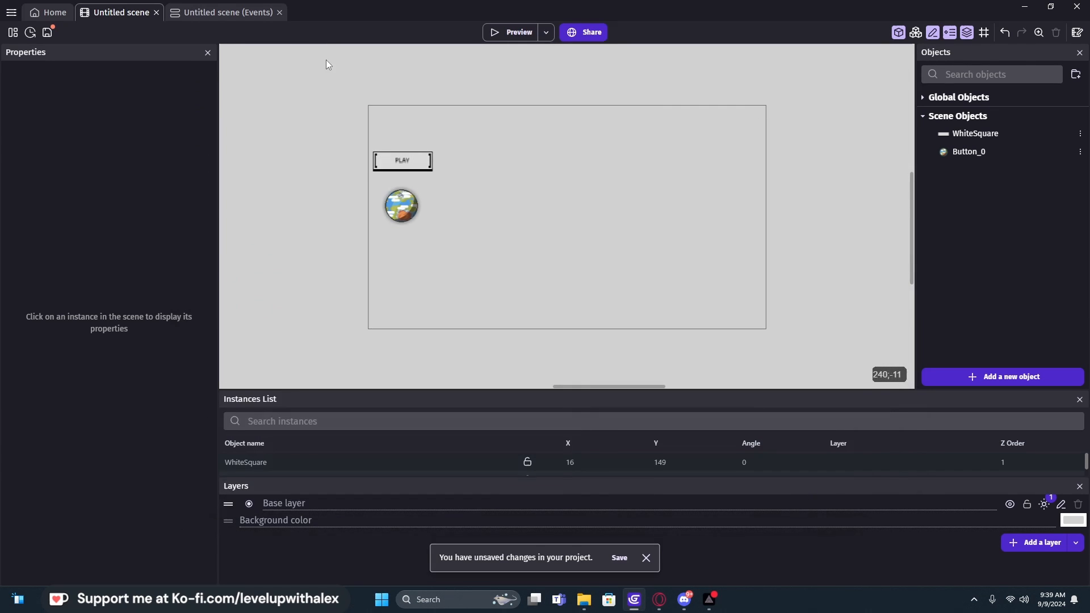
{"action": "mouse_move", "coordinate": [237, 19]}
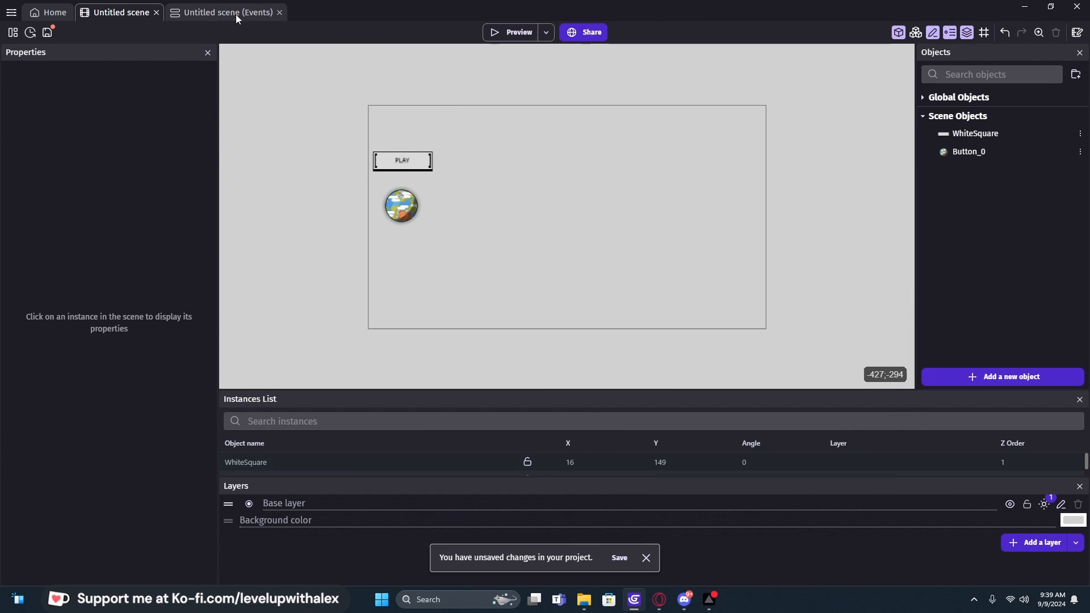
{"action": "mouse_move", "coordinate": [382, 146]}
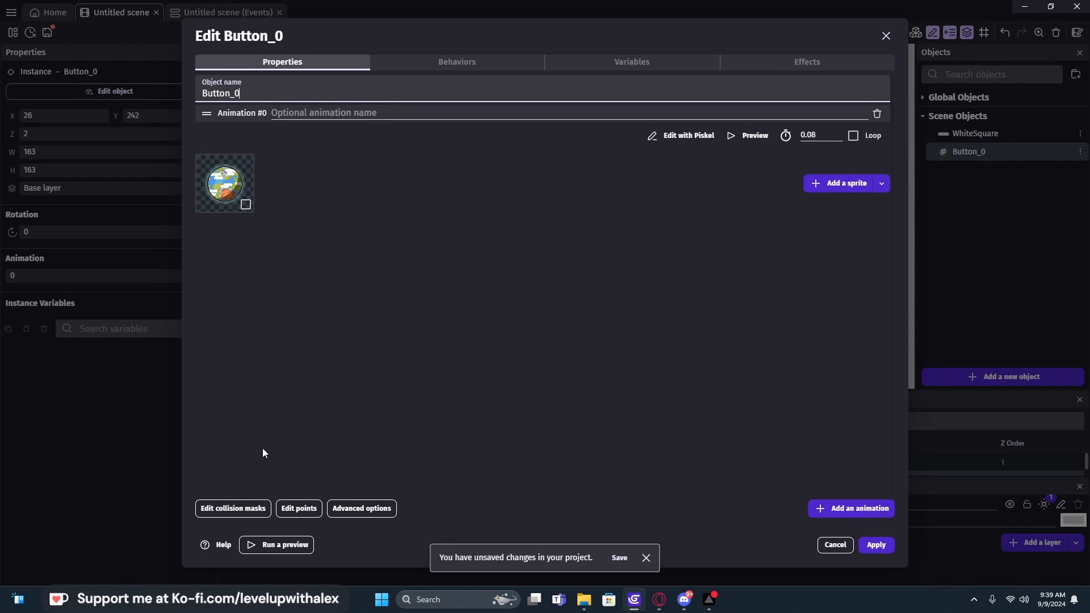
Step: Add a new event with the condition 'Button_0 is clicked'
{"action": "left_click", "coordinate": [458, 62]}
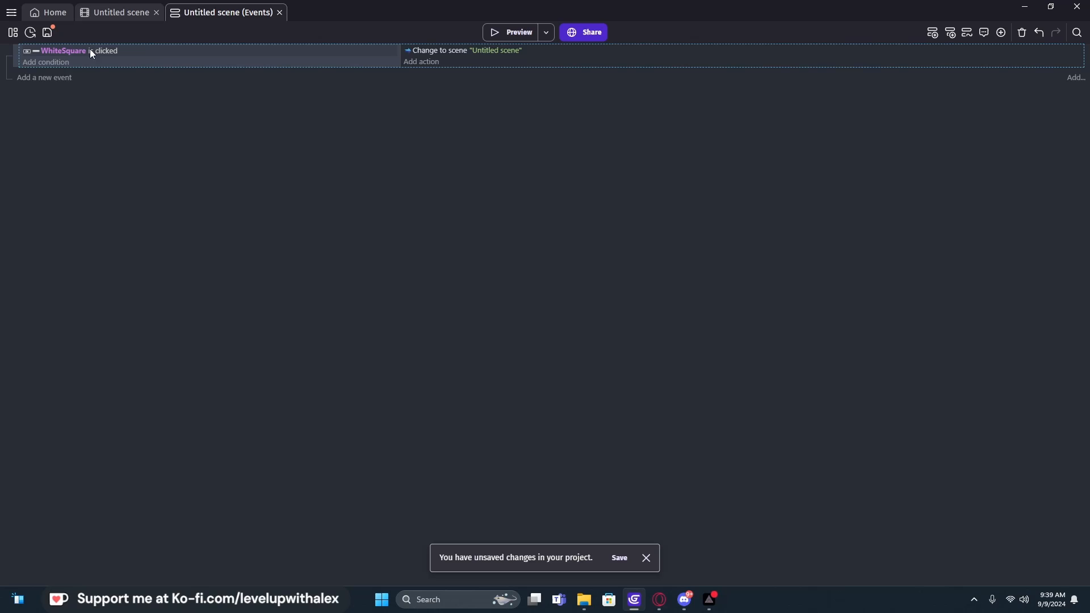
{"action": "left_click", "coordinate": [46, 62]}
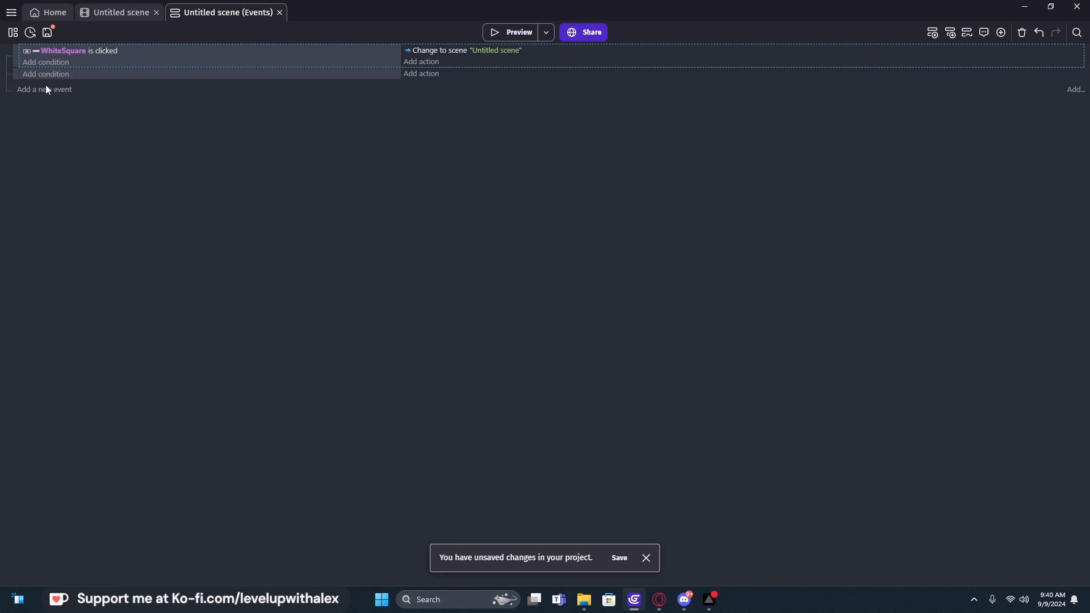
{"action": "left_click", "coordinate": [45, 62]}
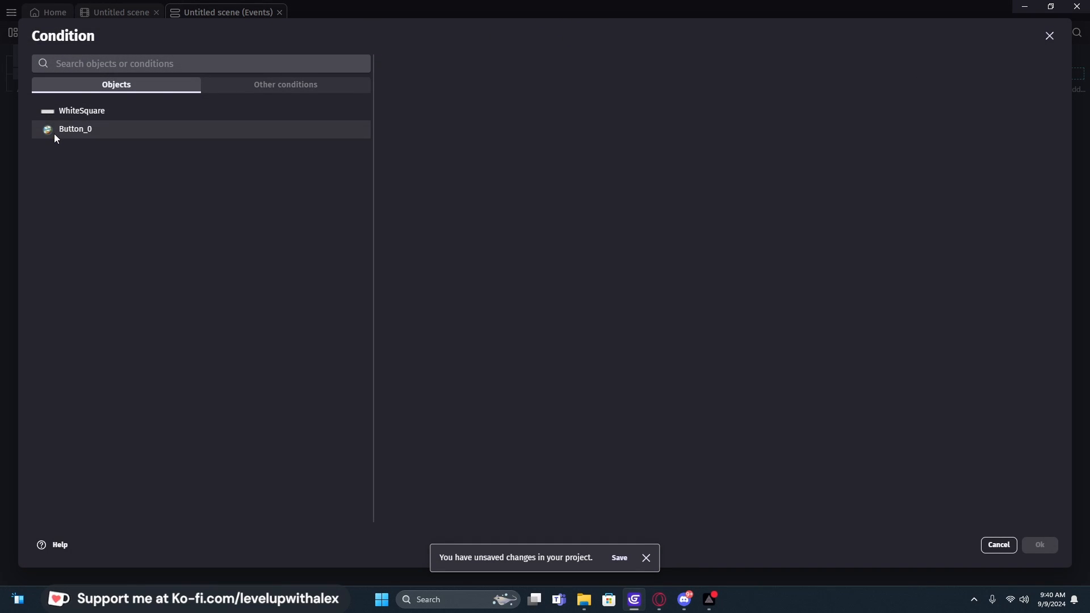
{"action": "left_click", "coordinate": [75, 129]}
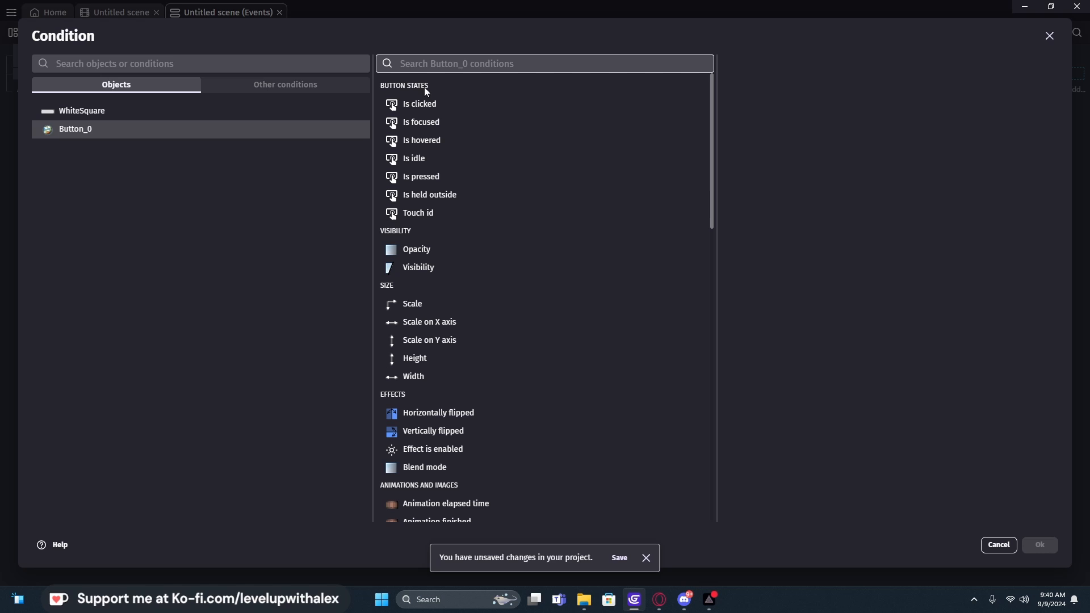
{"action": "mouse_move", "coordinate": [422, 139]}
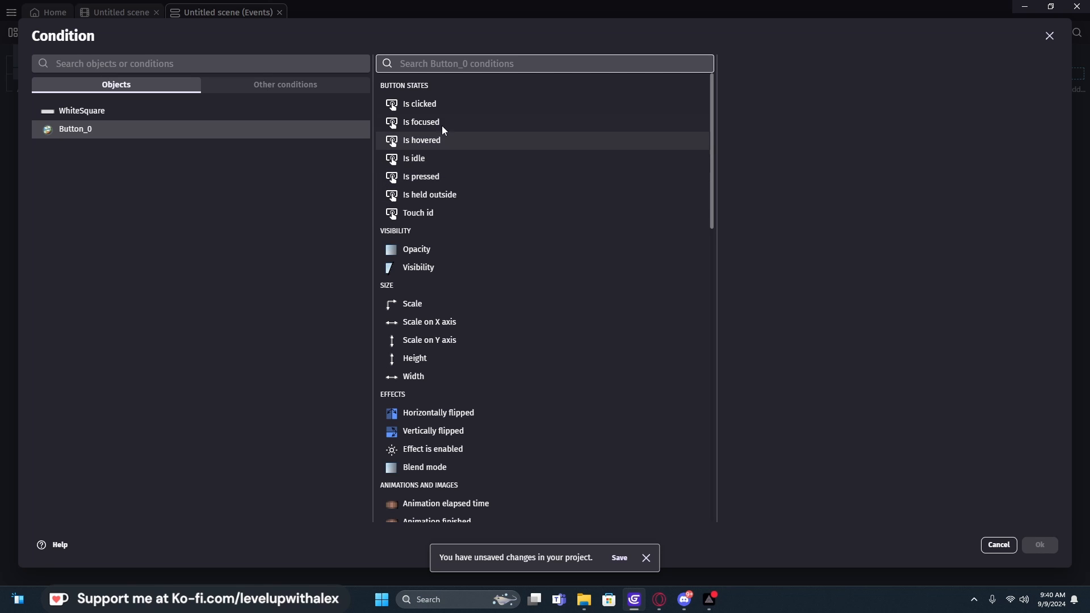
{"action": "mouse_move", "coordinate": [420, 105]}
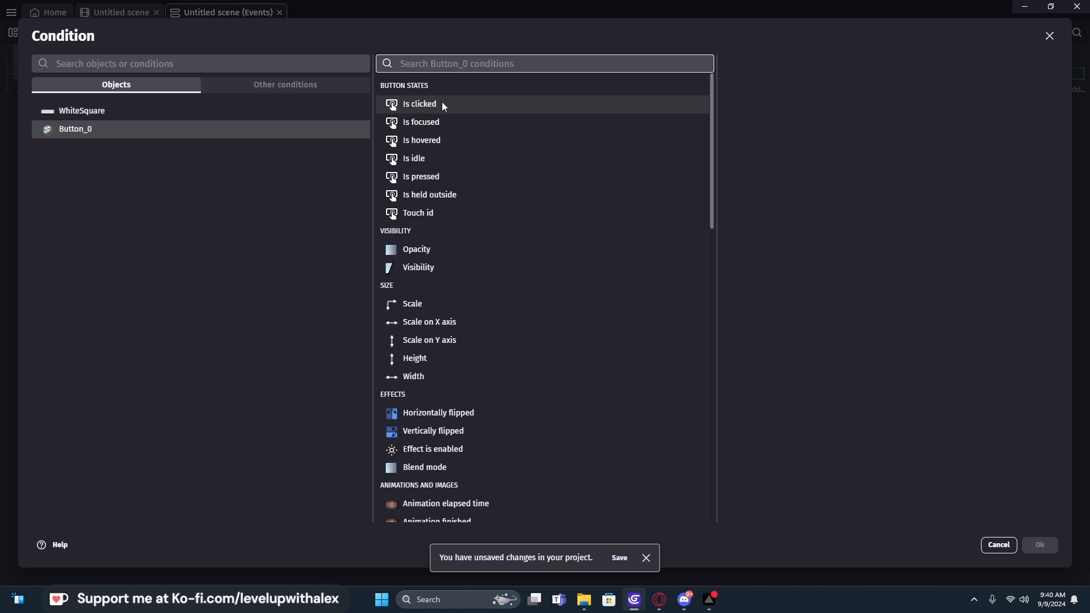
{"action": "mouse_move", "coordinate": [427, 97]}
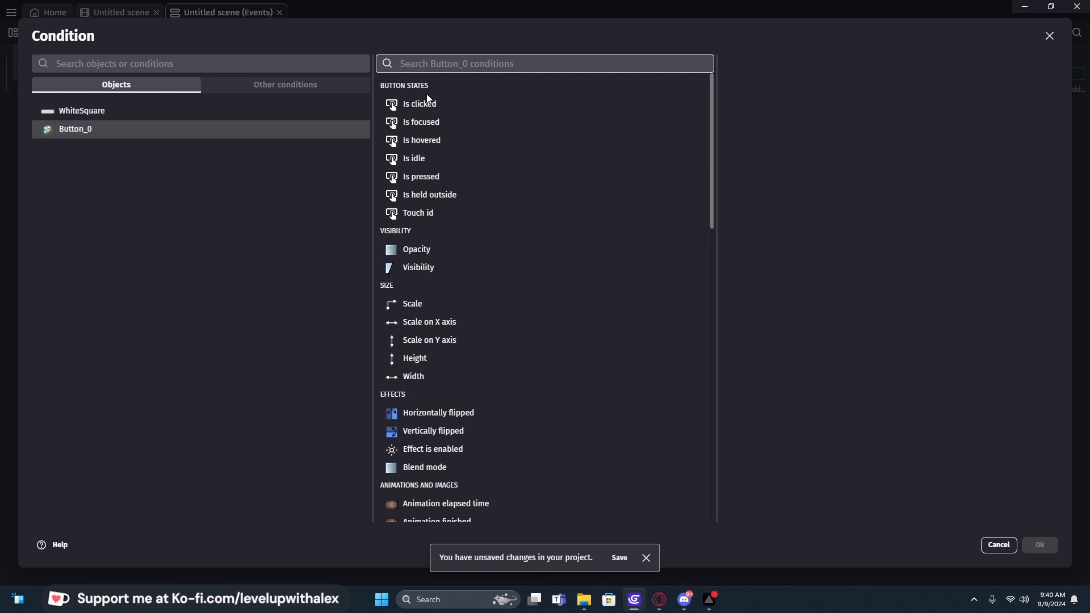
{"action": "mouse_move", "coordinate": [402, 122]}
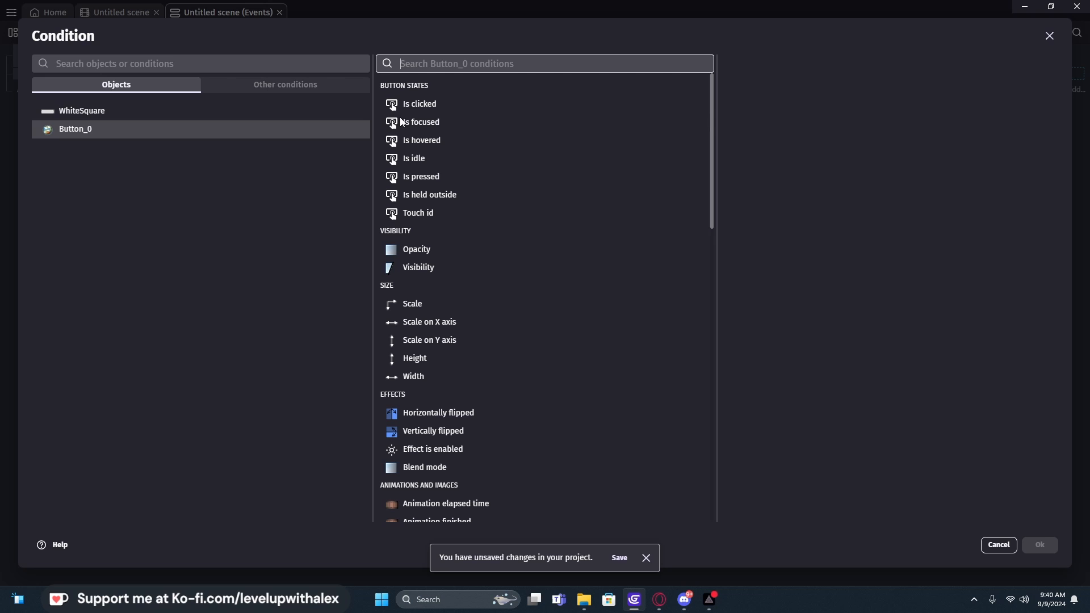
{"action": "left_click", "coordinate": [419, 103]}
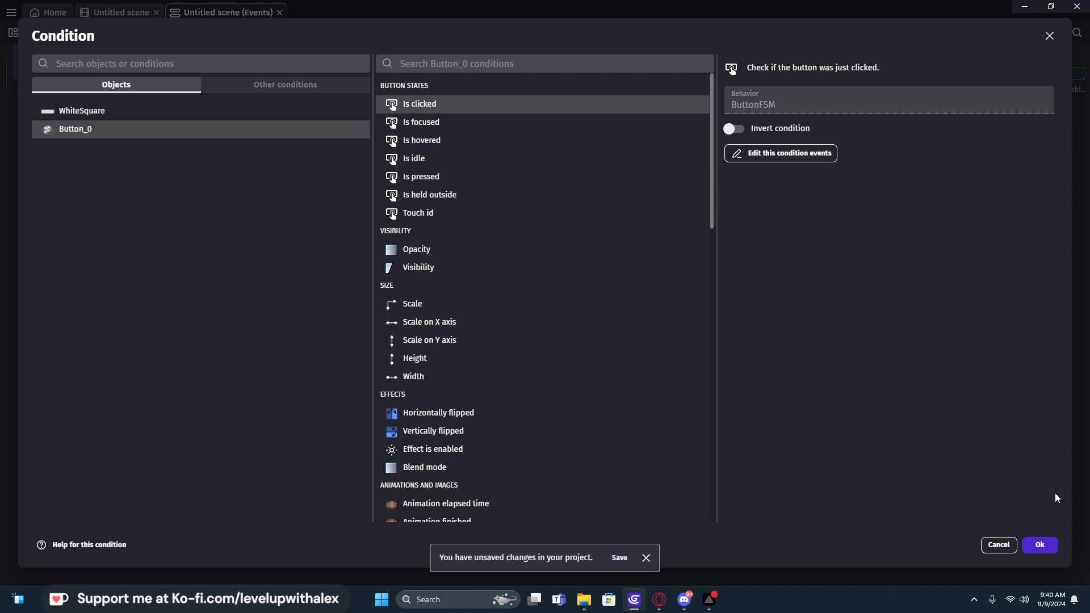
{"action": "left_click", "coordinate": [1038, 549]}
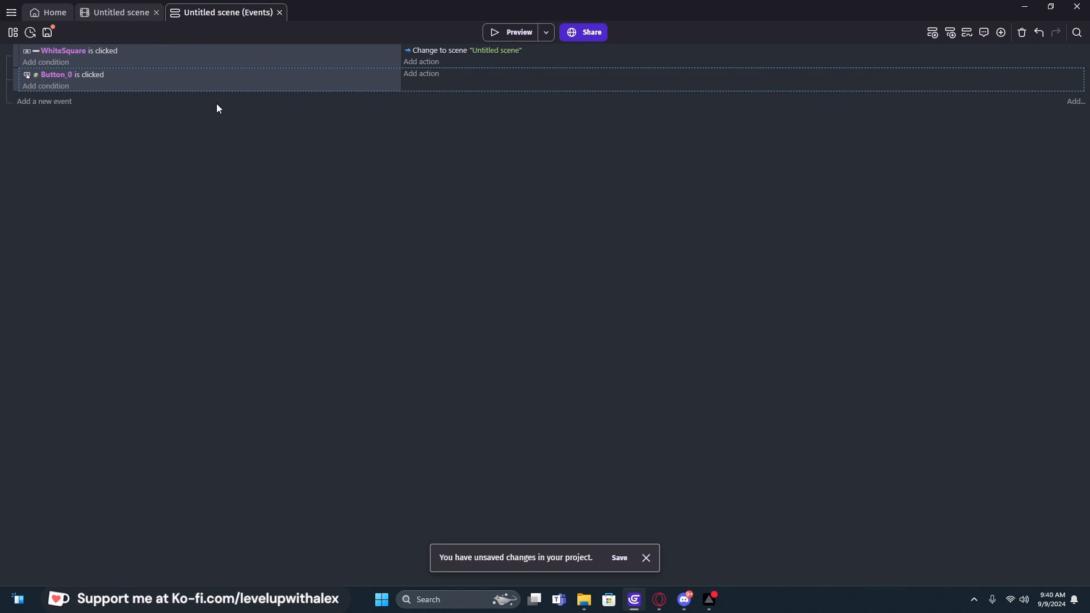
{"action": "mouse_move", "coordinate": [229, 108]}
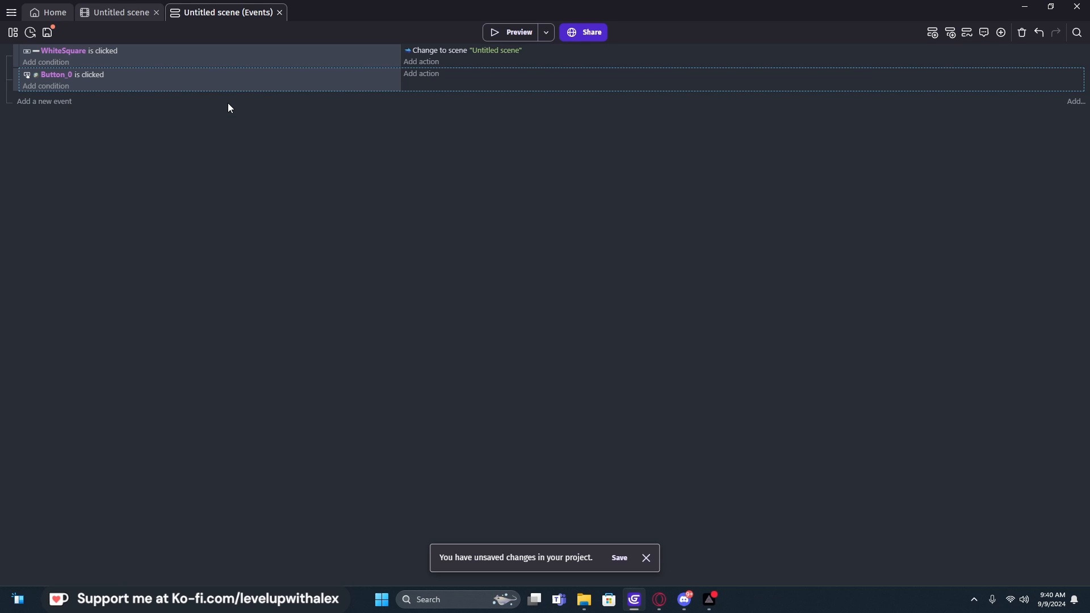
{"action": "mouse_move", "coordinate": [415, 84]}
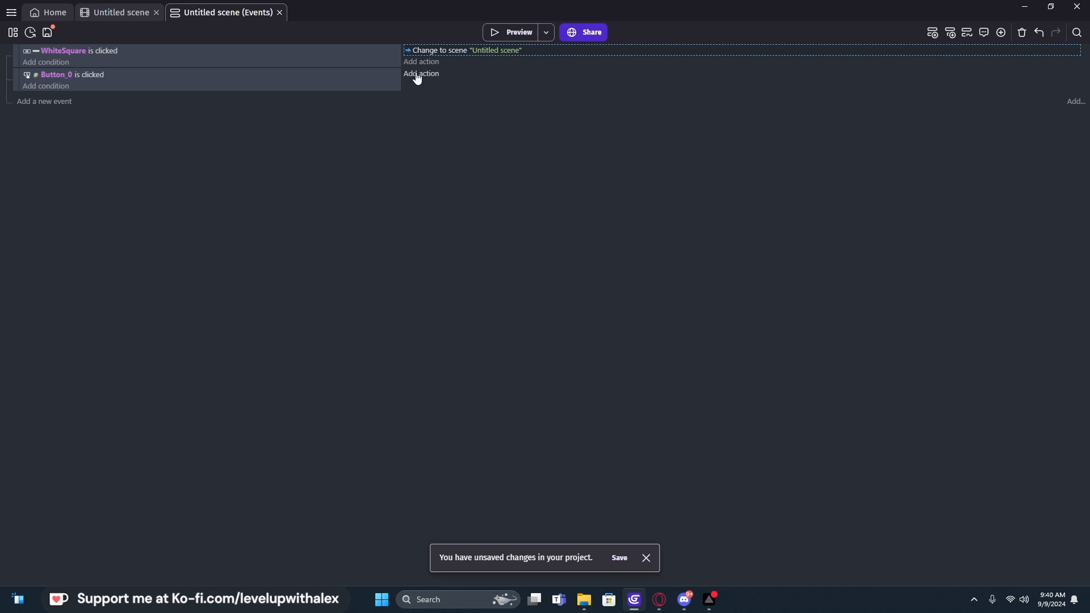
{"action": "mouse_move", "coordinate": [334, 91]}
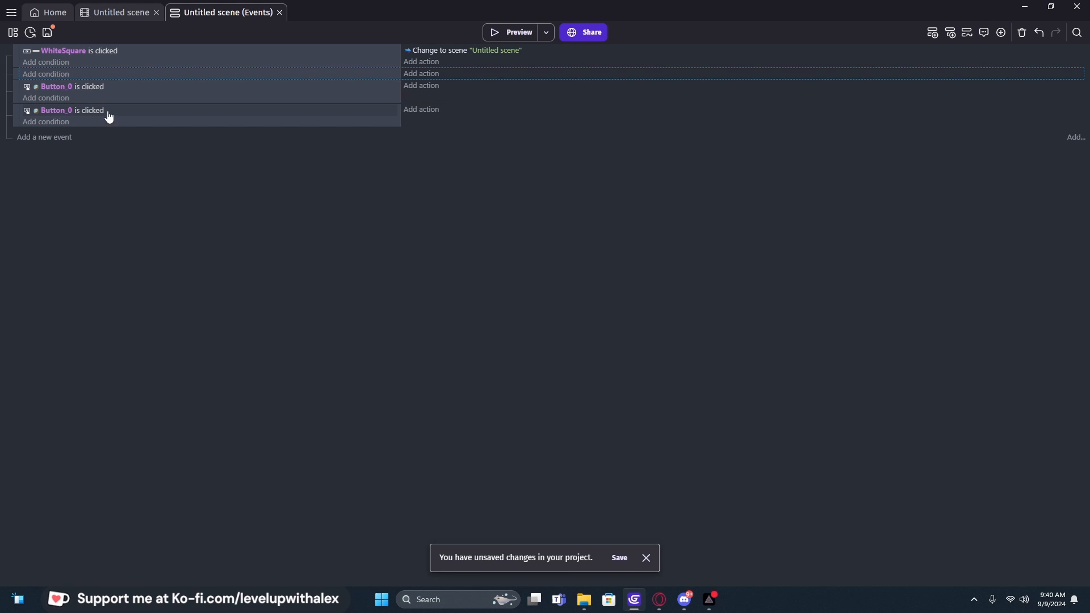
Step: Change the upper duplicated event's condition to 'Button_0 is idle'
{"action": "left_click", "coordinate": [74, 109]}
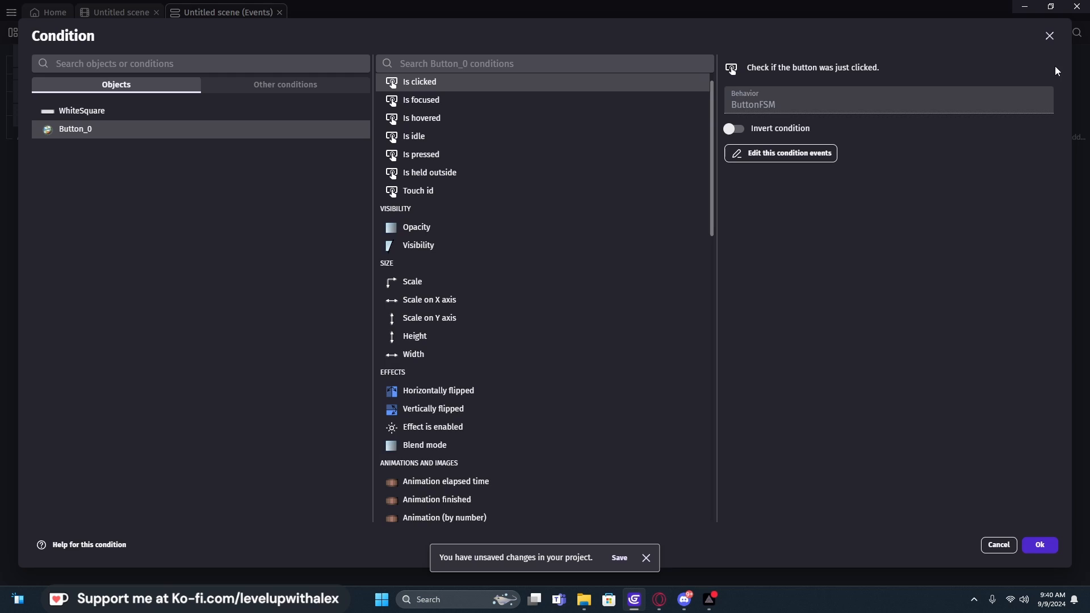
{"action": "left_click", "coordinate": [1040, 548]}
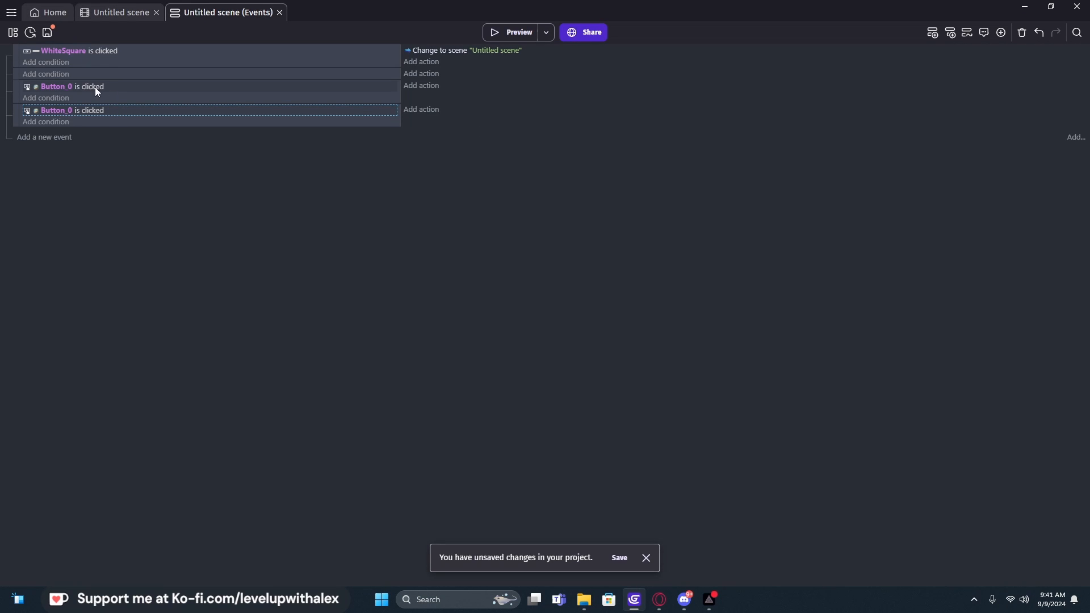
{"action": "mouse_move", "coordinate": [62, 92]}
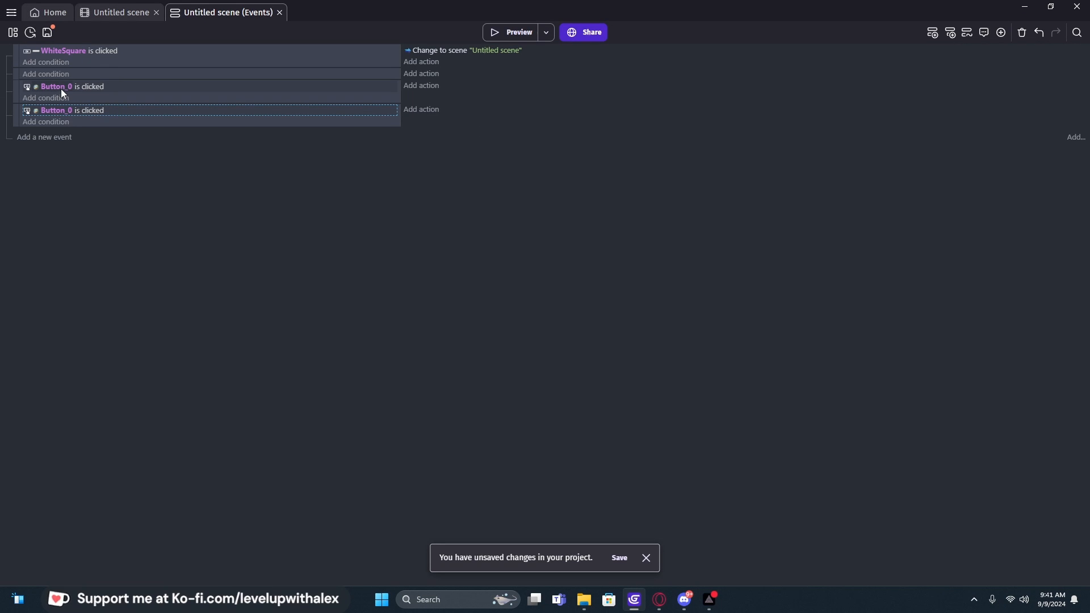
{"action": "mouse_move", "coordinate": [77, 90]}
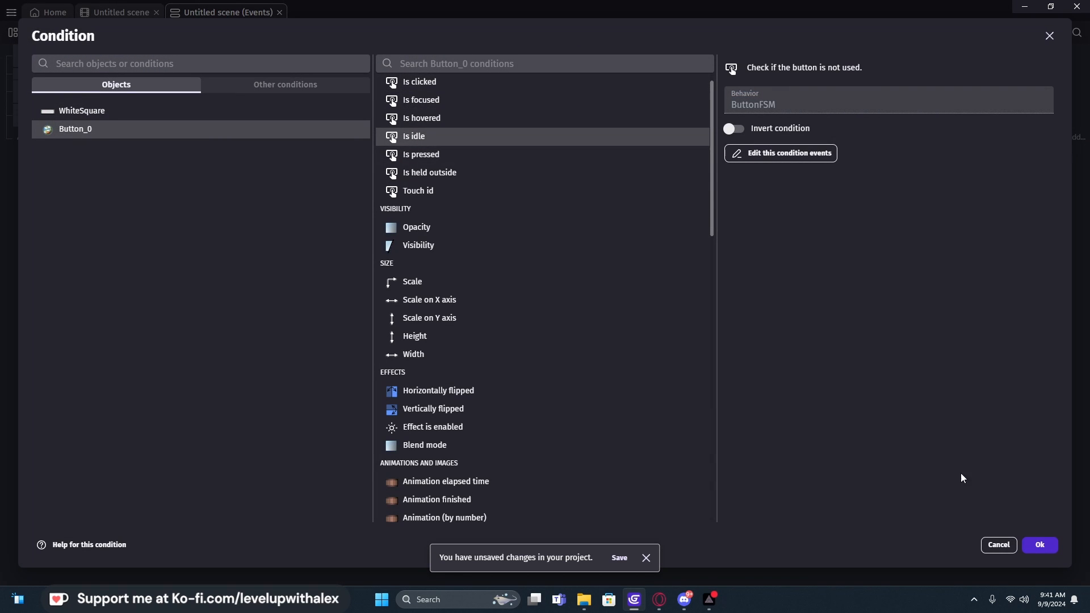
{"action": "left_click", "coordinate": [1038, 545]}
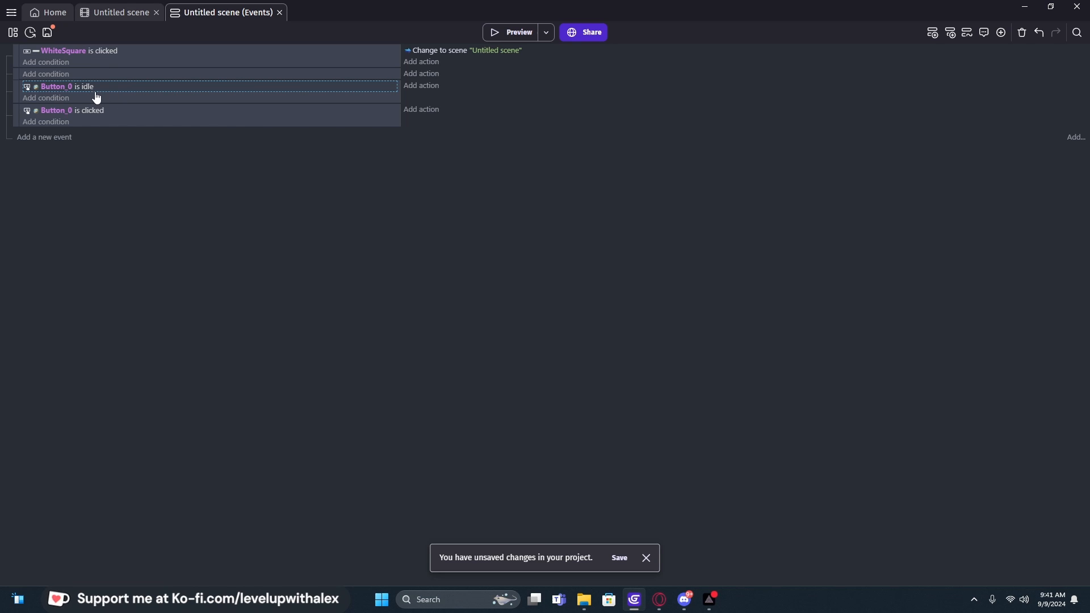
{"action": "mouse_move", "coordinate": [83, 91]}
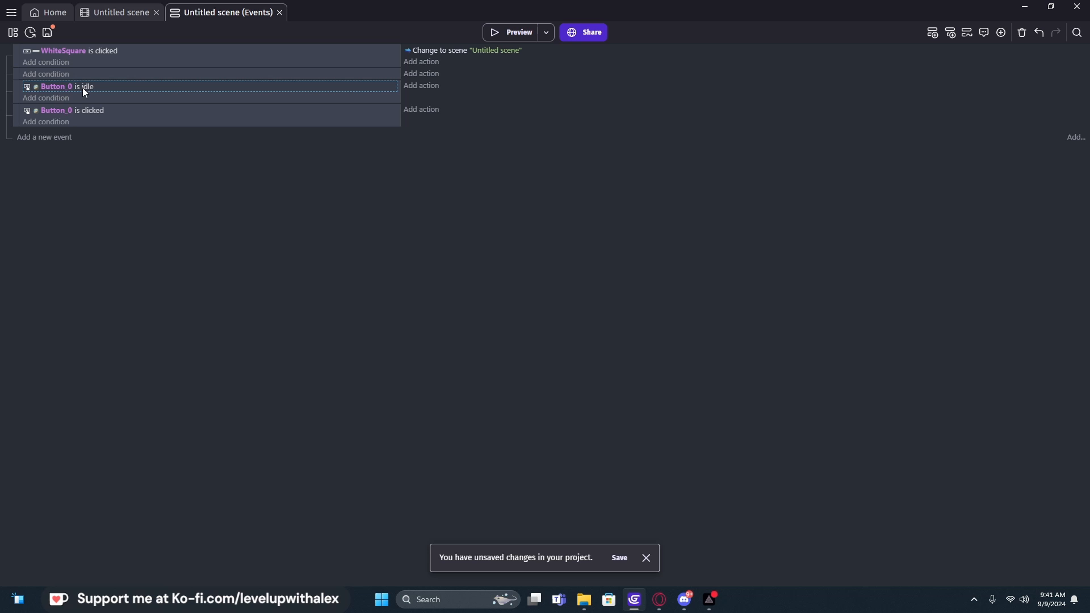
{"action": "mouse_move", "coordinate": [427, 92]}
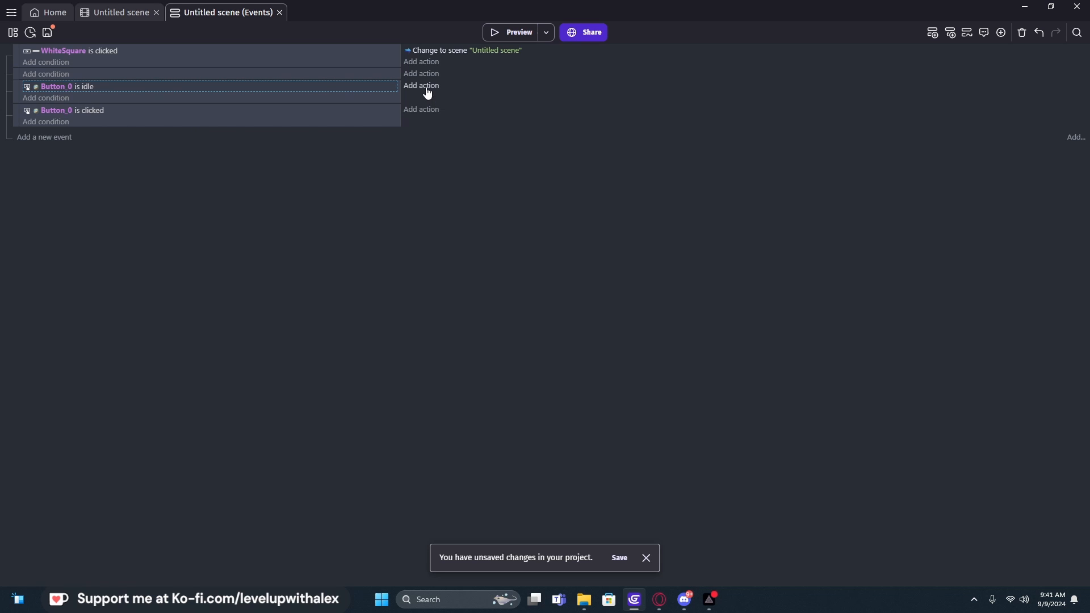
Step: Give the idle event a Button_0 scale-to-1 action, then enter .8 for the clicked copy
{"action": "left_click", "coordinate": [421, 85]}
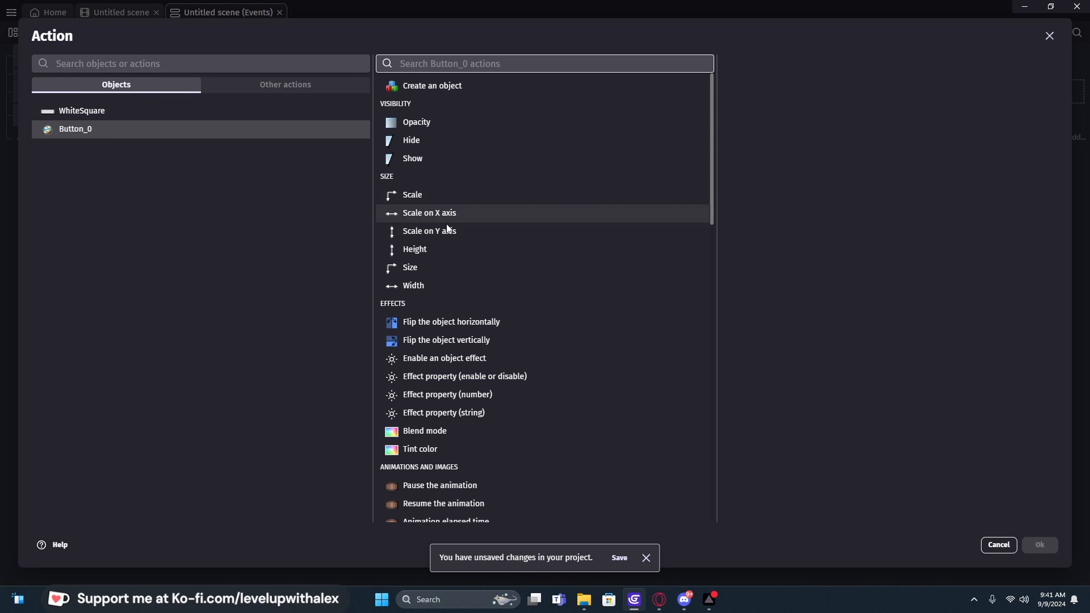
{"action": "left_click", "coordinate": [410, 267]}
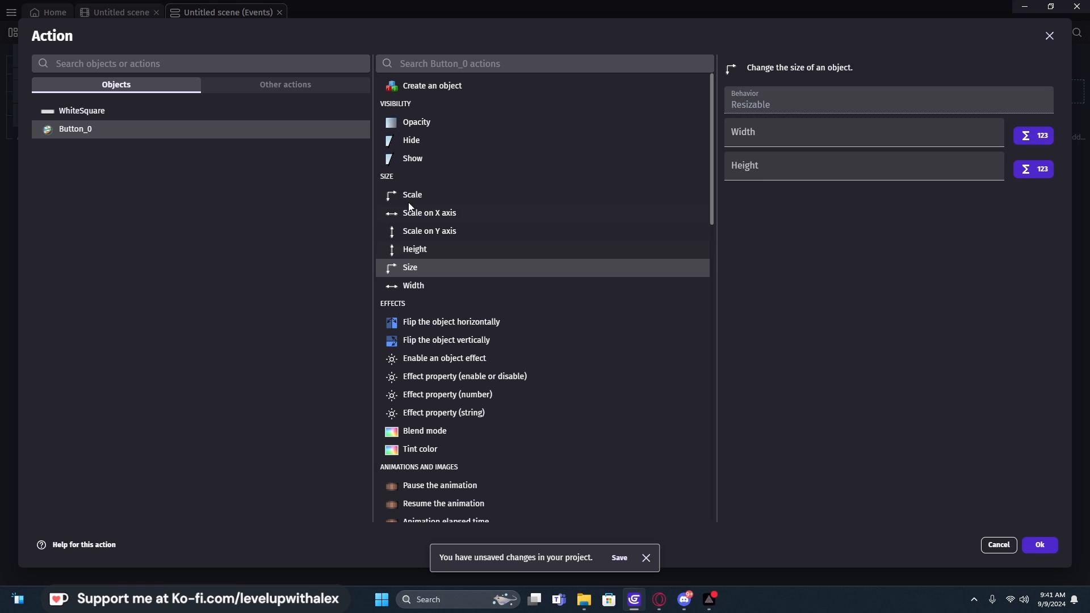
{"action": "left_click", "coordinate": [413, 195]}
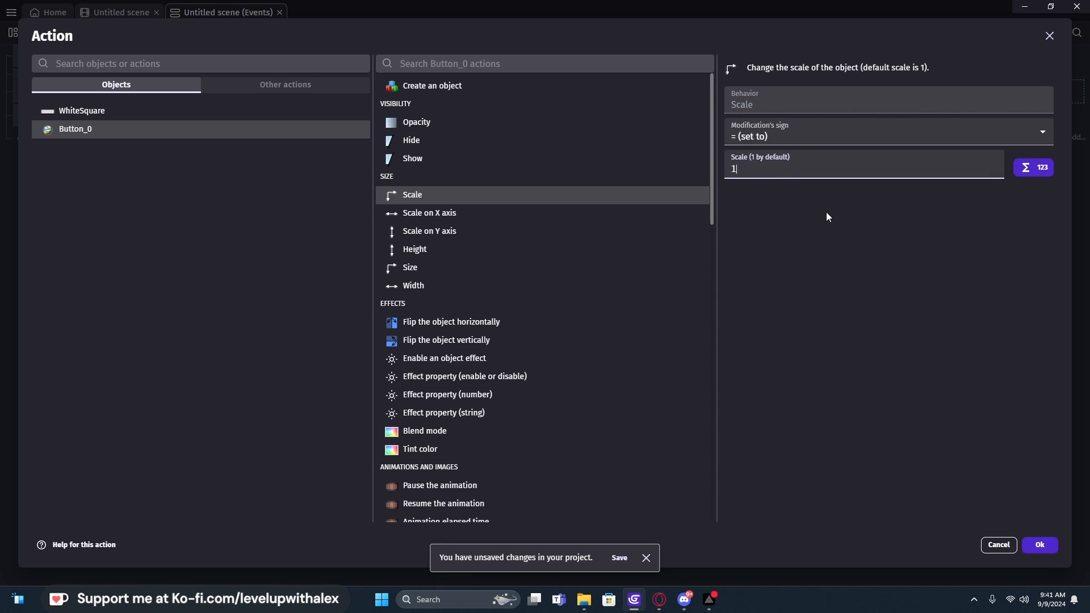
{"action": "left_click", "coordinate": [1039, 548]}
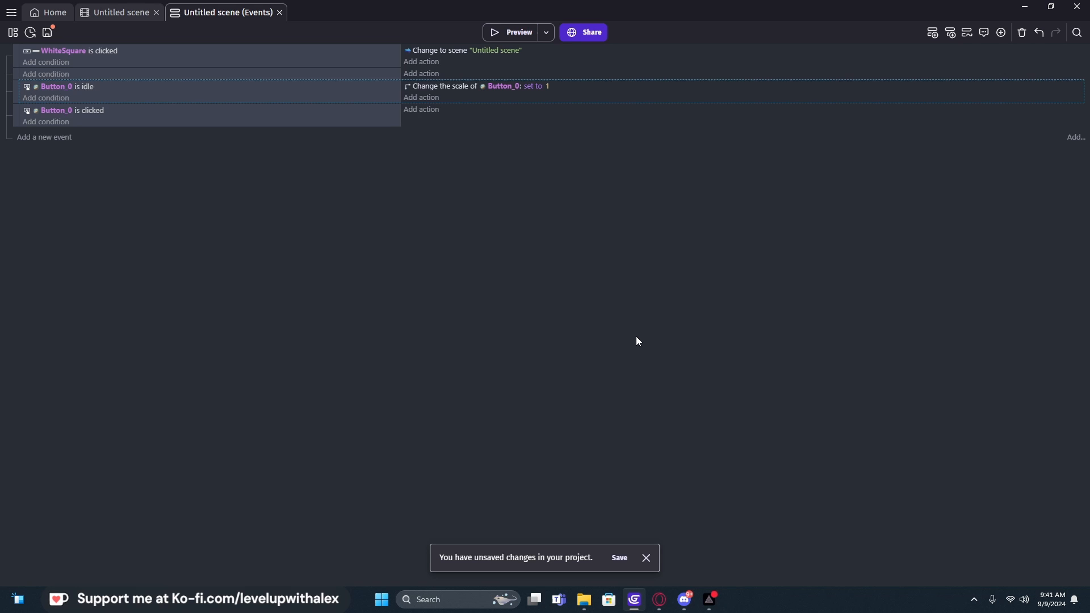
{"action": "mouse_move", "coordinate": [207, 148]}
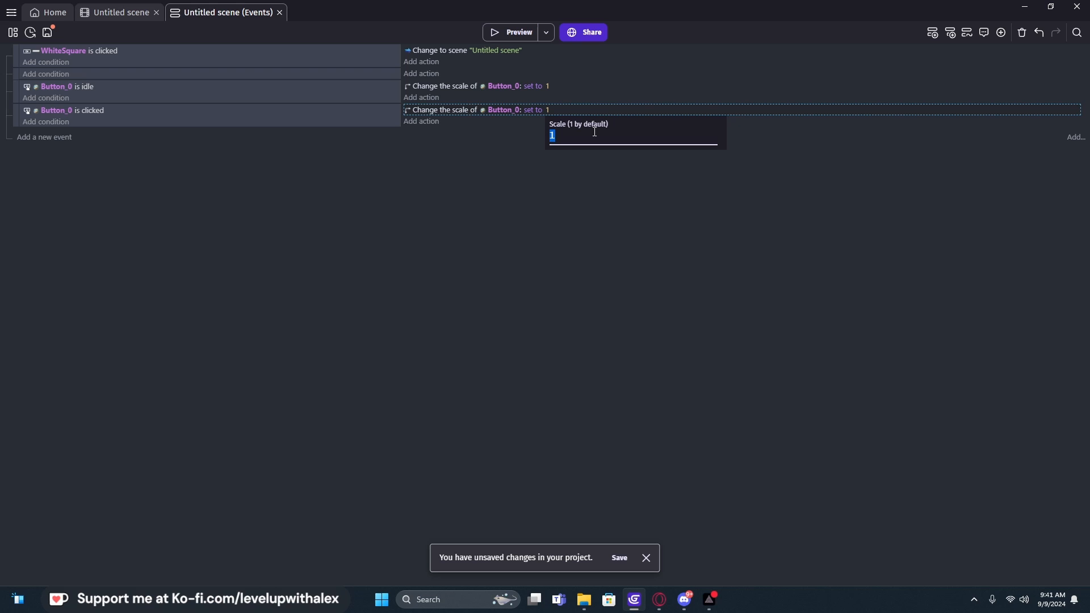
{"action": "type", "text": ". 8"}
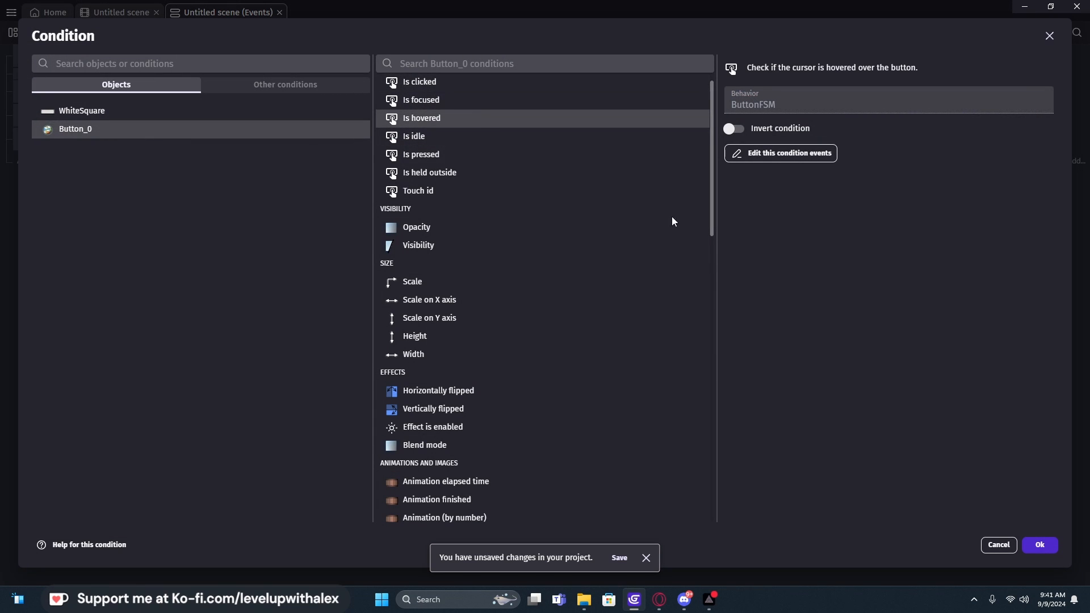
Step: Set the duplicated event's condition to 'Button_0 is hovered' and edit its scale to 1.25
{"action": "left_click", "coordinate": [1038, 545]}
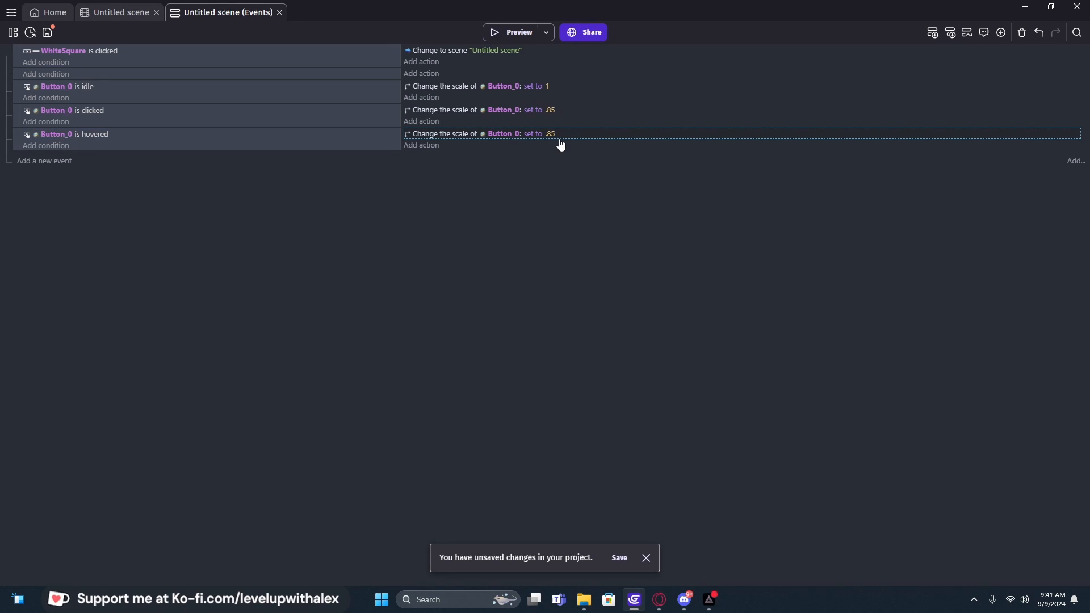
{"action": "left_click", "coordinate": [551, 133]}
{"action": "type", "text": "1.25"}
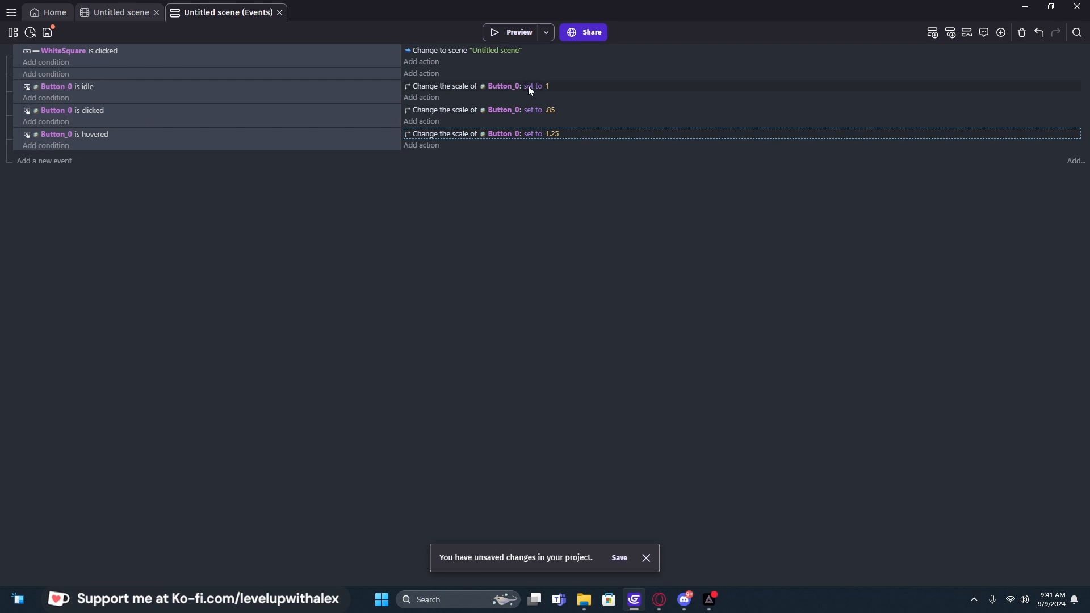
{"action": "mouse_move", "coordinate": [415, 120]}
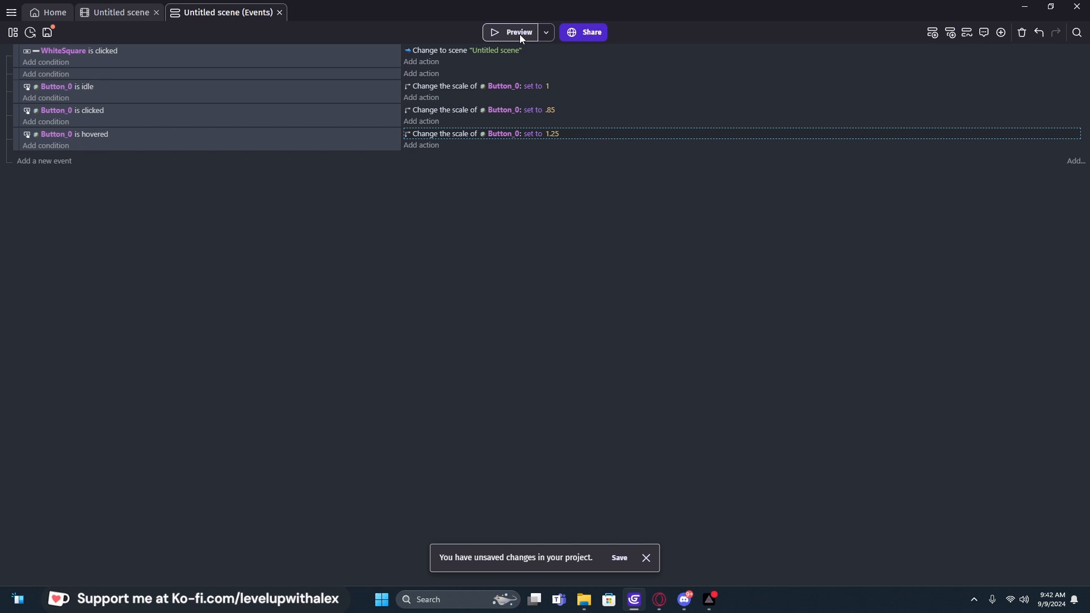
Step: Run a game preview to test the button scaling, then close it
{"action": "left_click", "coordinate": [514, 32]}
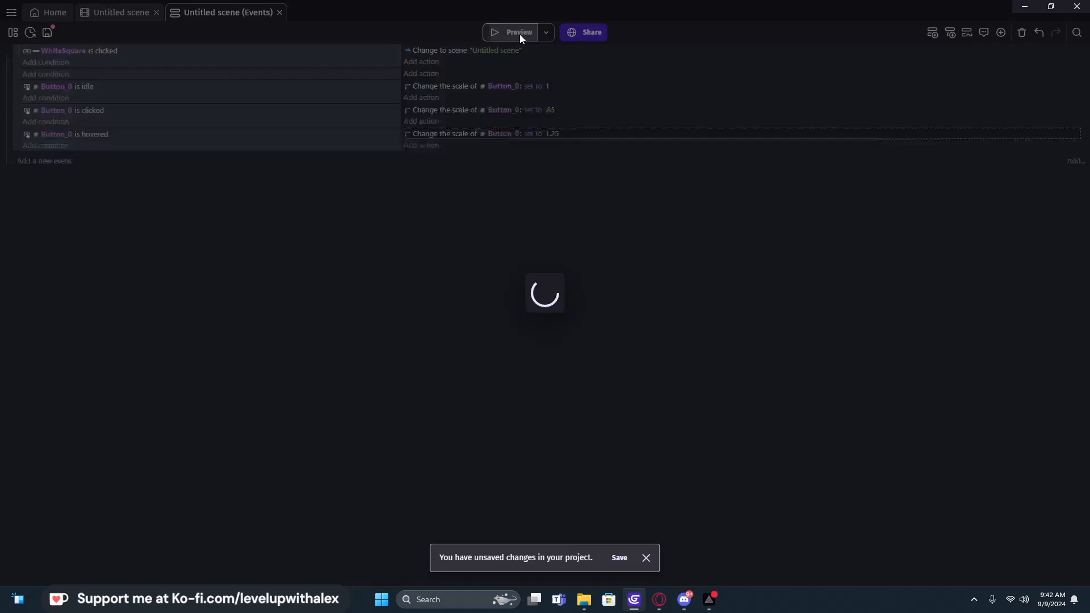
{"action": "left_click", "coordinate": [514, 32]}
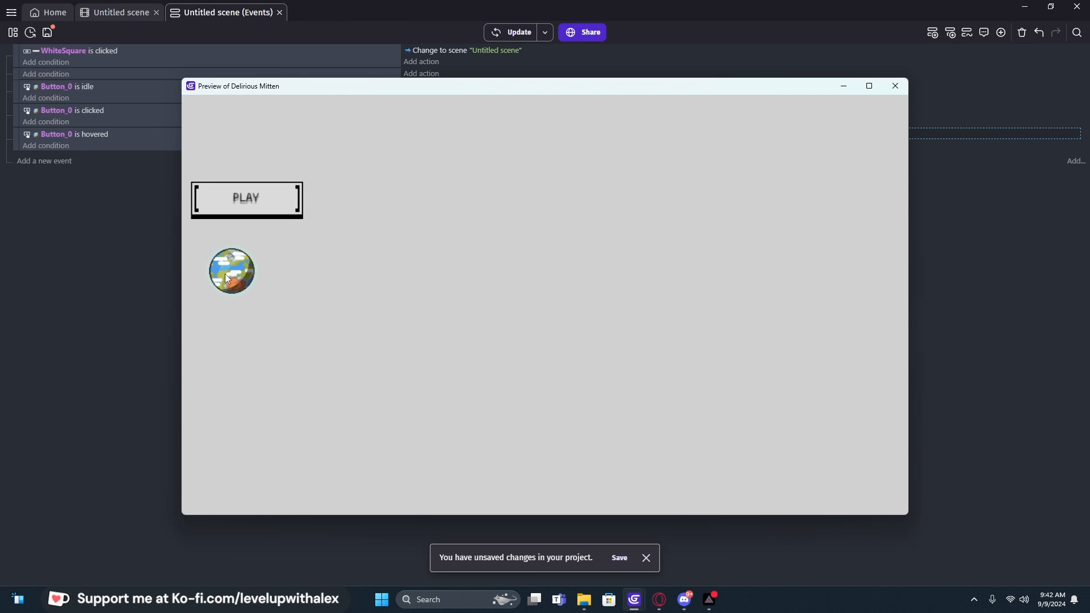
{"action": "mouse_move", "coordinate": [230, 273]}
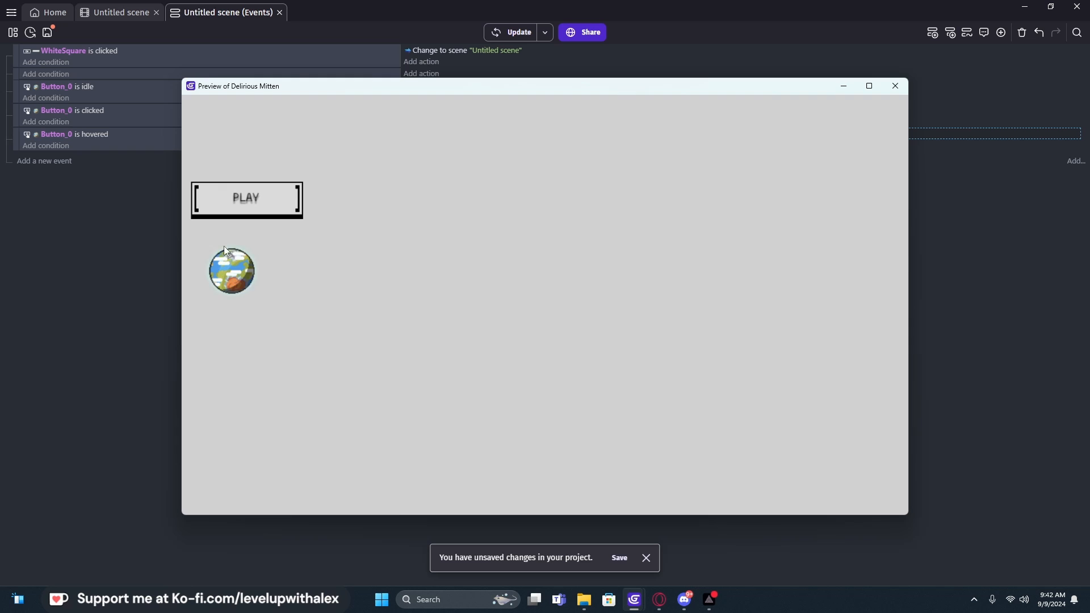
{"action": "mouse_move", "coordinate": [220, 271]}
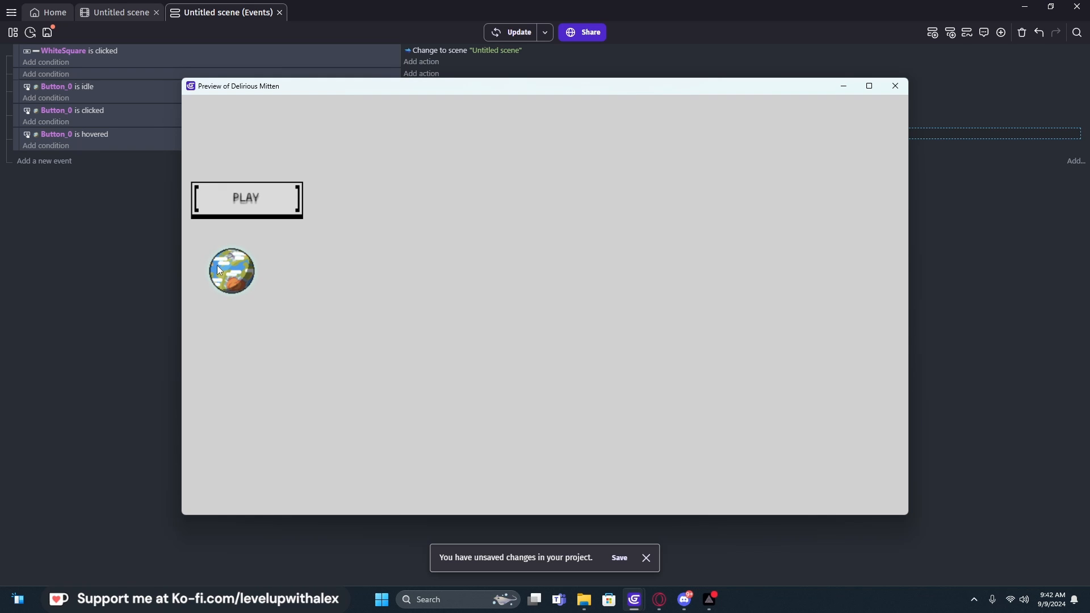
{"action": "mouse_move", "coordinate": [229, 277]}
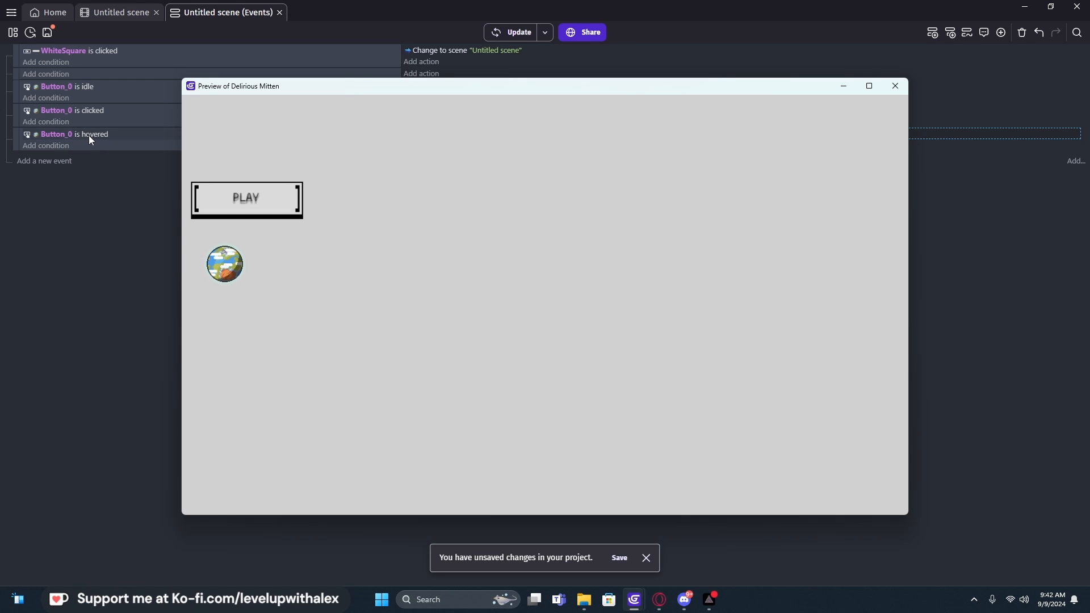
{"action": "left_click", "coordinate": [894, 85]}
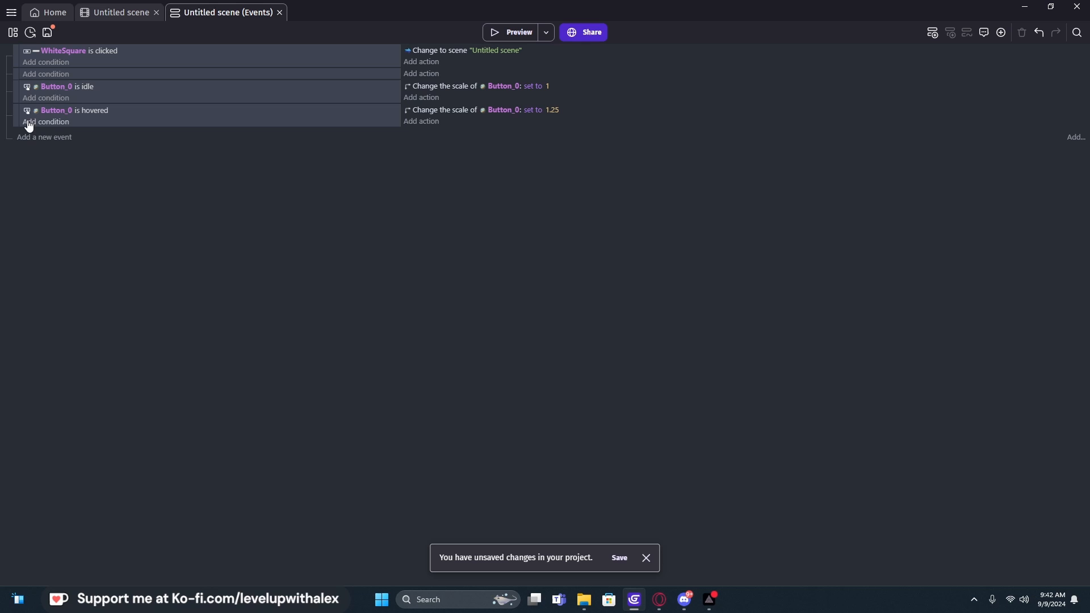
Step: Relaunch the game preview to check the planet grows on hover, then close it
{"action": "left_click", "coordinate": [518, 32]}
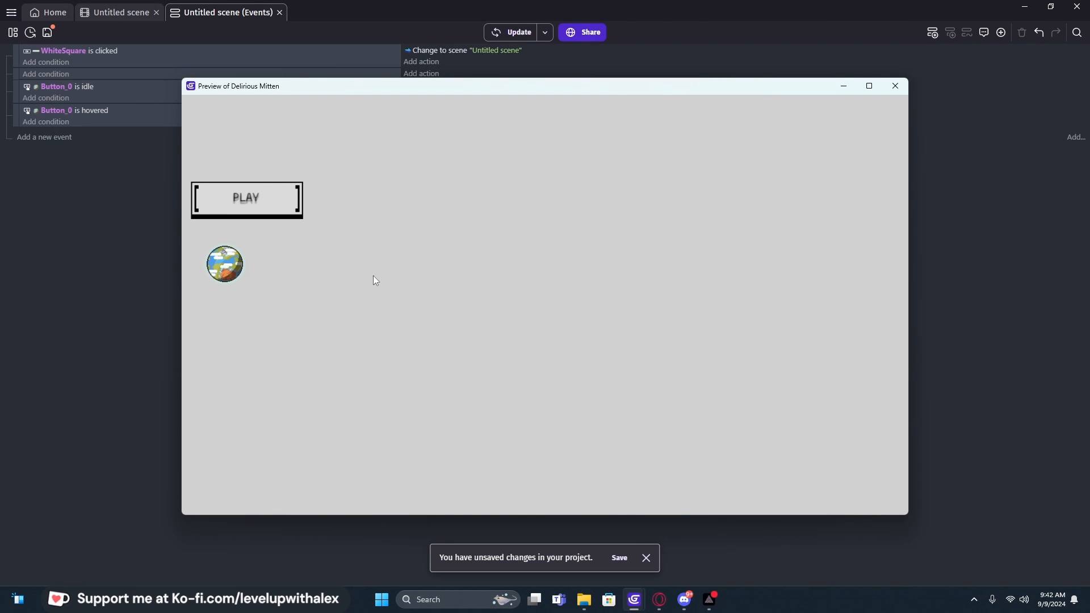
{"action": "mouse_move", "coordinate": [381, 217]}
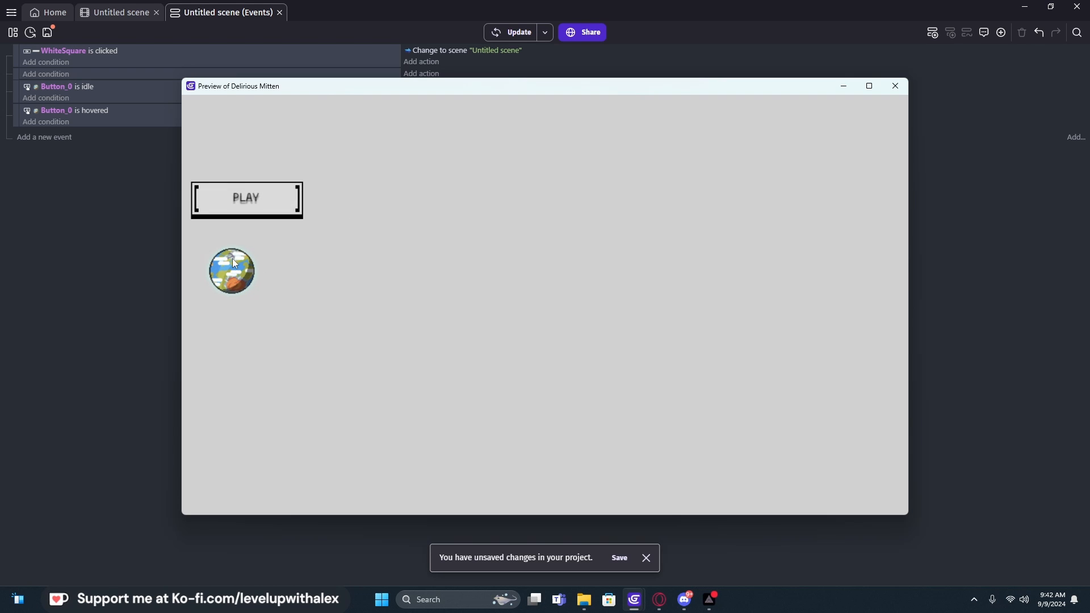
{"action": "mouse_move", "coordinate": [223, 266]}
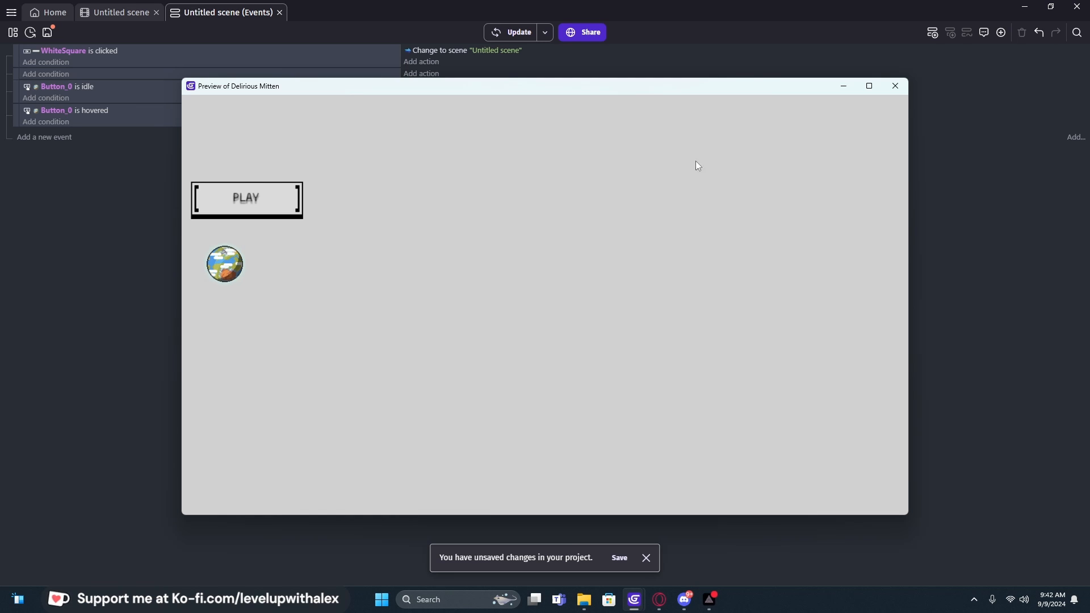
{"action": "left_click", "coordinate": [896, 87]}
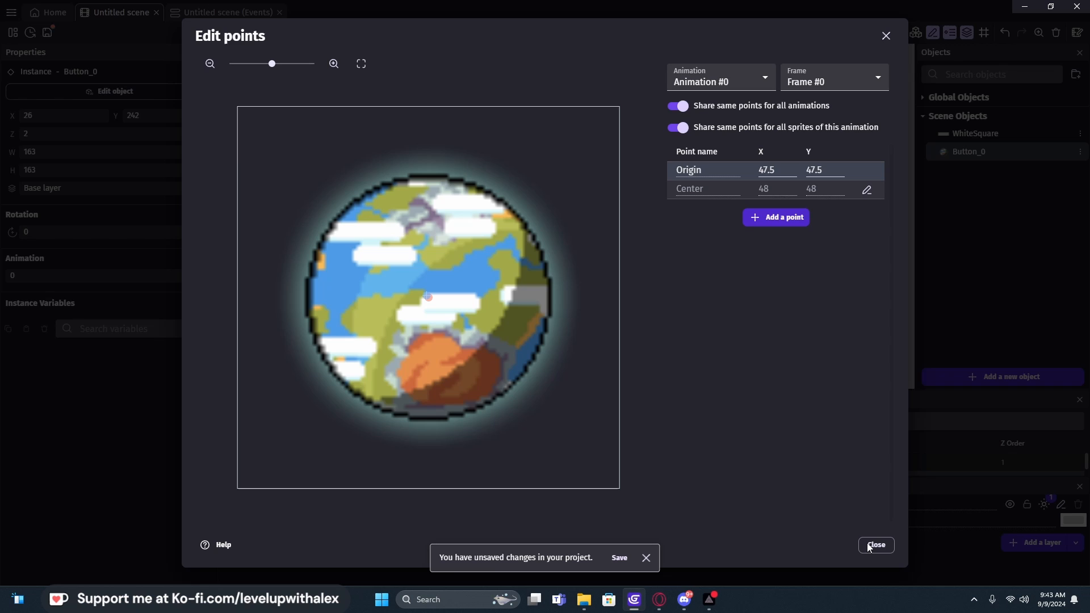
Step: Close the points editor, preview the hover effect again, and start adding another object
{"action": "left_click", "coordinate": [876, 545]}
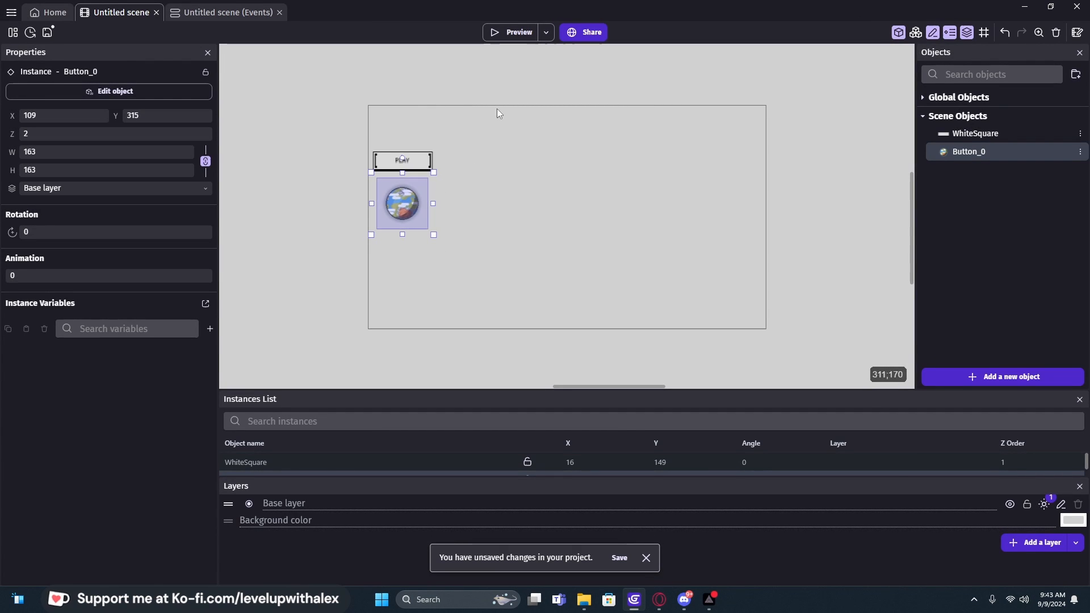
{"action": "left_click", "coordinate": [517, 32]}
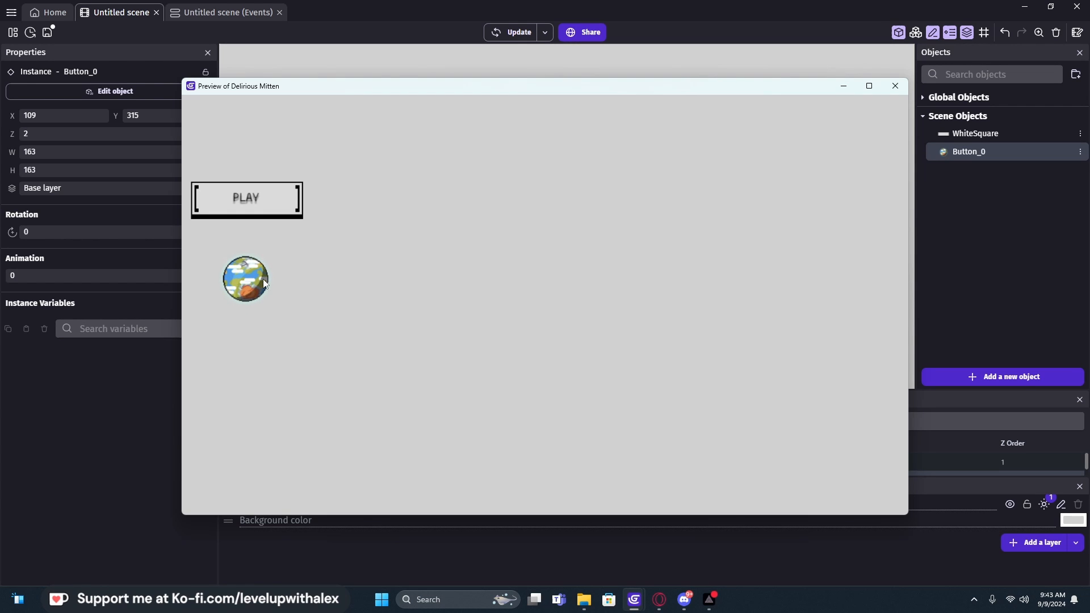
{"action": "mouse_move", "coordinate": [252, 282]}
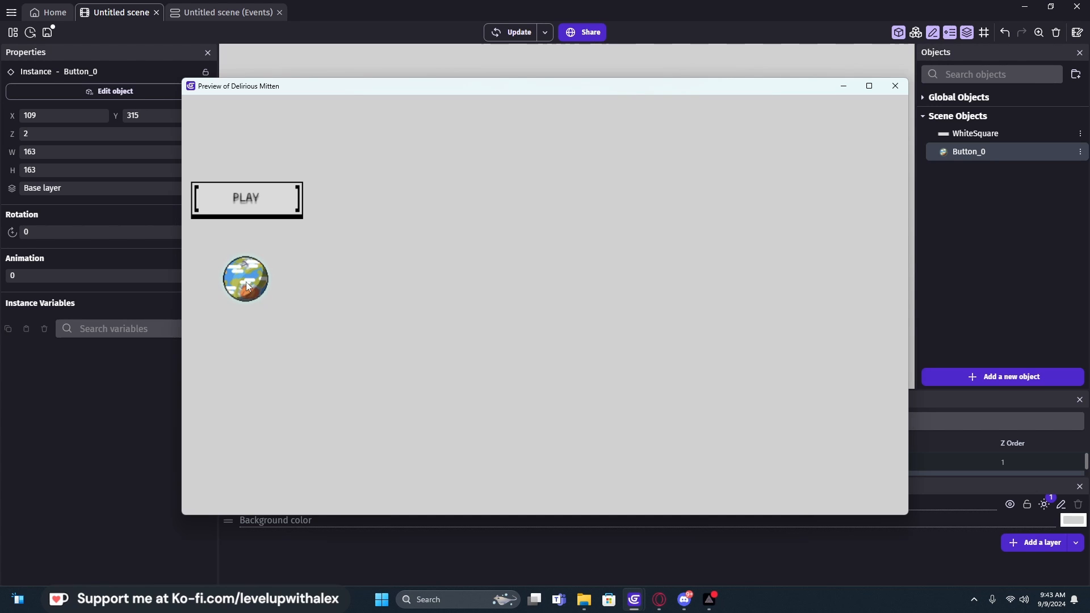
{"action": "mouse_move", "coordinate": [229, 272]}
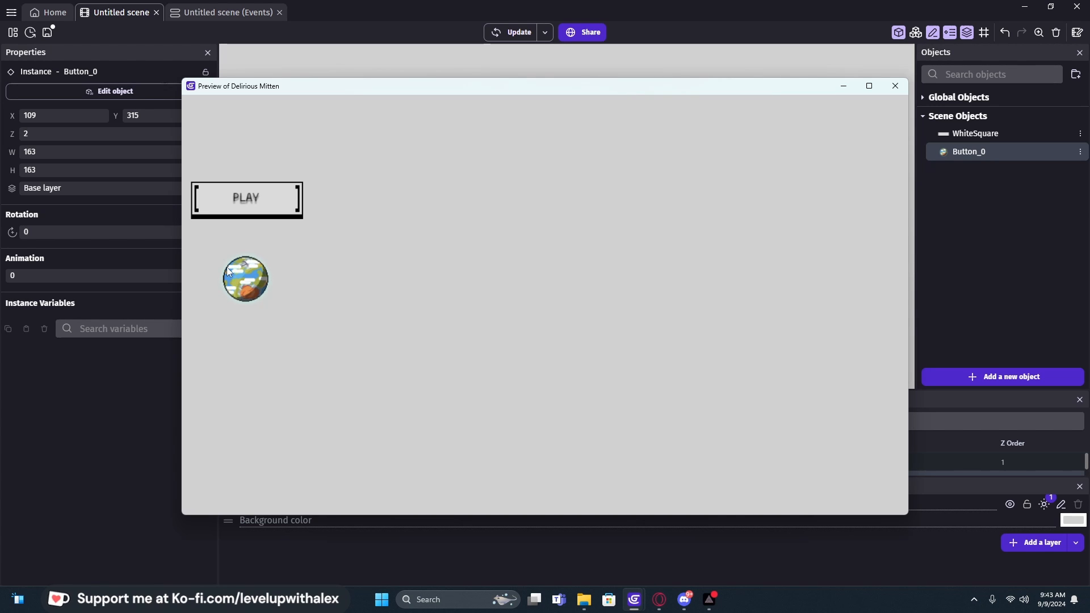
{"action": "mouse_move", "coordinate": [279, 300]}
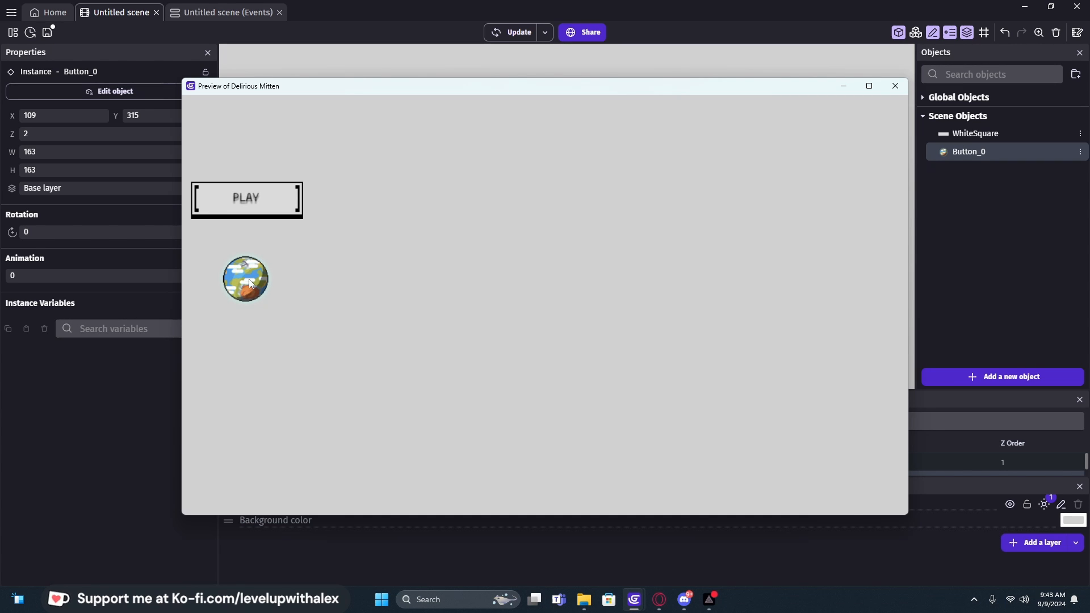
{"action": "left_click", "coordinate": [1001, 375]}
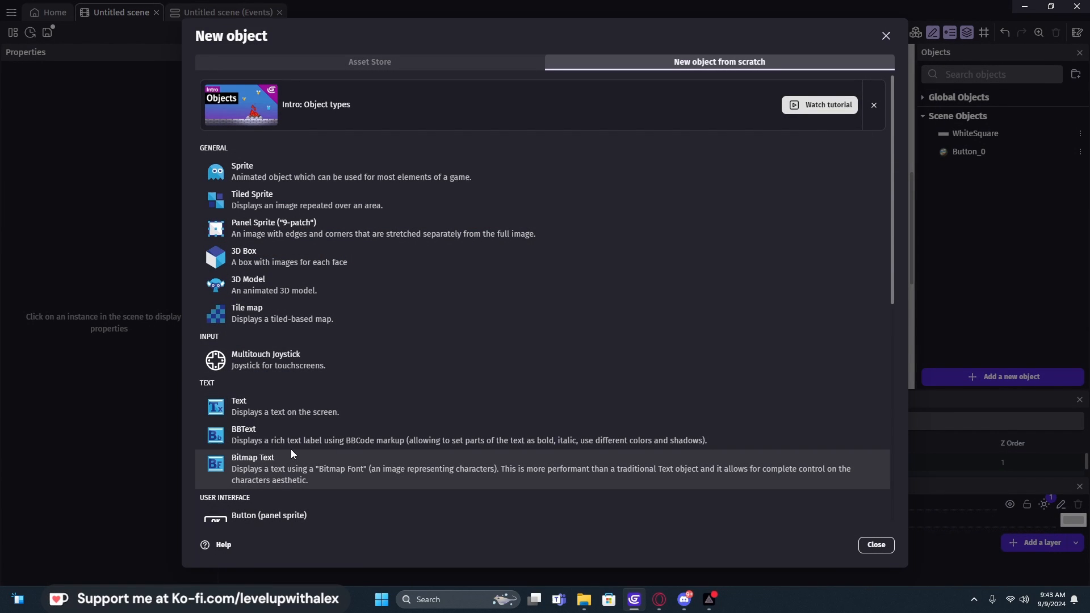
Step: Create a text object named Text_Button_0 with initial text 'Continue'
{"action": "scroll", "scroll_direction": "down", "scroll_amount": 3}
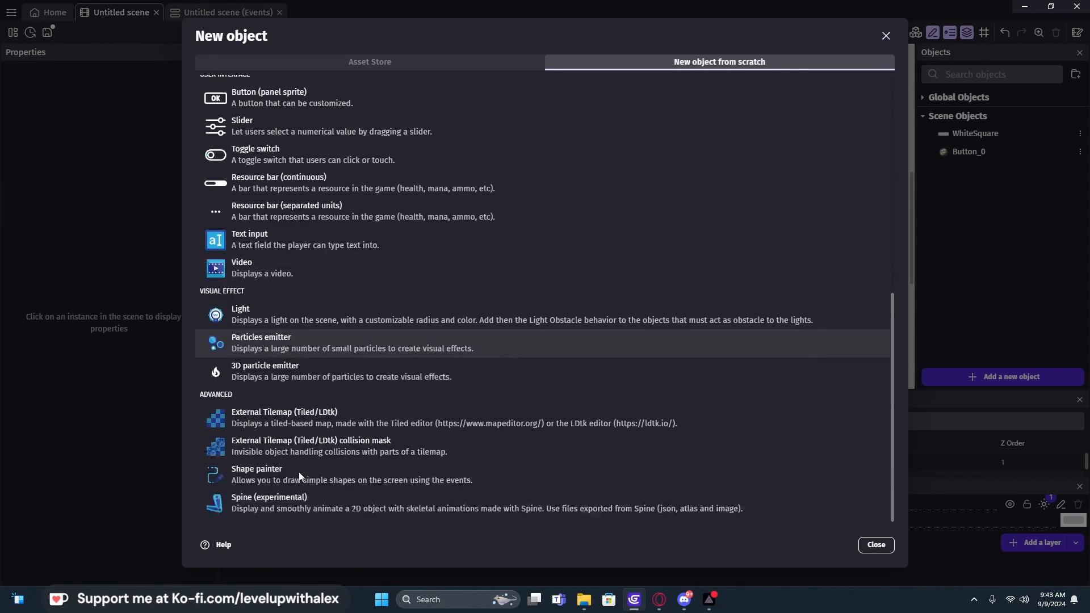
{"action": "scroll", "scroll_direction": "up", "scroll_amount": 3}
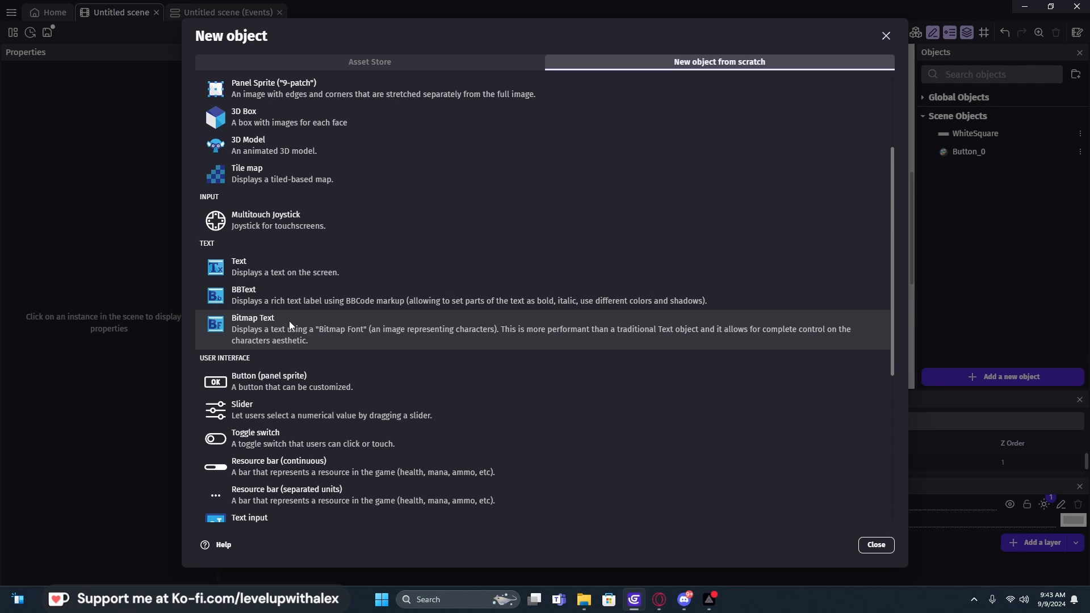
{"action": "mouse_move", "coordinate": [272, 271]}
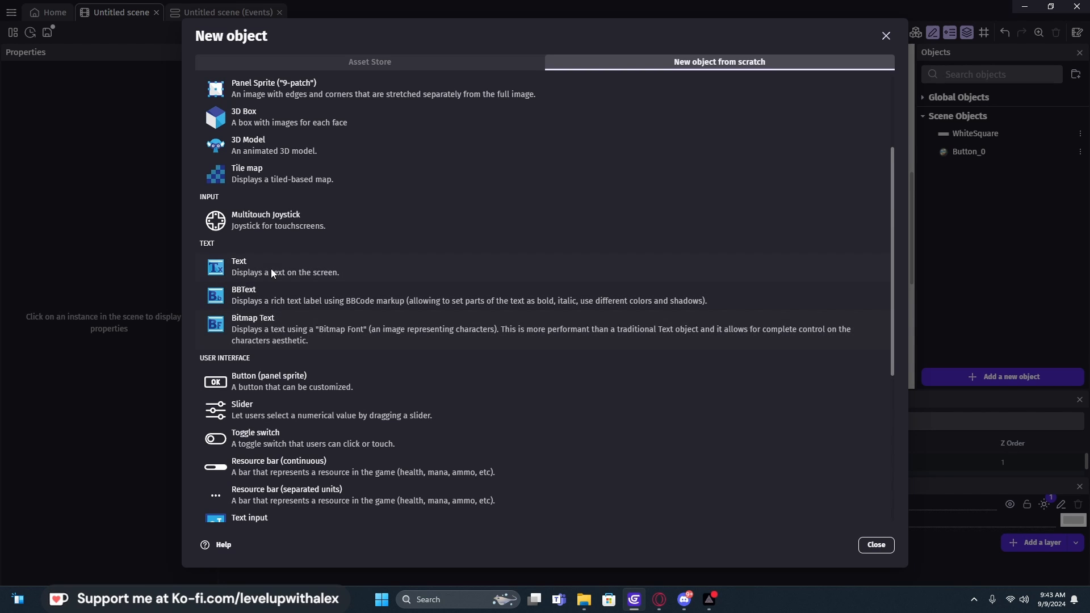
{"action": "left_click", "coordinate": [239, 267]}
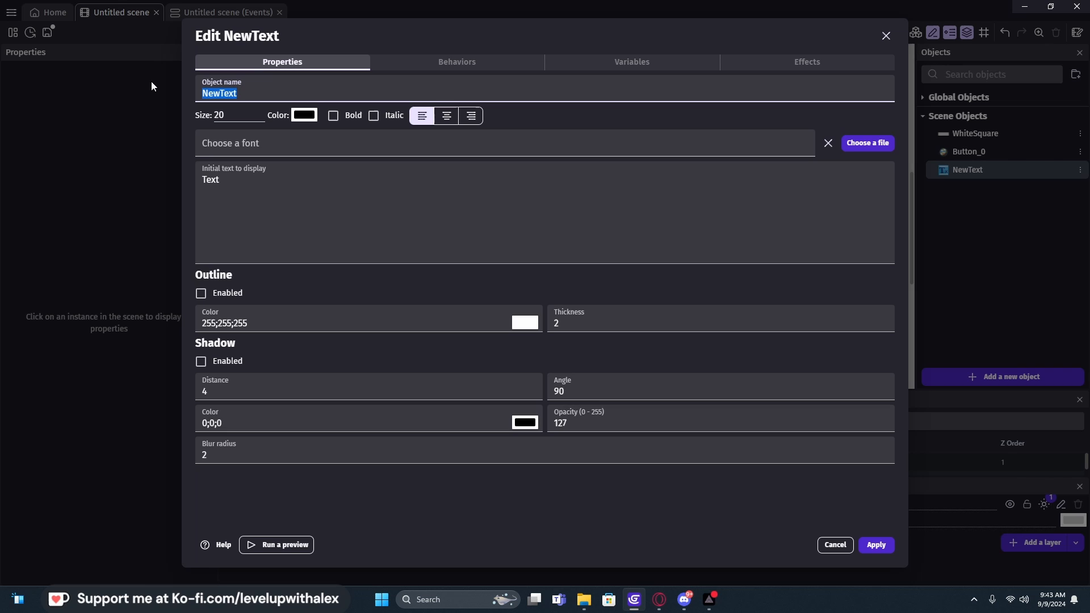
{"action": "type", "text": "Text_Button_0"}
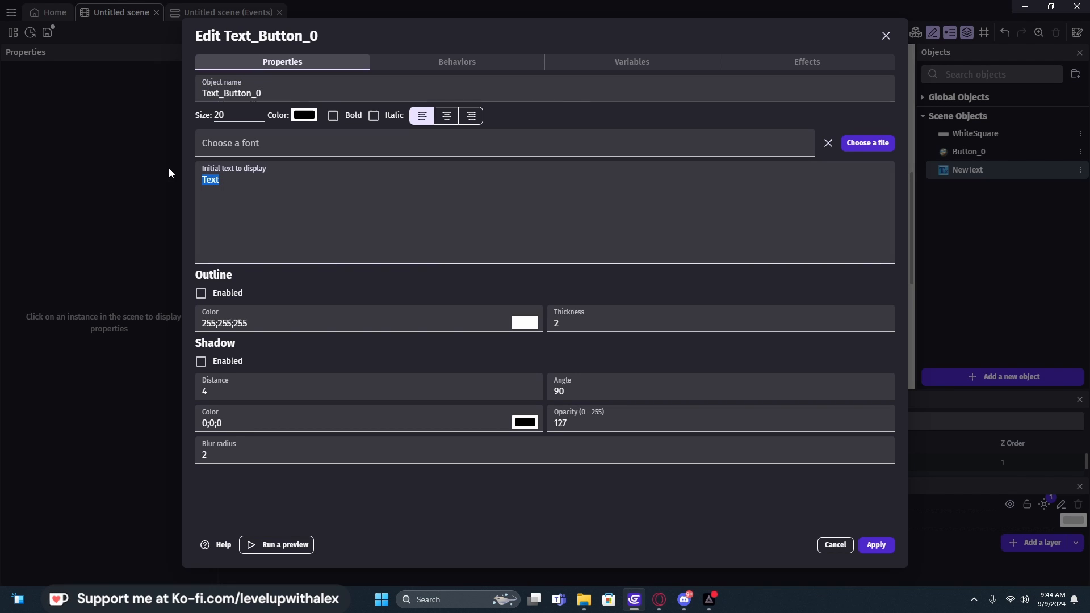
{"action": "type", "text": "Pl"}
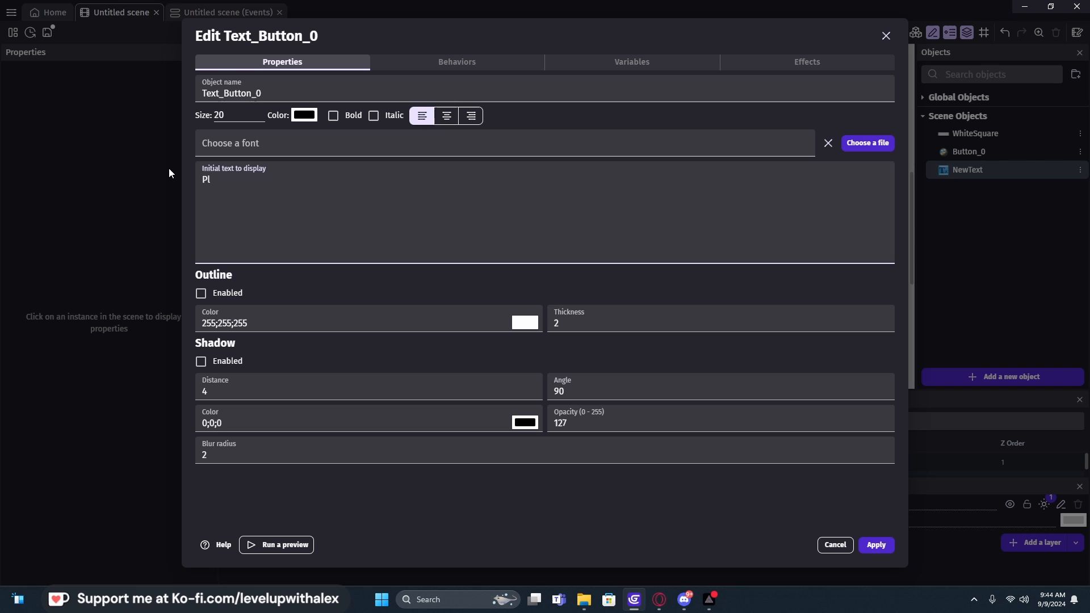
{"action": "type", "text": "Continue"}
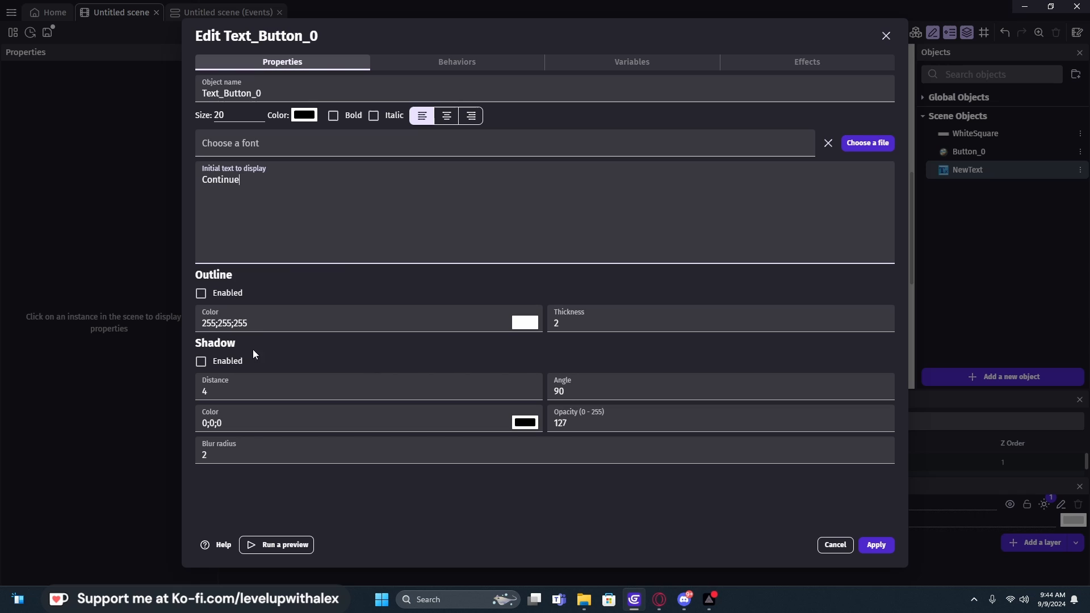
{"action": "mouse_move", "coordinate": [282, 348]}
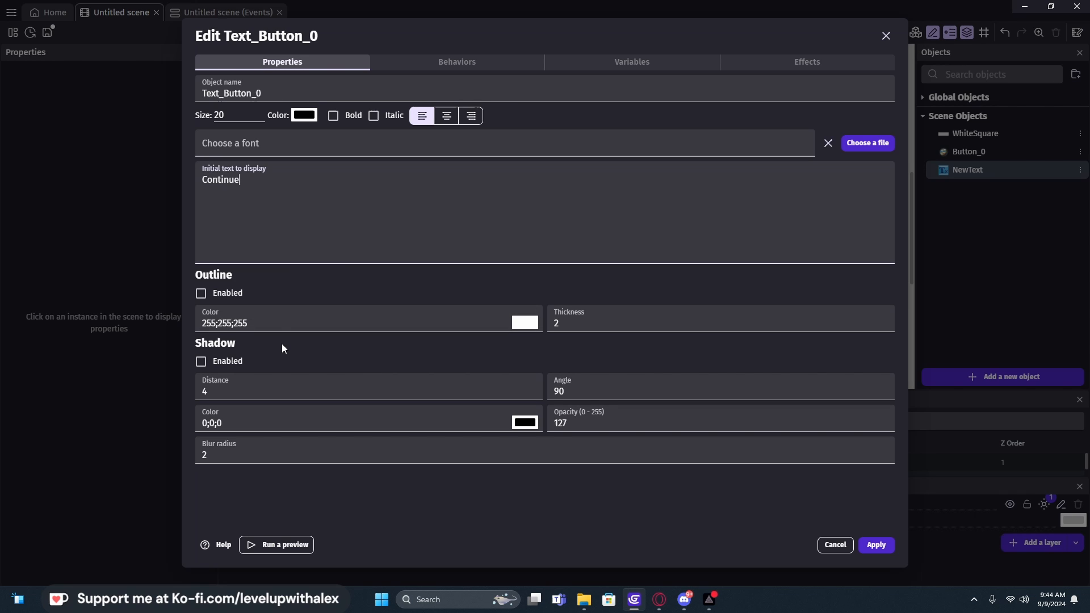
{"action": "mouse_move", "coordinate": [966, 142]}
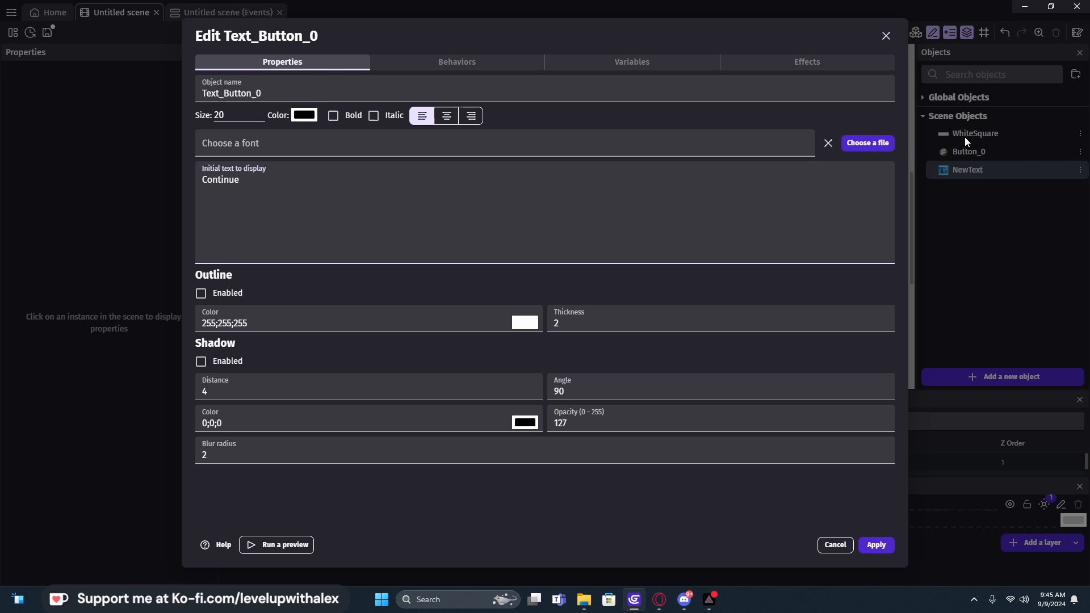
{"action": "left_click", "coordinate": [239, 179]}
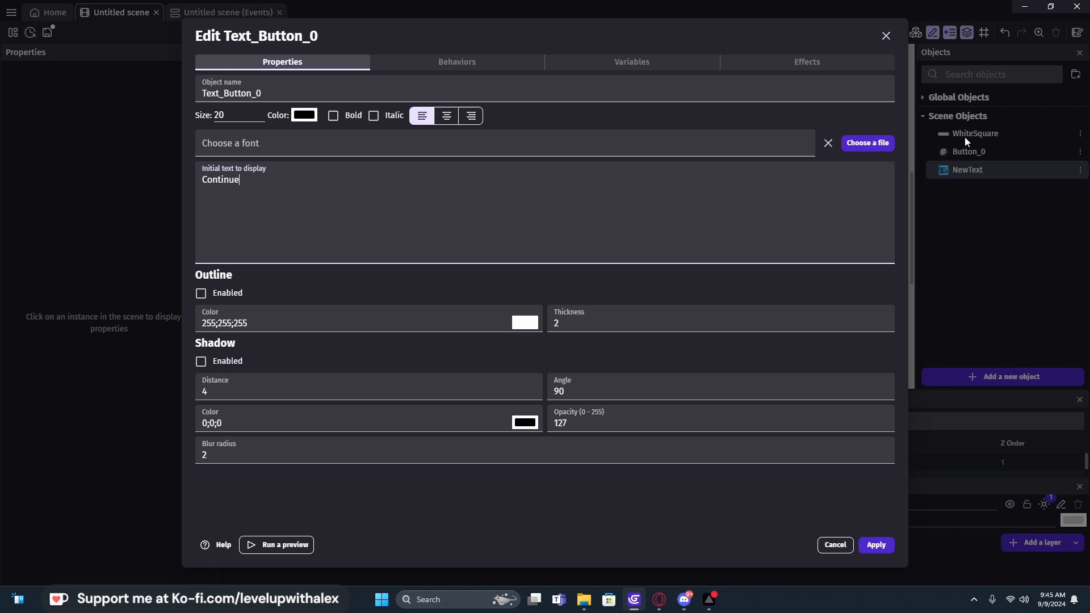
{"action": "mouse_move", "coordinate": [871, 146]}
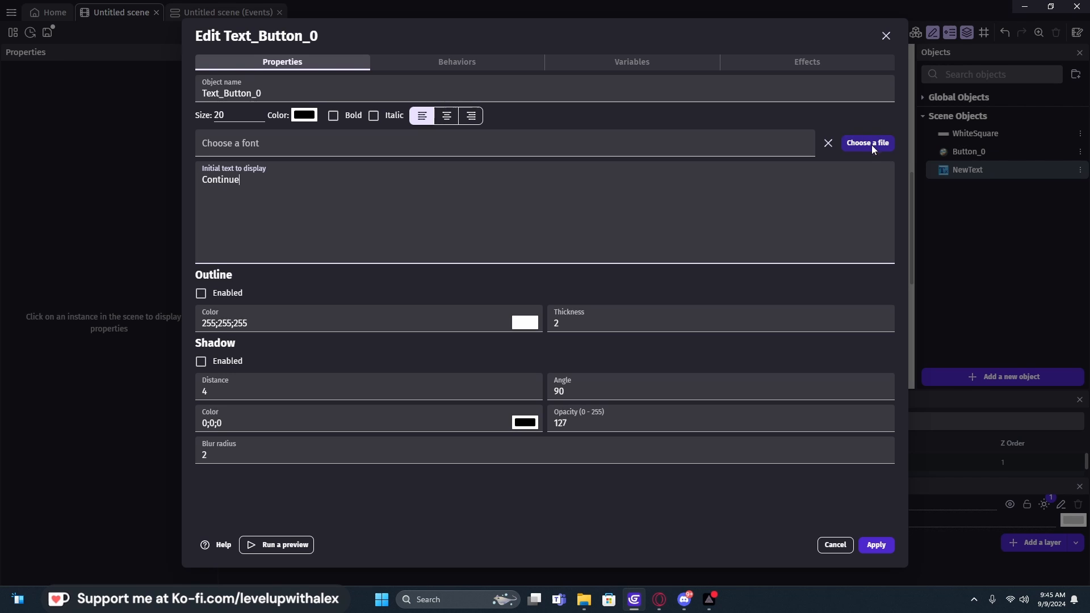
Step: Add the Button states behavior to Text_Button_0, apply it, and place Continue below the planet
{"action": "left_click", "coordinate": [456, 62]}
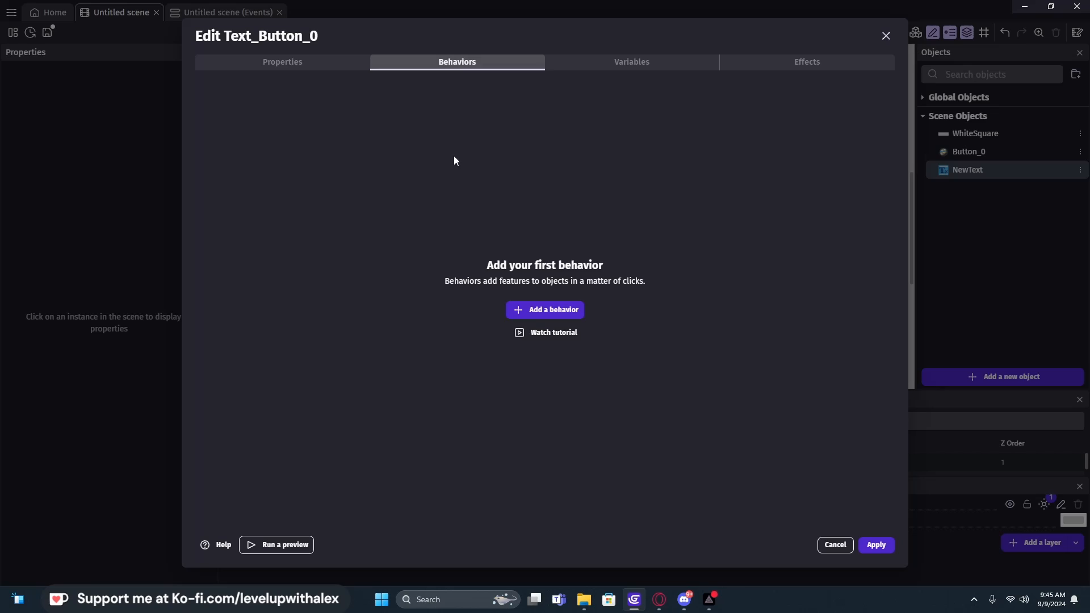
{"action": "left_click", "coordinate": [545, 310]}
{"action": "type", "text": "button"}
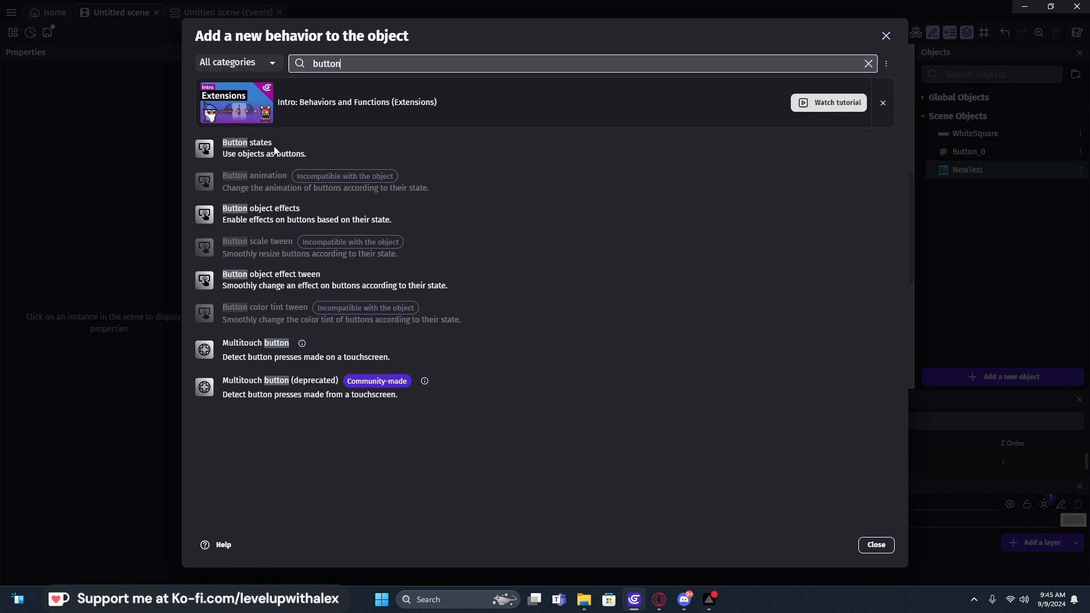
{"action": "left_click", "coordinate": [247, 148]}
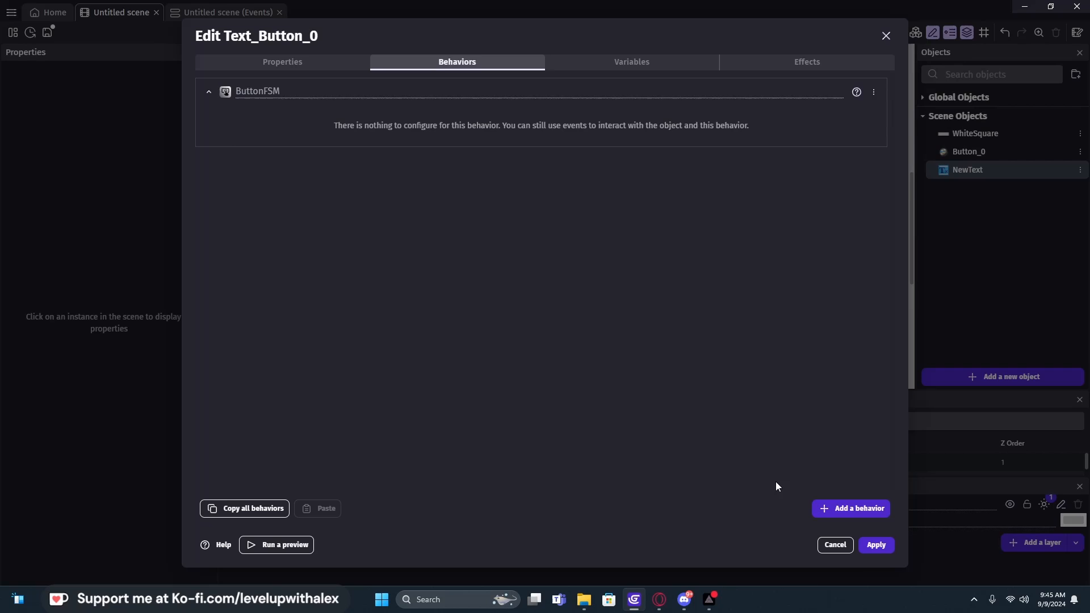
{"action": "left_click", "coordinate": [875, 545]}
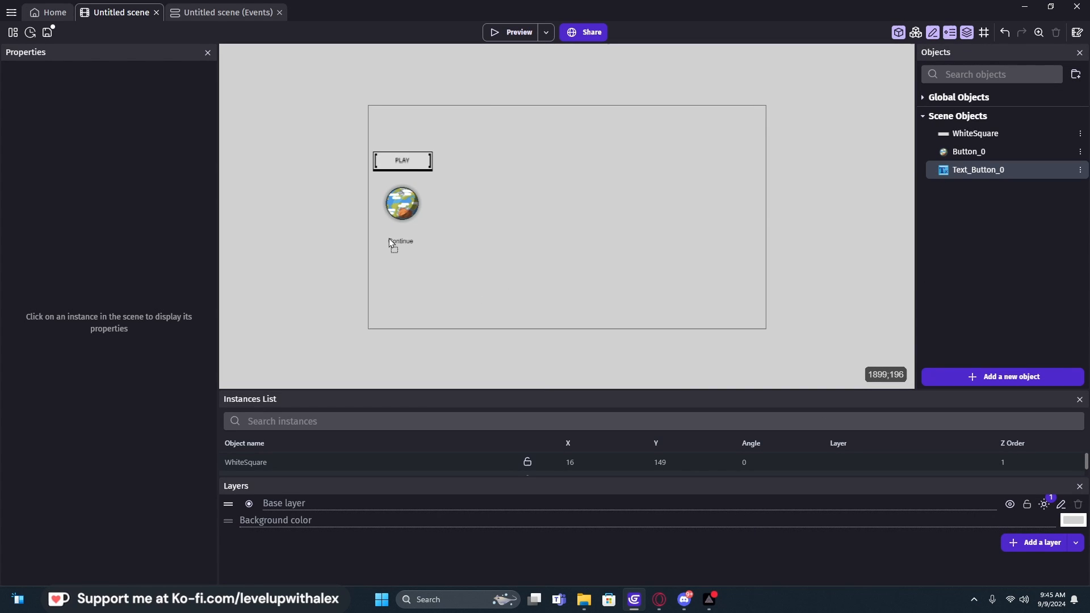
{"action": "left_click", "coordinate": [400, 244]}
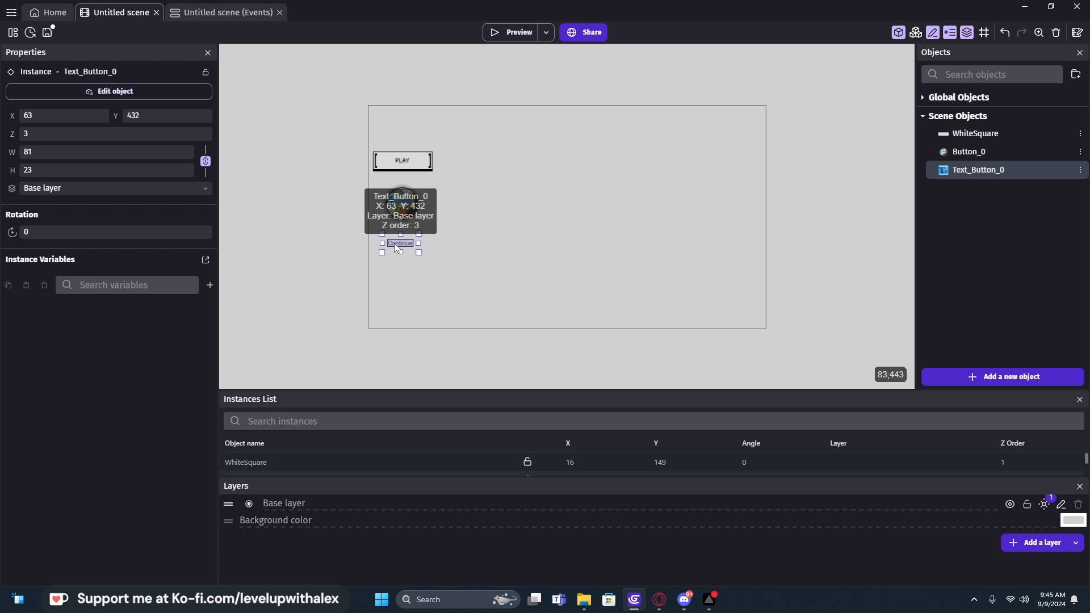
Step: Scale Text_Button_0 to 1.25 on hover and 1 when idle, then preview
{"action": "left_click", "coordinate": [224, 13]}
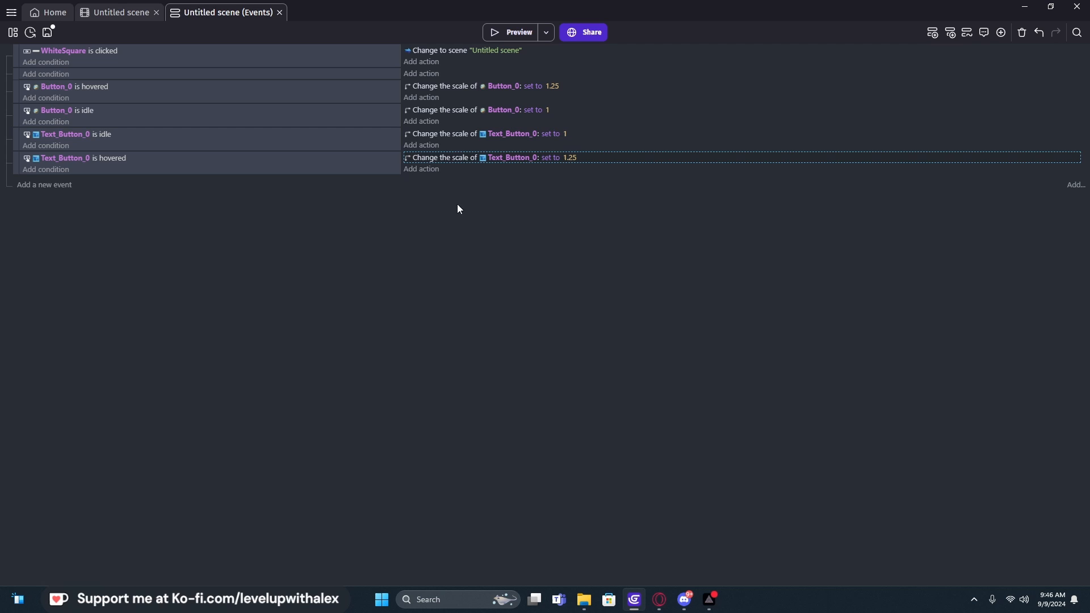
{"action": "left_click", "coordinate": [511, 31]}
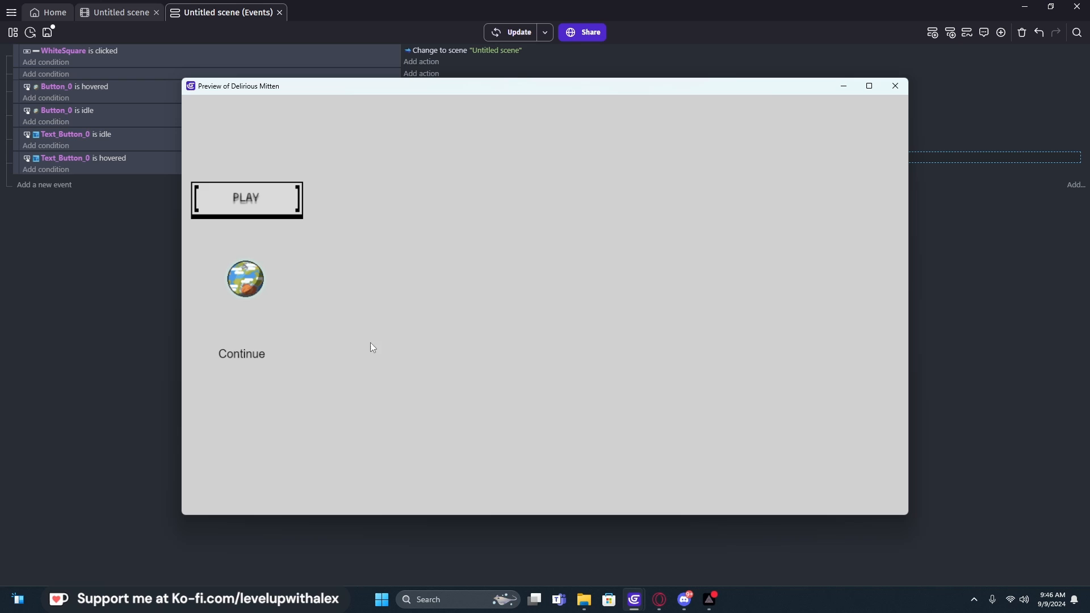
{"action": "left_click", "coordinate": [895, 85]}
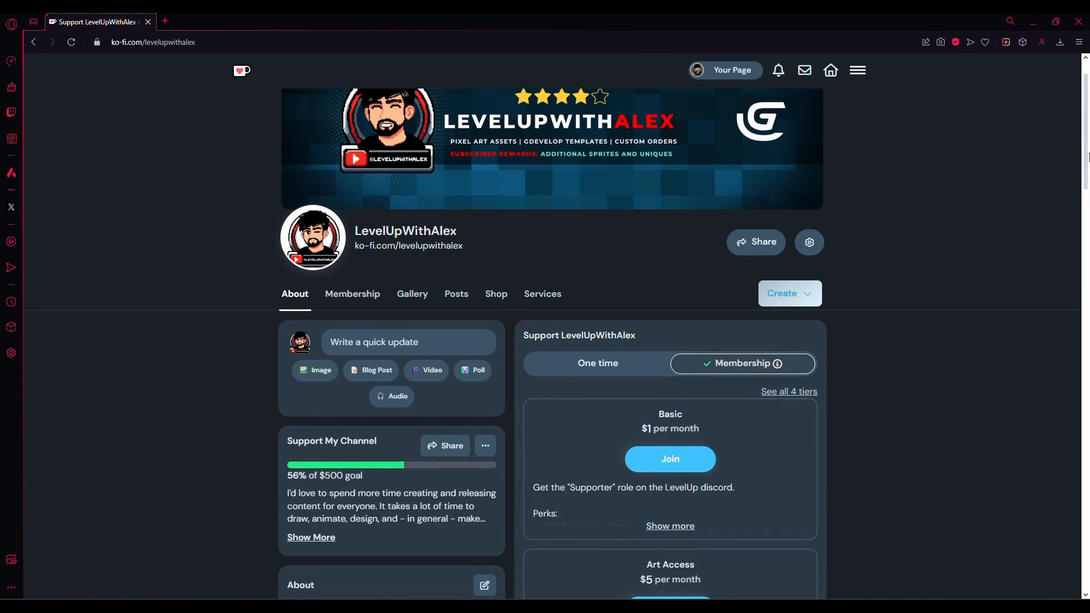
Step: Scroll to the Ko-fi Top Supporters leaderboard, open it, and select its link
{"action": "scroll", "scroll_direction": "down", "scroll_amount": 3}
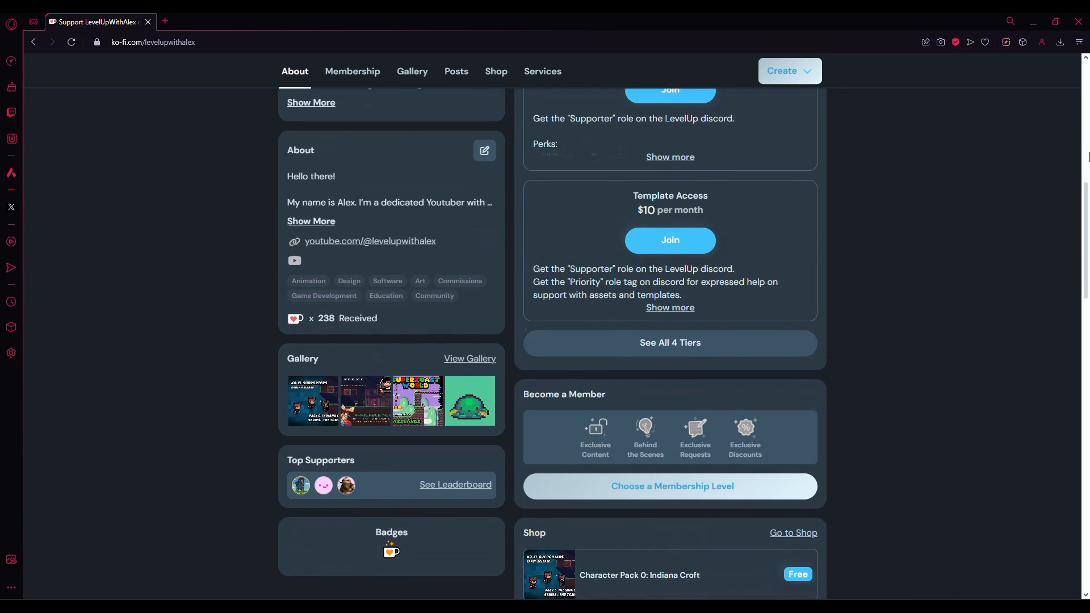
{"action": "scroll", "scroll_direction": "down", "scroll_amount": 3}
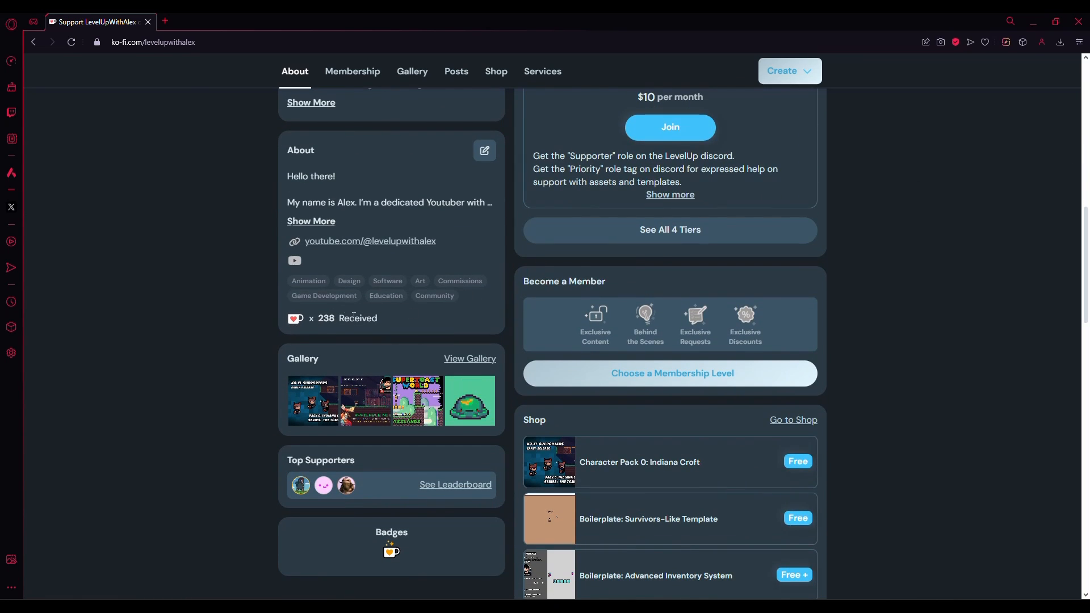
{"action": "scroll", "scroll_direction": "down", "scroll_amount": 3}
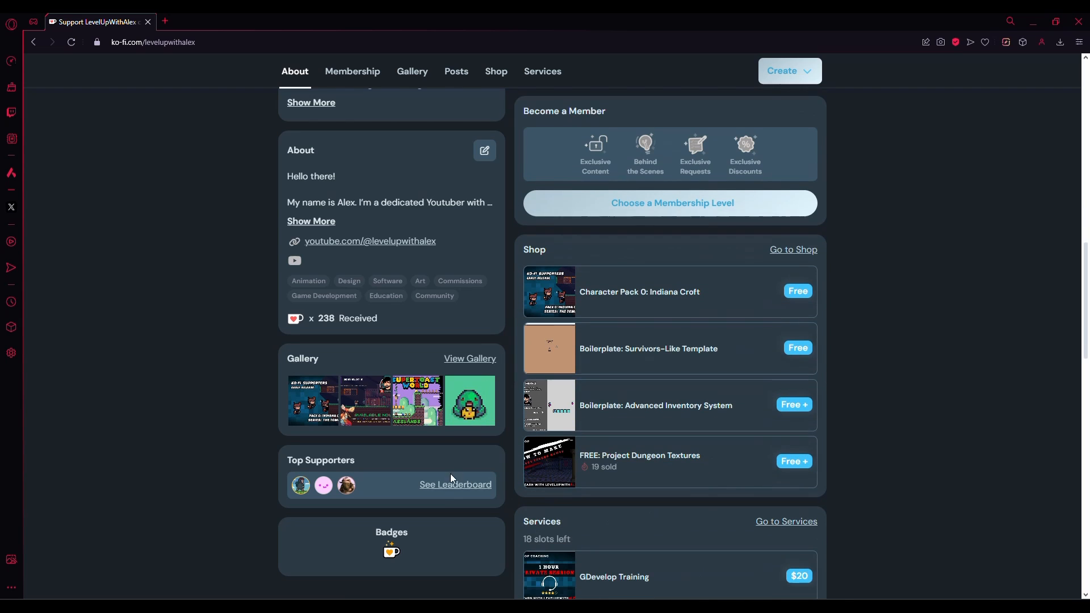
{"action": "left_click", "coordinate": [454, 485]}
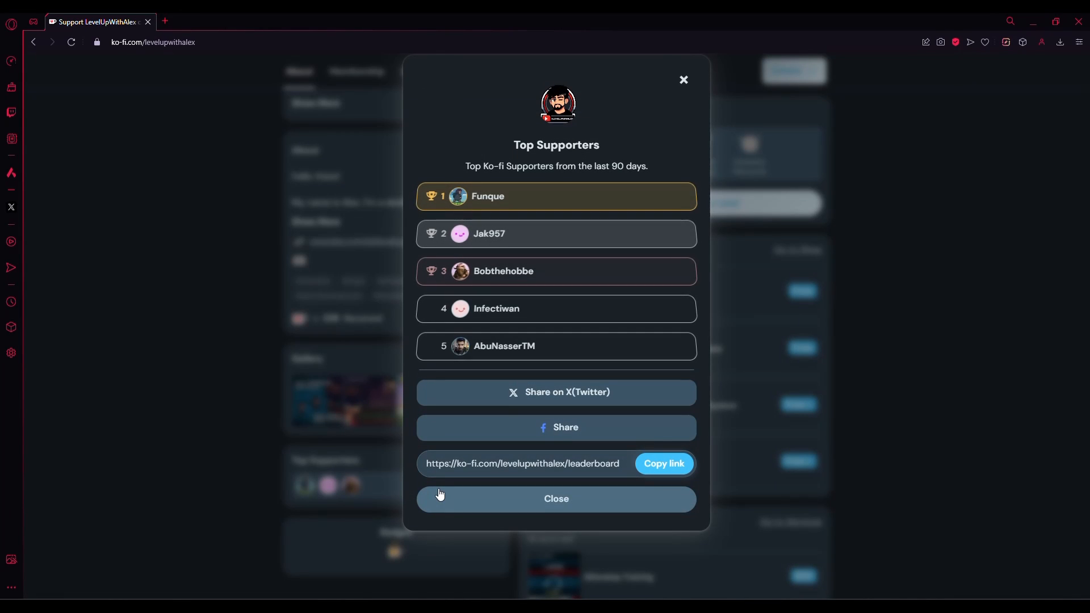
{"action": "triple_click", "coordinate": [523, 464]}
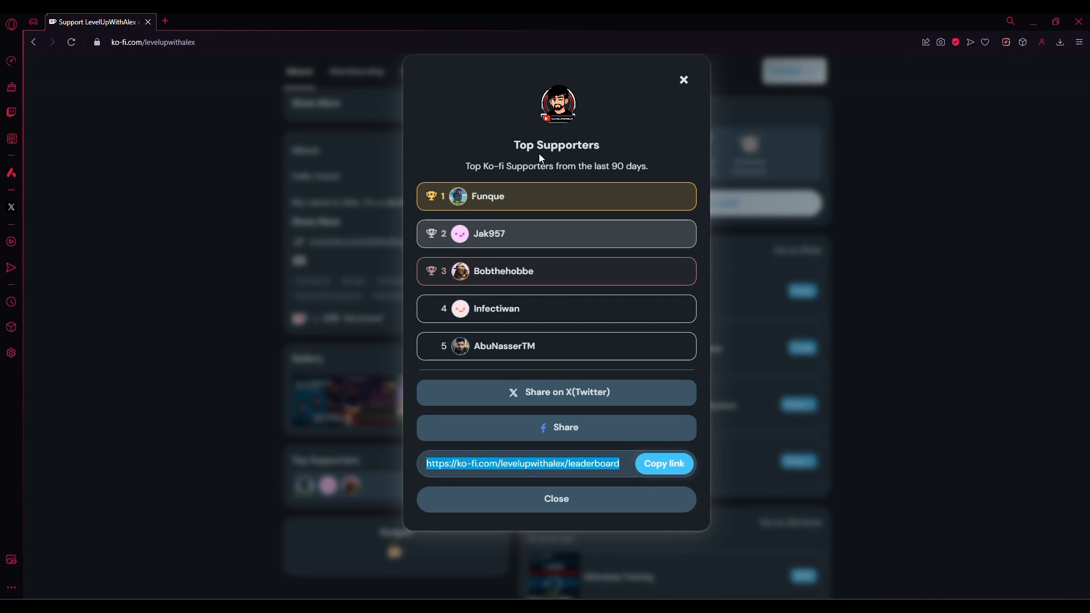
{"action": "mouse_move", "coordinate": [704, 201]}
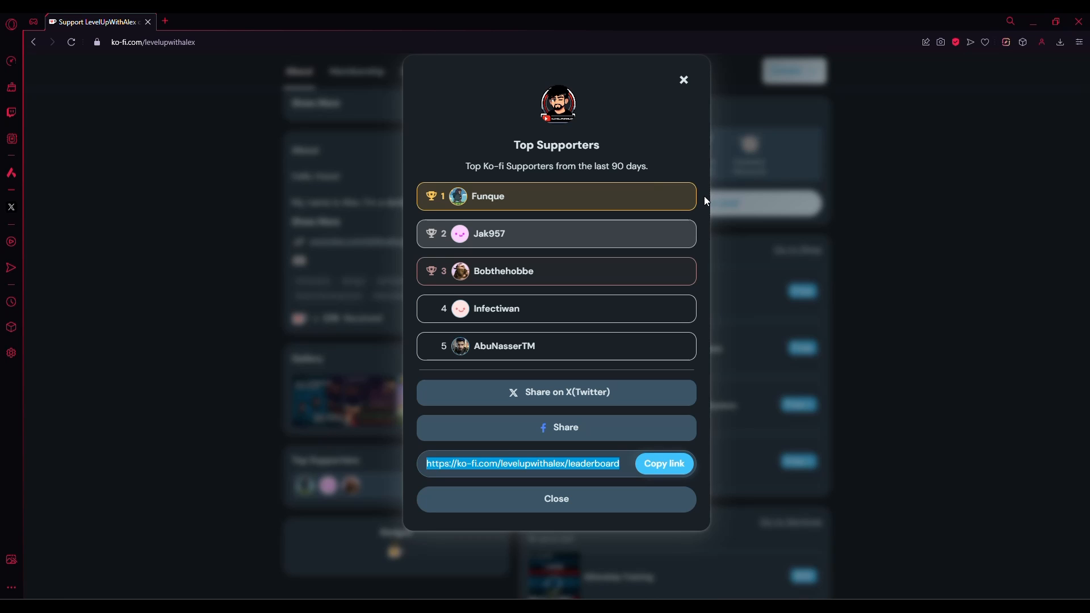